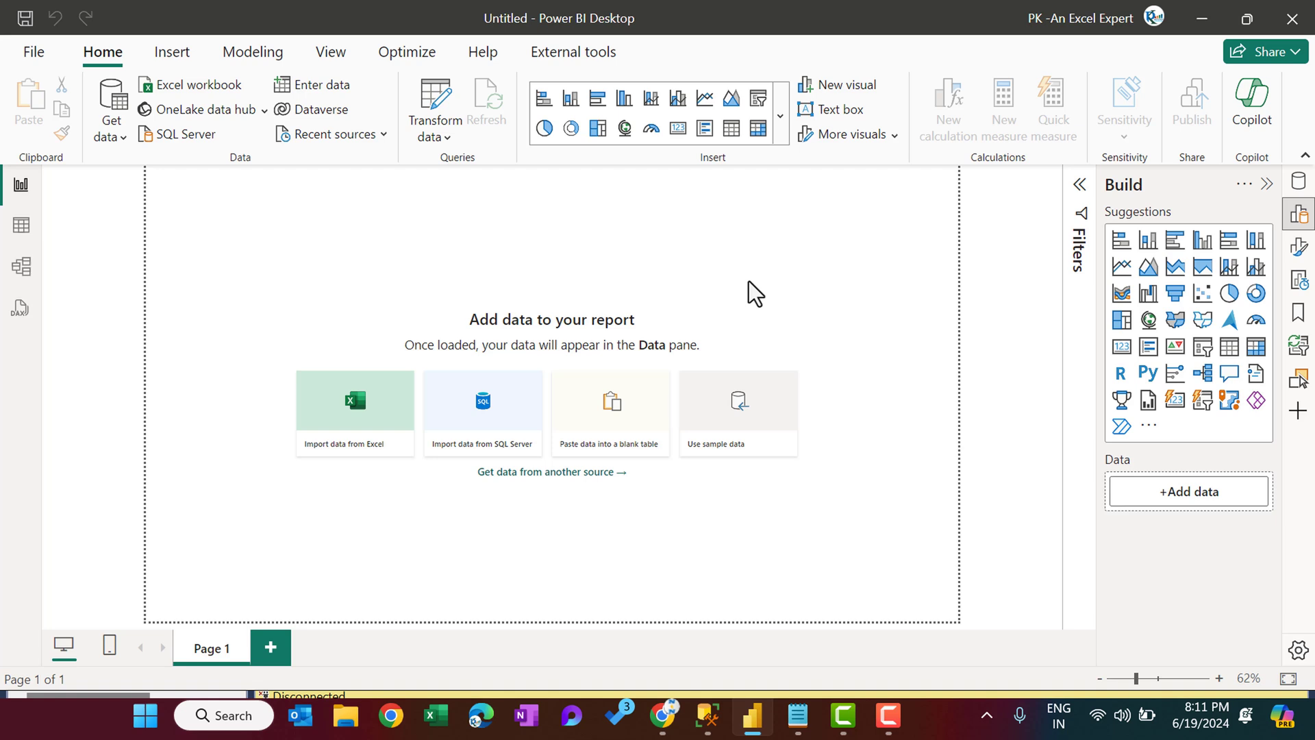
pyautogui.moveTo(688, 299)
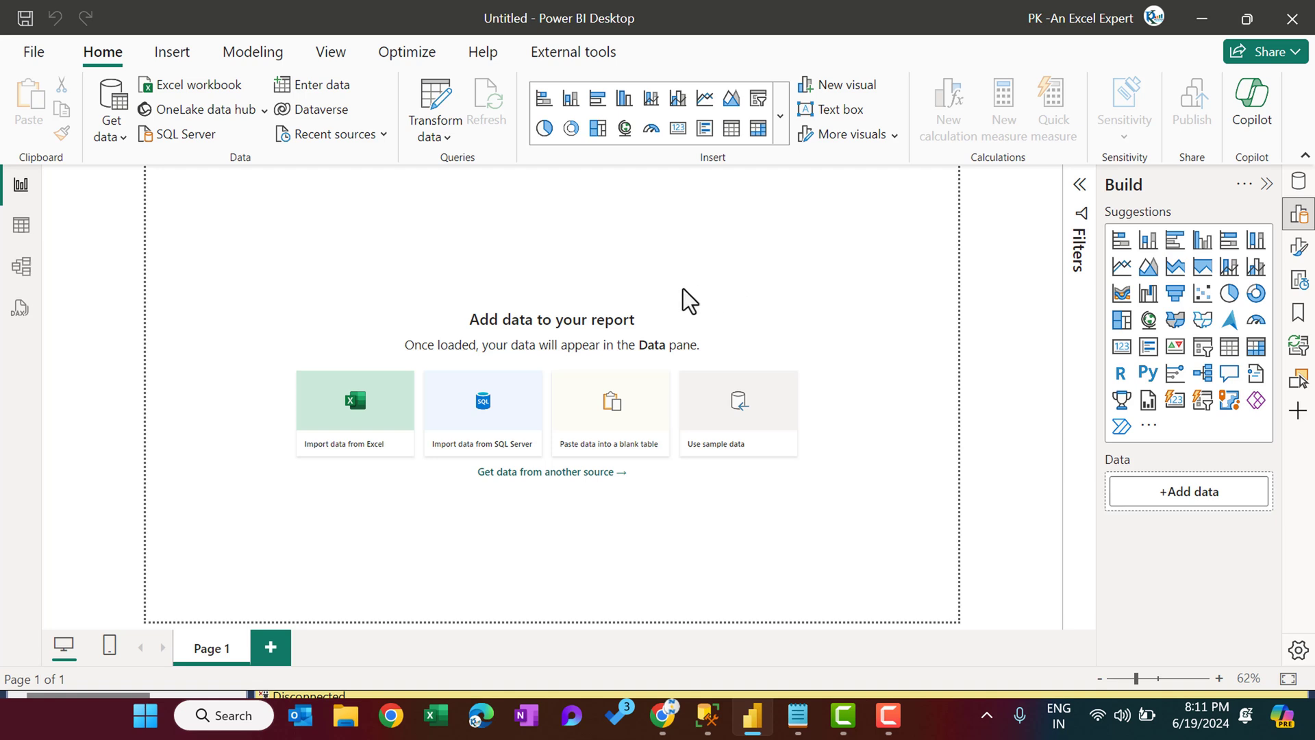
pyautogui.moveTo(669, 178)
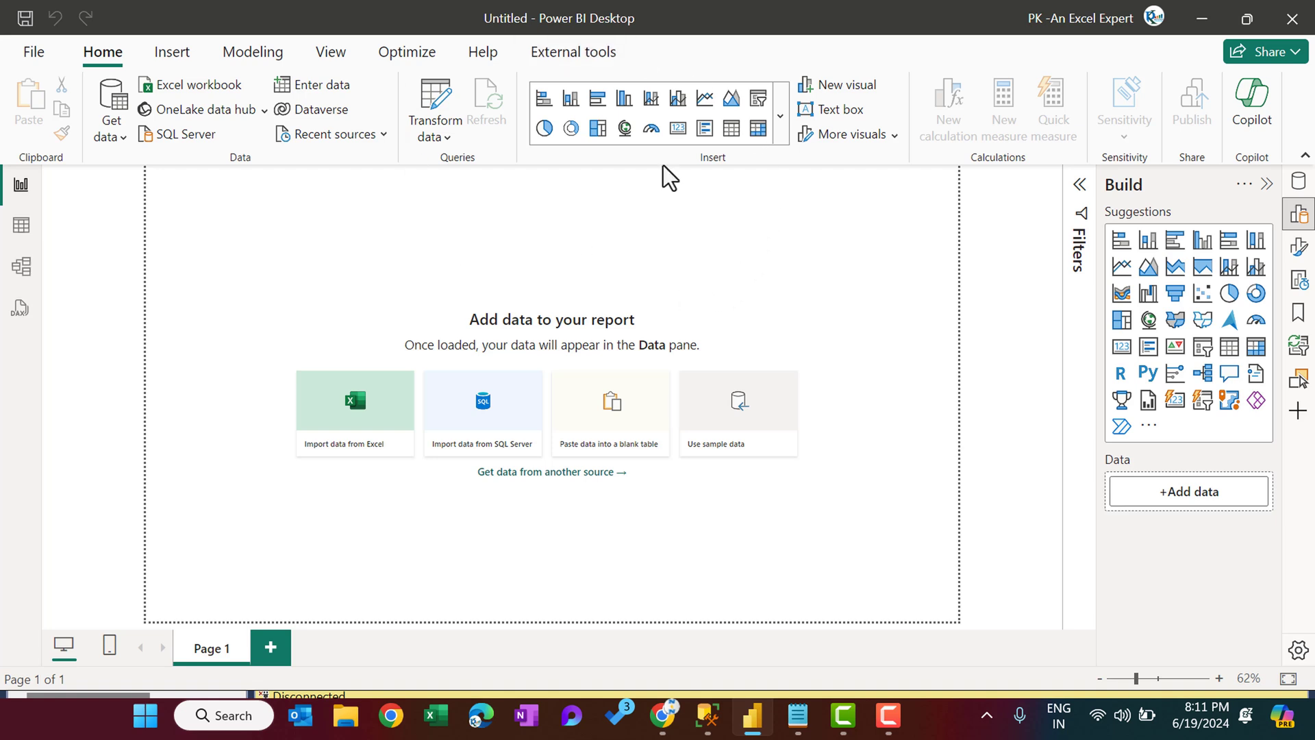
pyautogui.moveTo(660, 261)
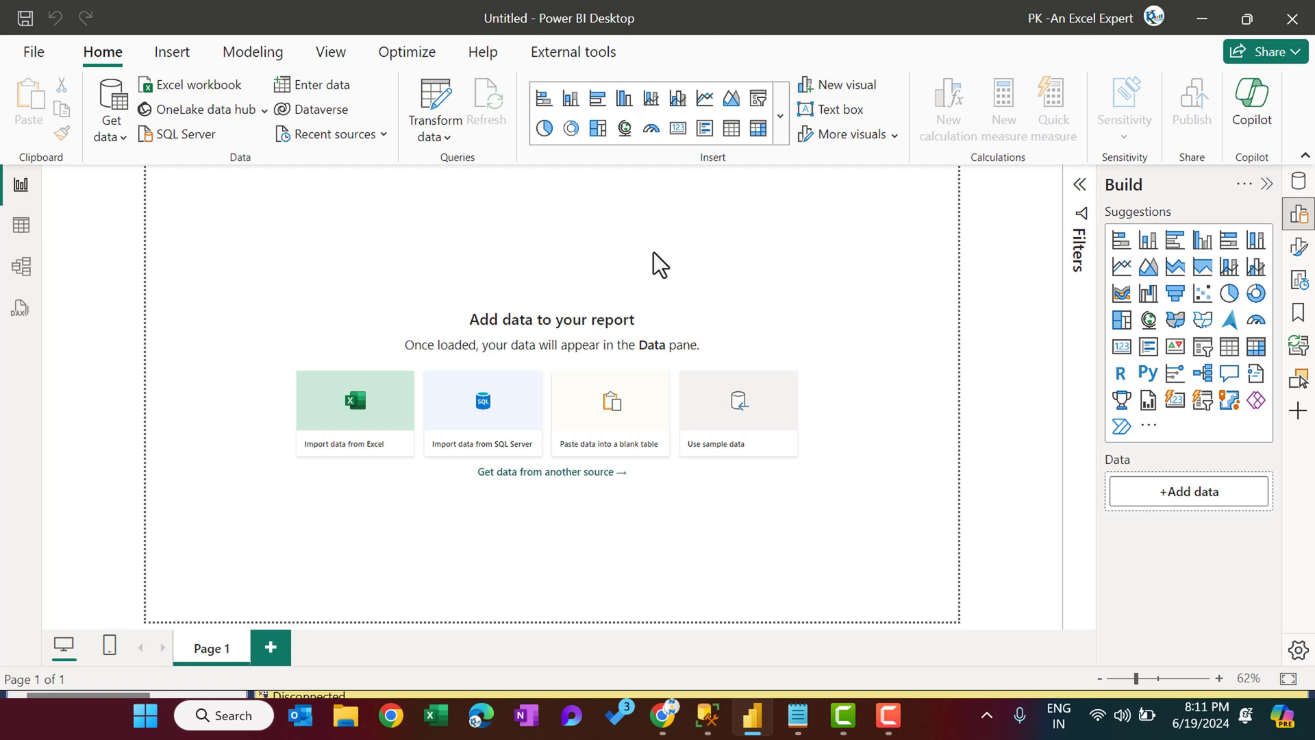
pyautogui.moveTo(230, 205)
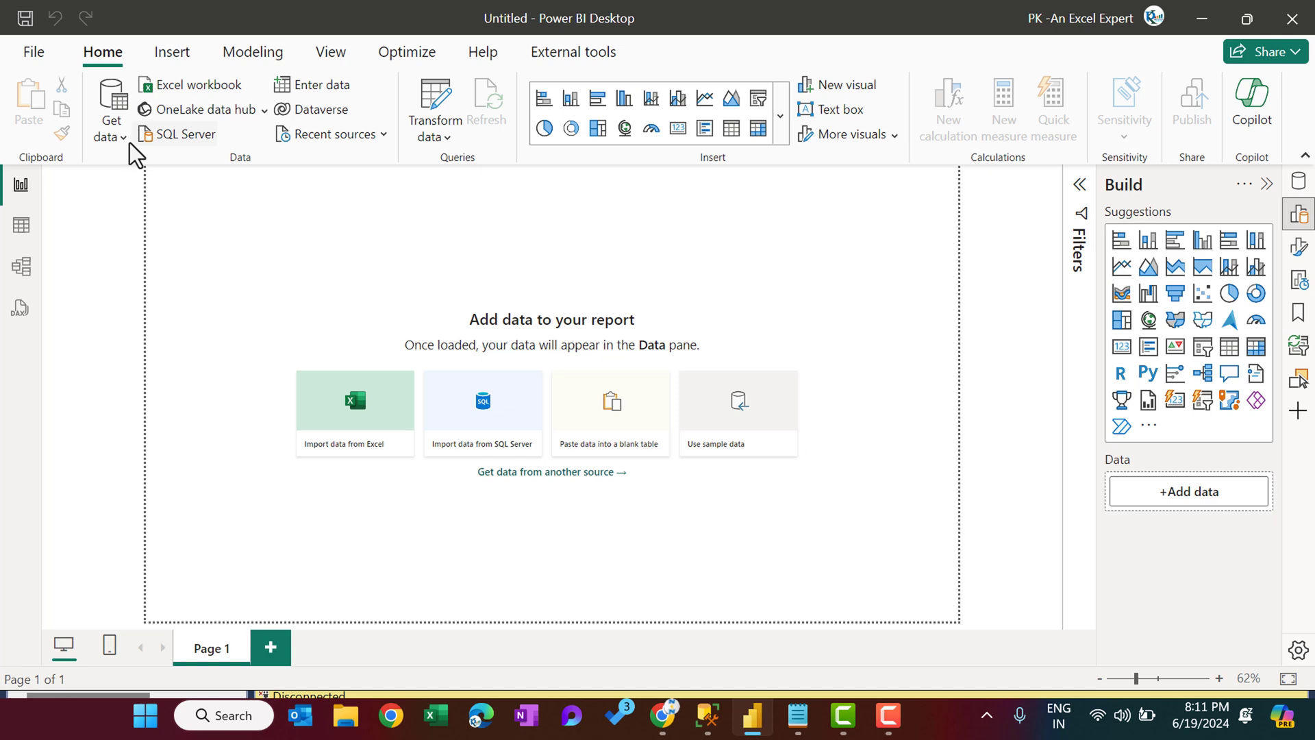
# - Choose SQL Server as the data source and enter server pksqltraining.database.windows.net, keeping Import mode
pyautogui.click(110, 119)
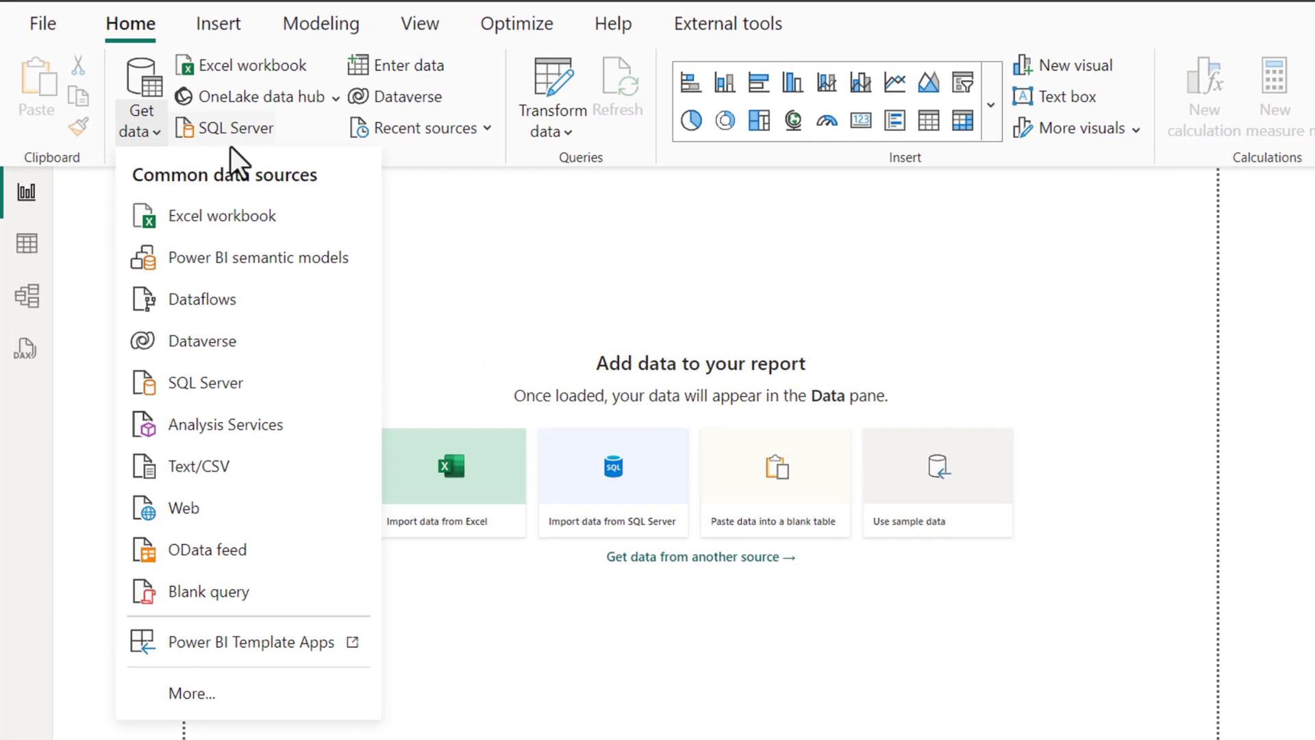
pyautogui.moveTo(219, 396)
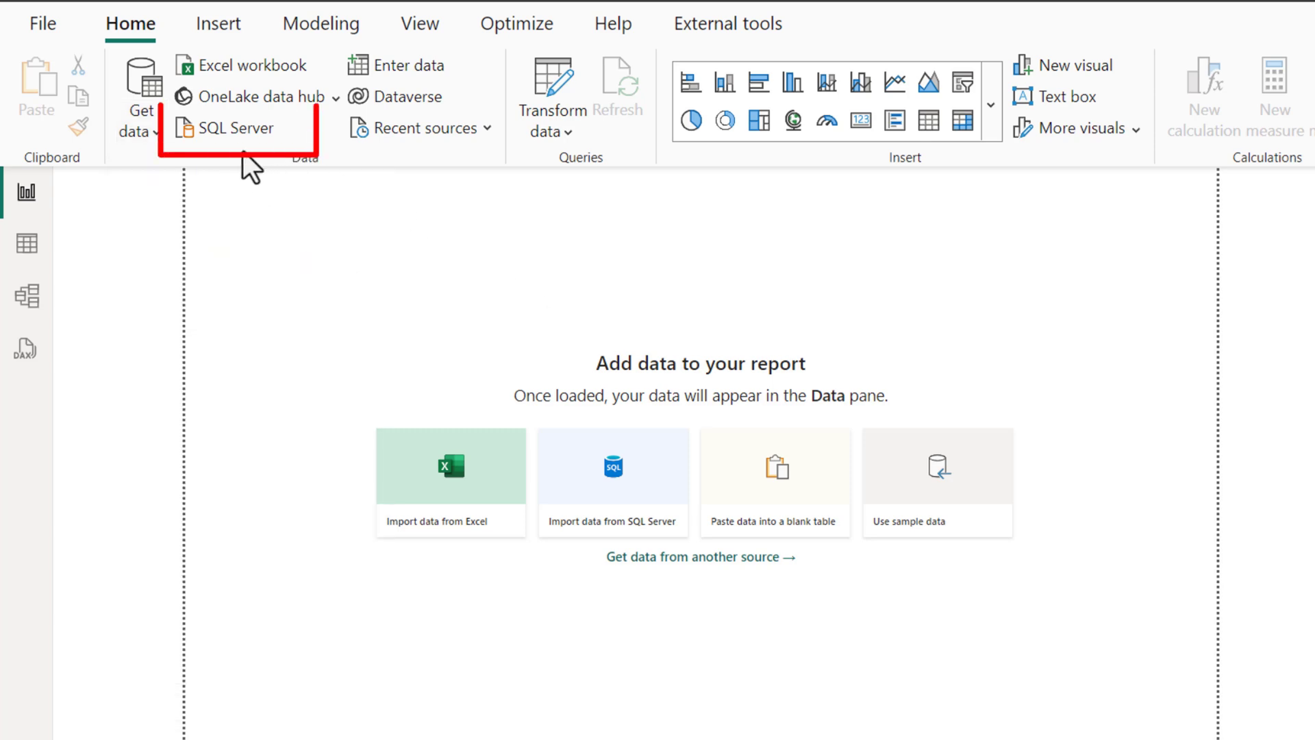
pyautogui.moveTo(231, 149)
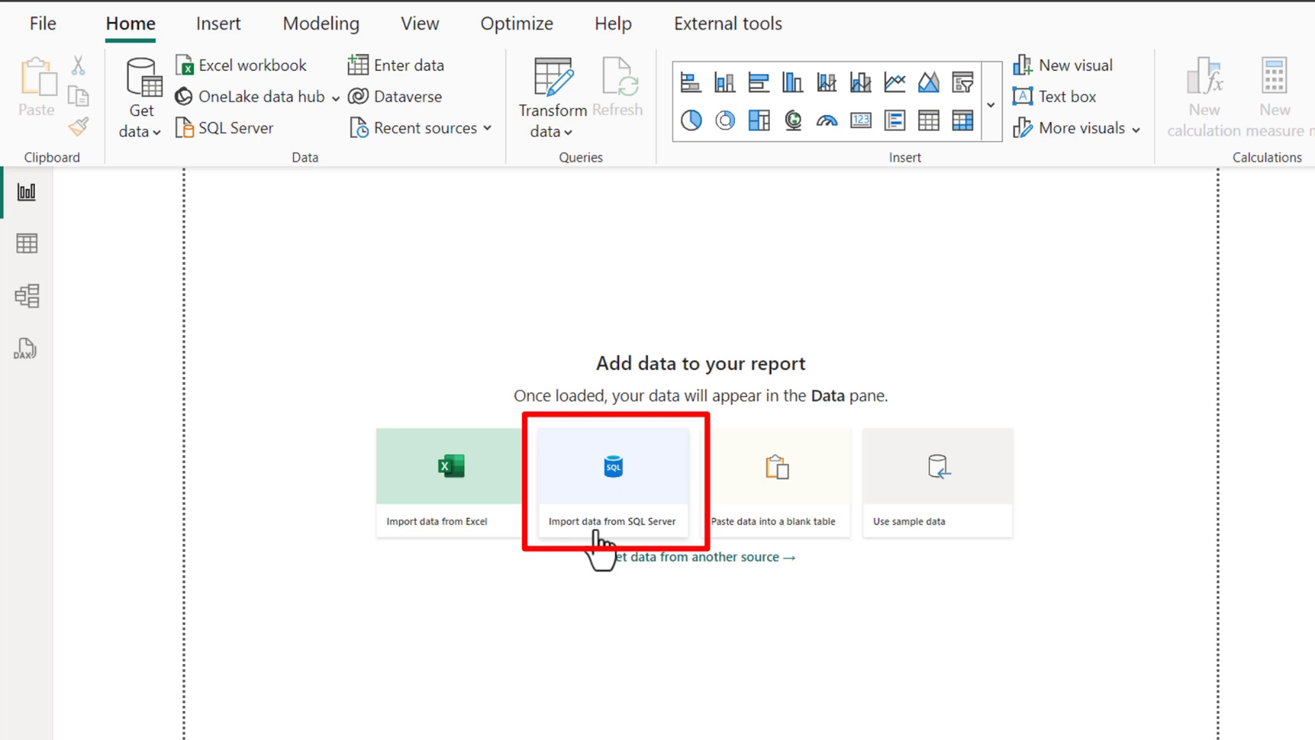
pyautogui.moveTo(656, 553)
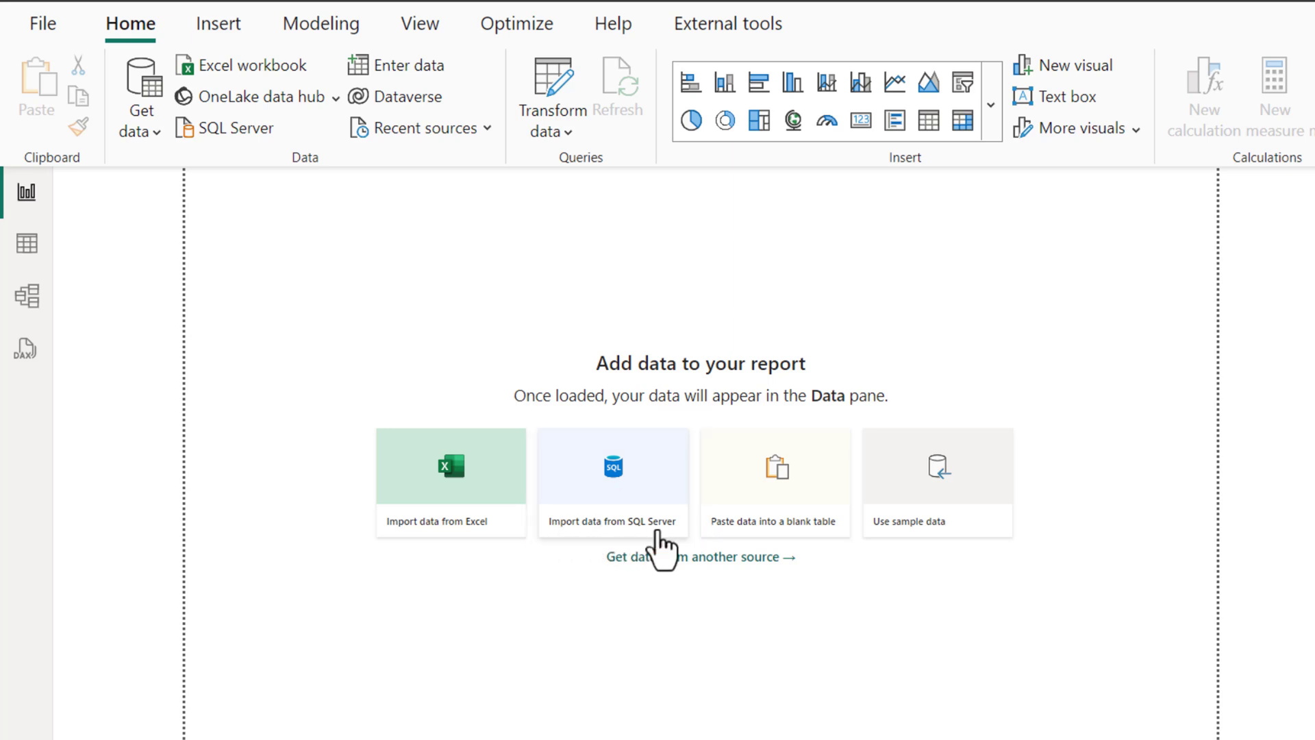
pyautogui.moveTo(630, 449)
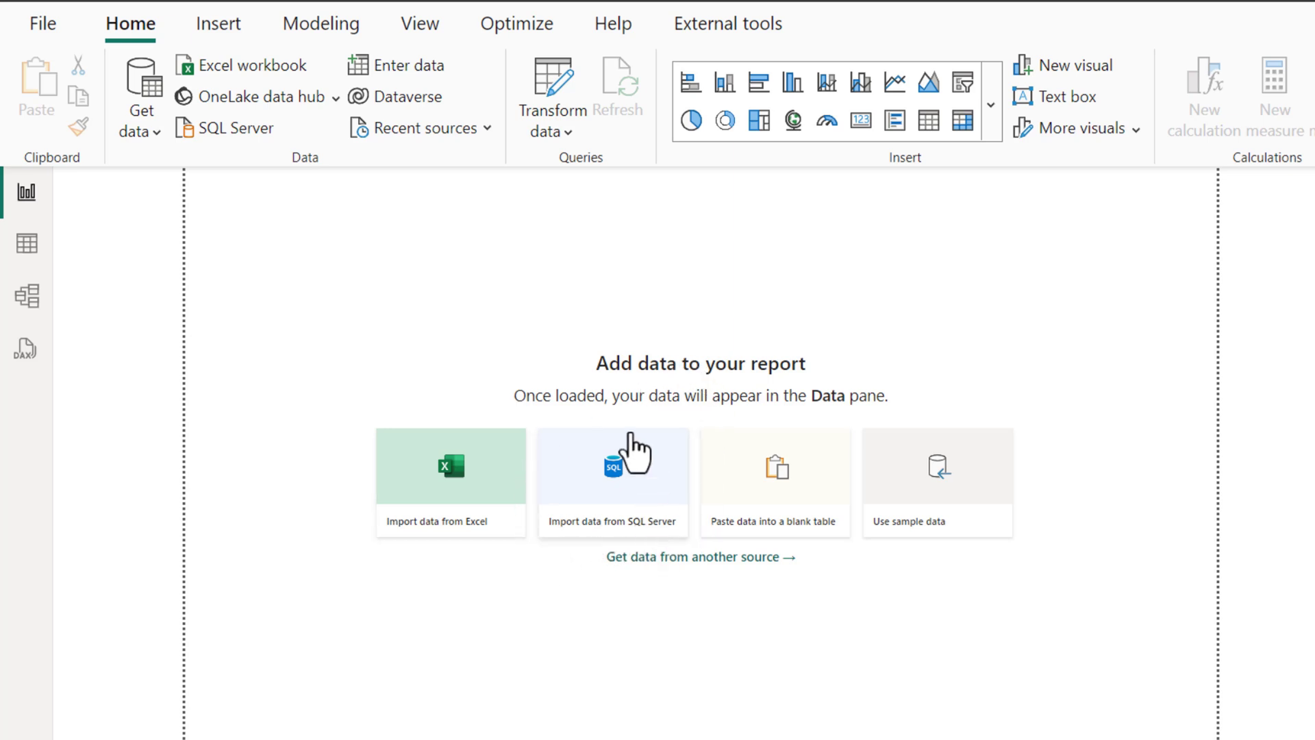
pyautogui.moveTo(610, 505)
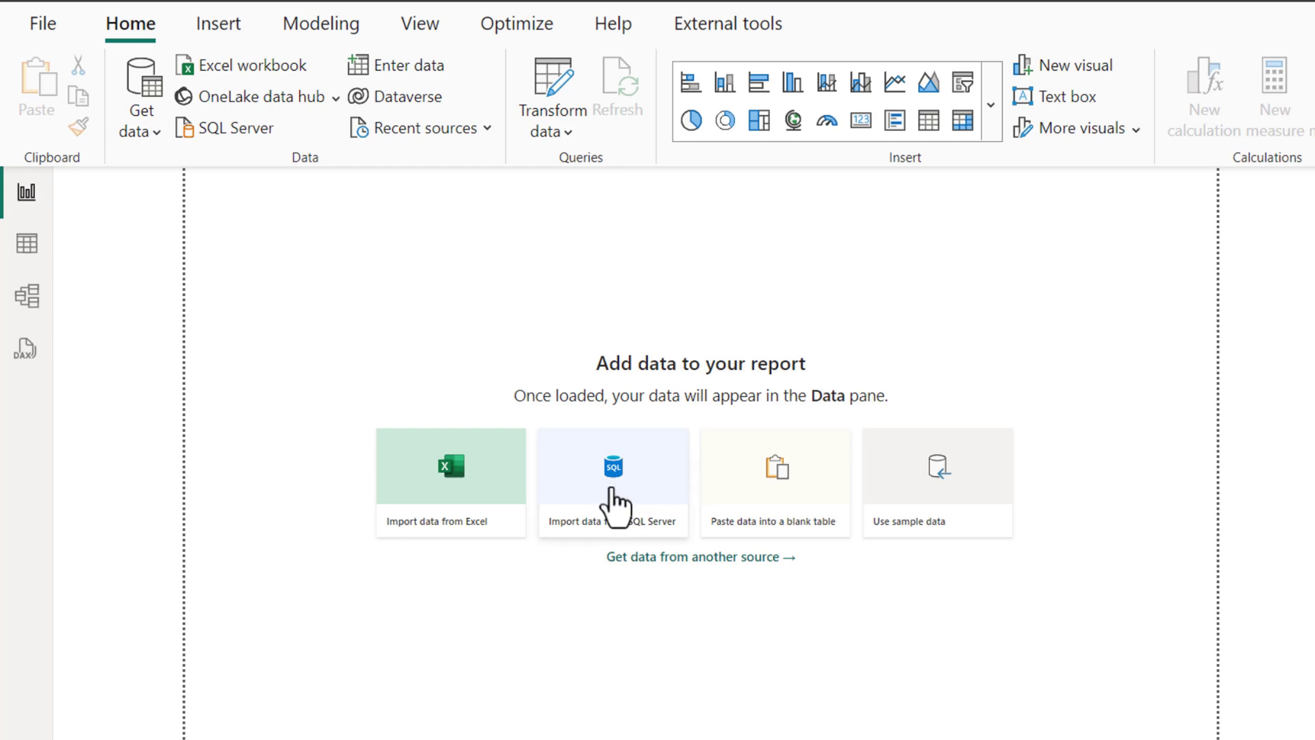
pyautogui.click(612, 482)
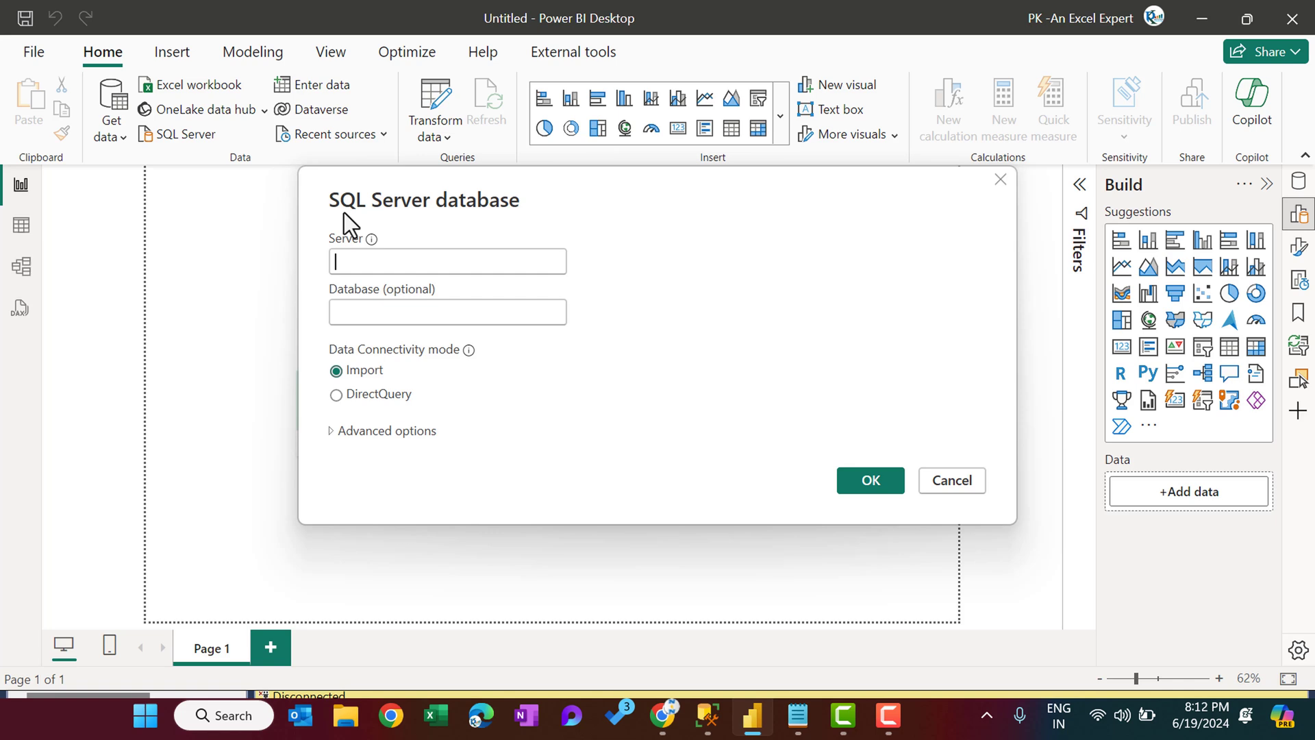
pyautogui.moveTo(522, 224)
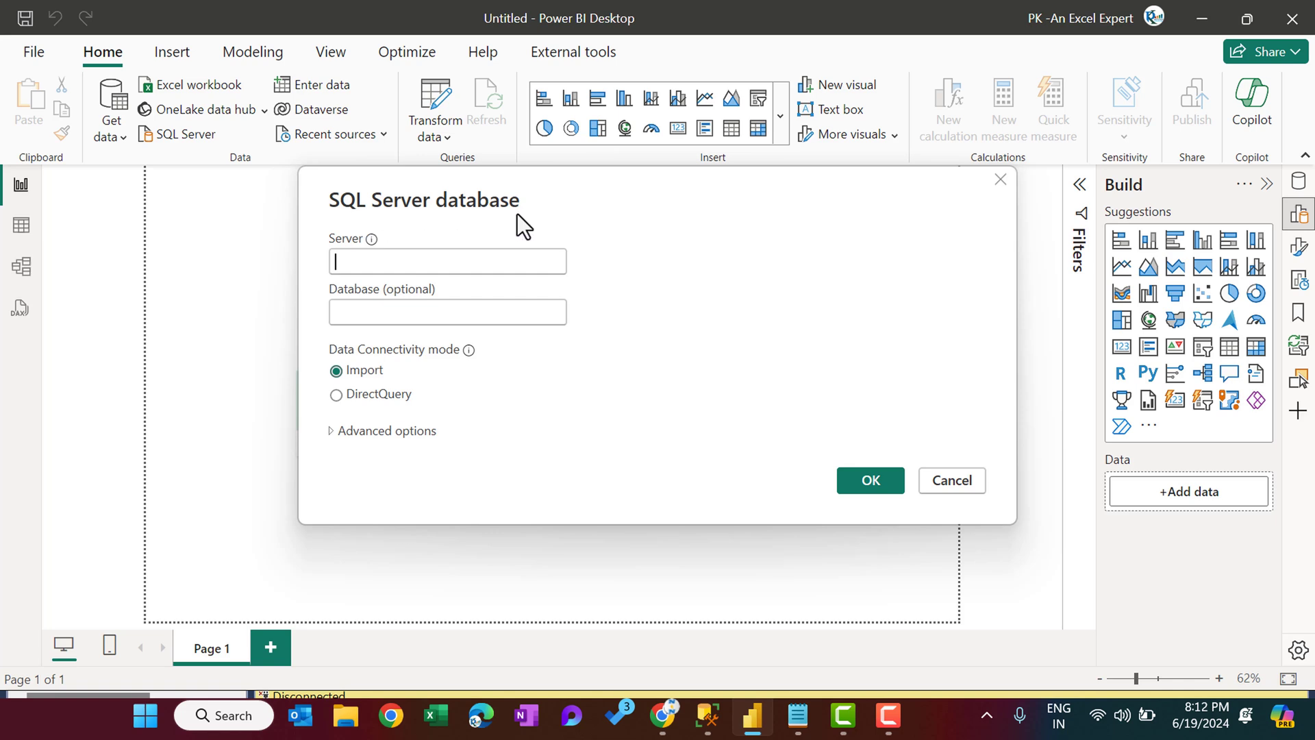
pyautogui.moveTo(441, 269)
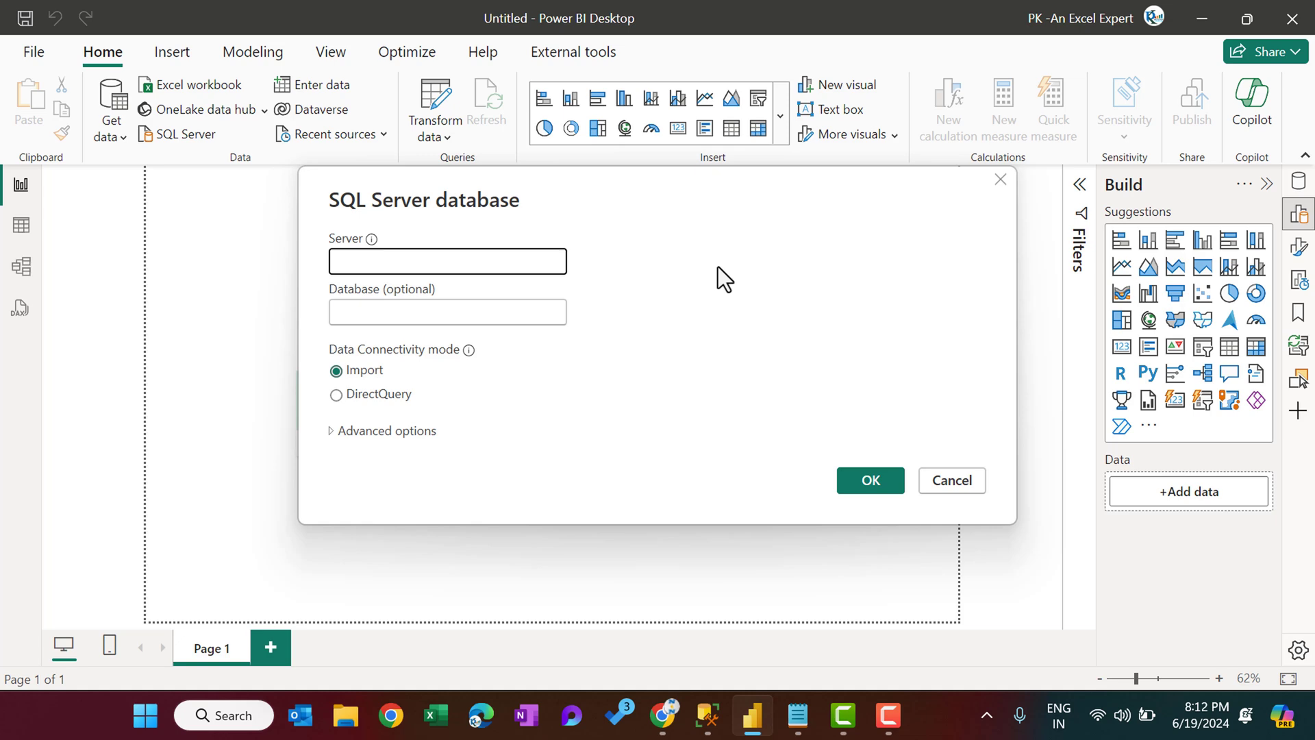
pyautogui.write('pksqltraining.database.windows.net')
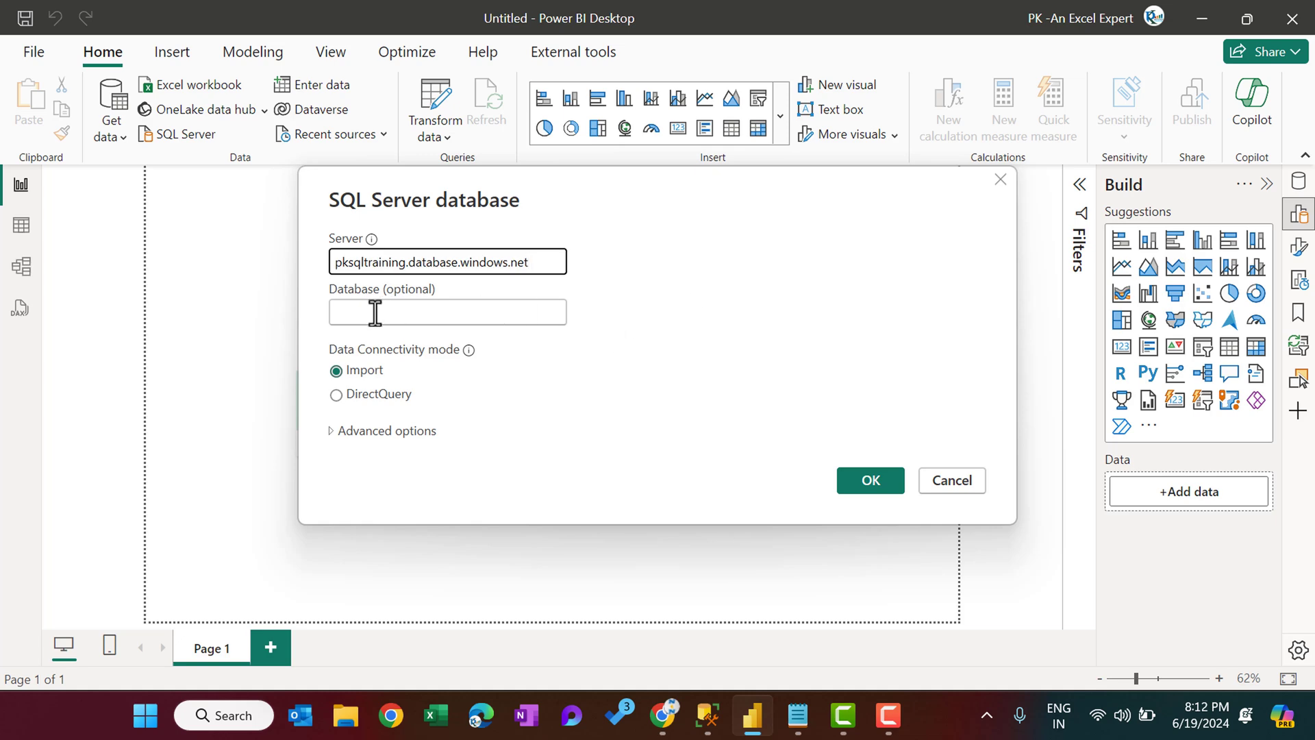
pyautogui.moveTo(660, 330)
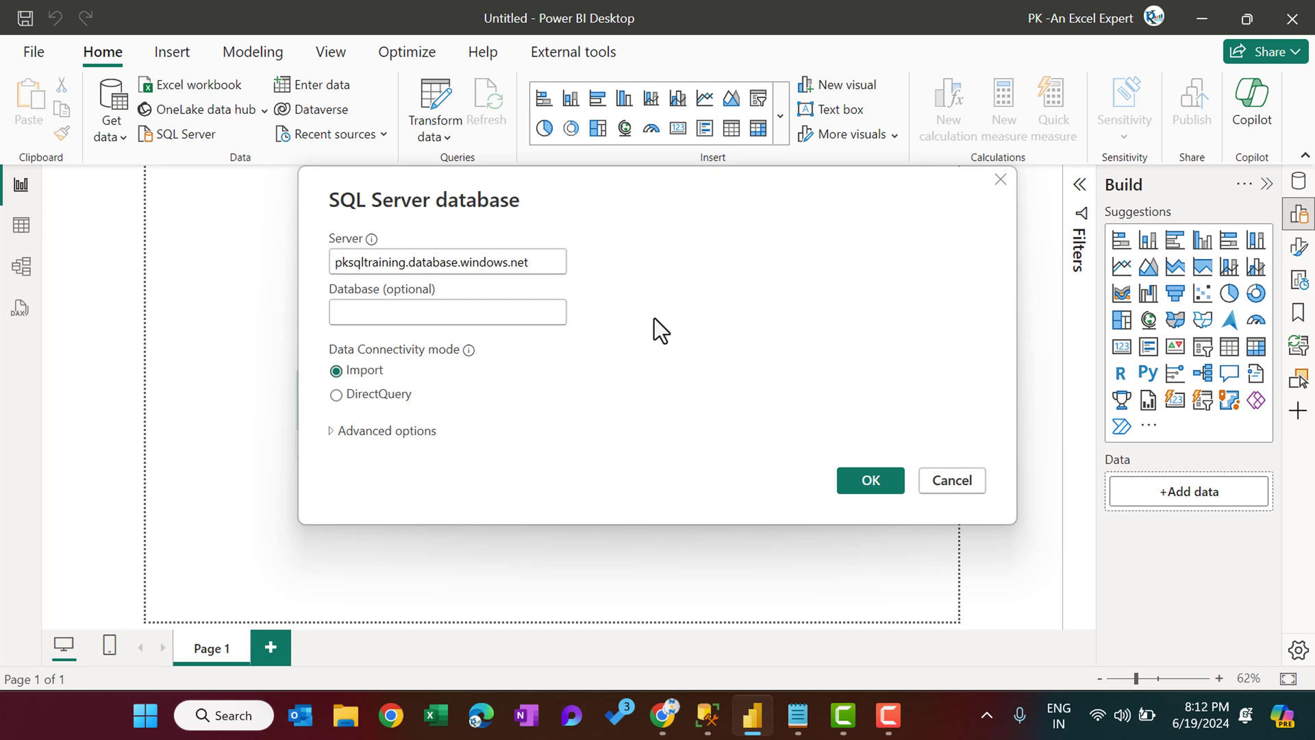
pyautogui.click(446, 312)
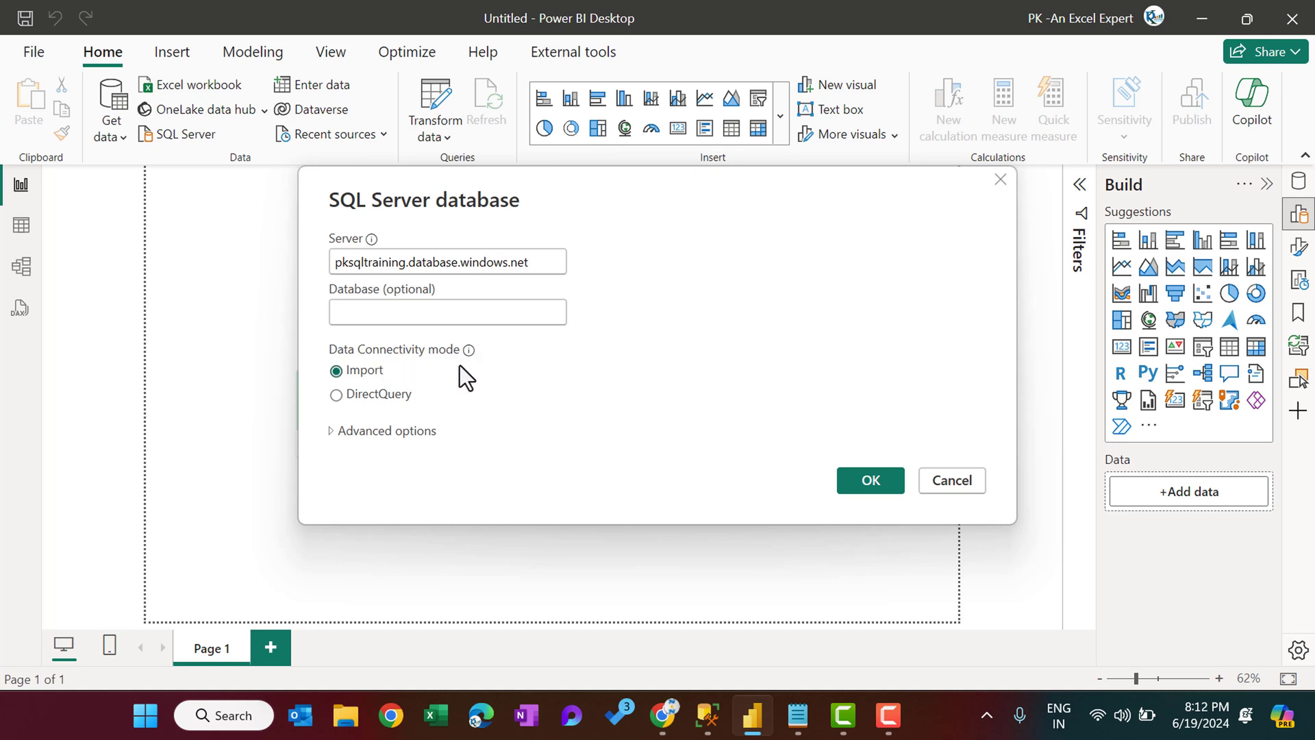
pyautogui.moveTo(369, 391)
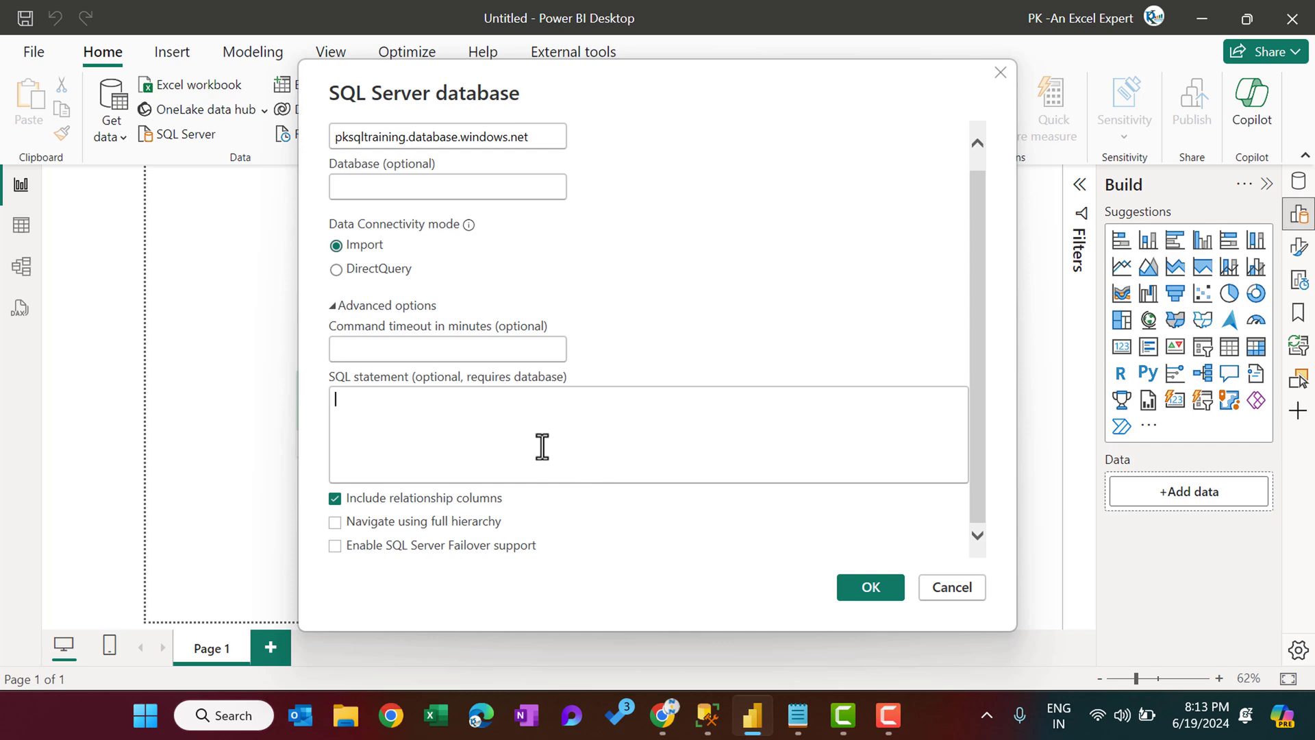
pyautogui.moveTo(972, 263)
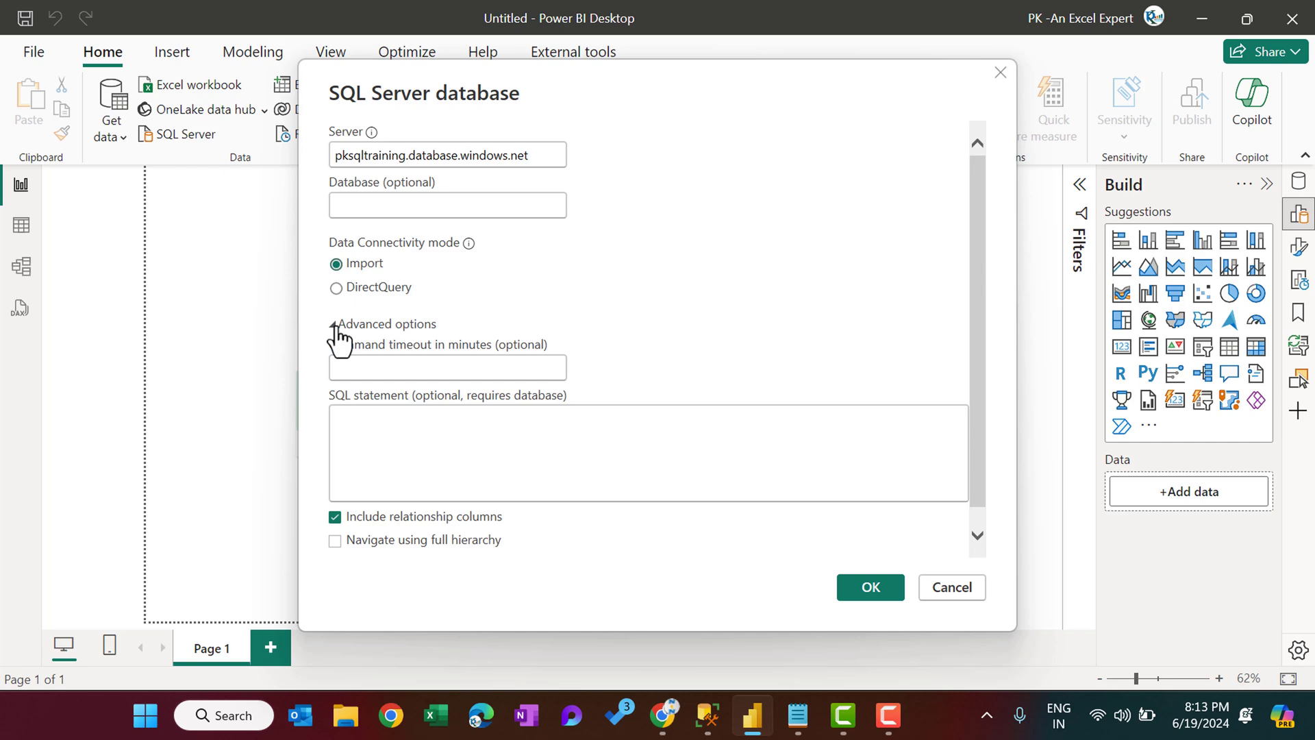
pyautogui.click(334, 324)
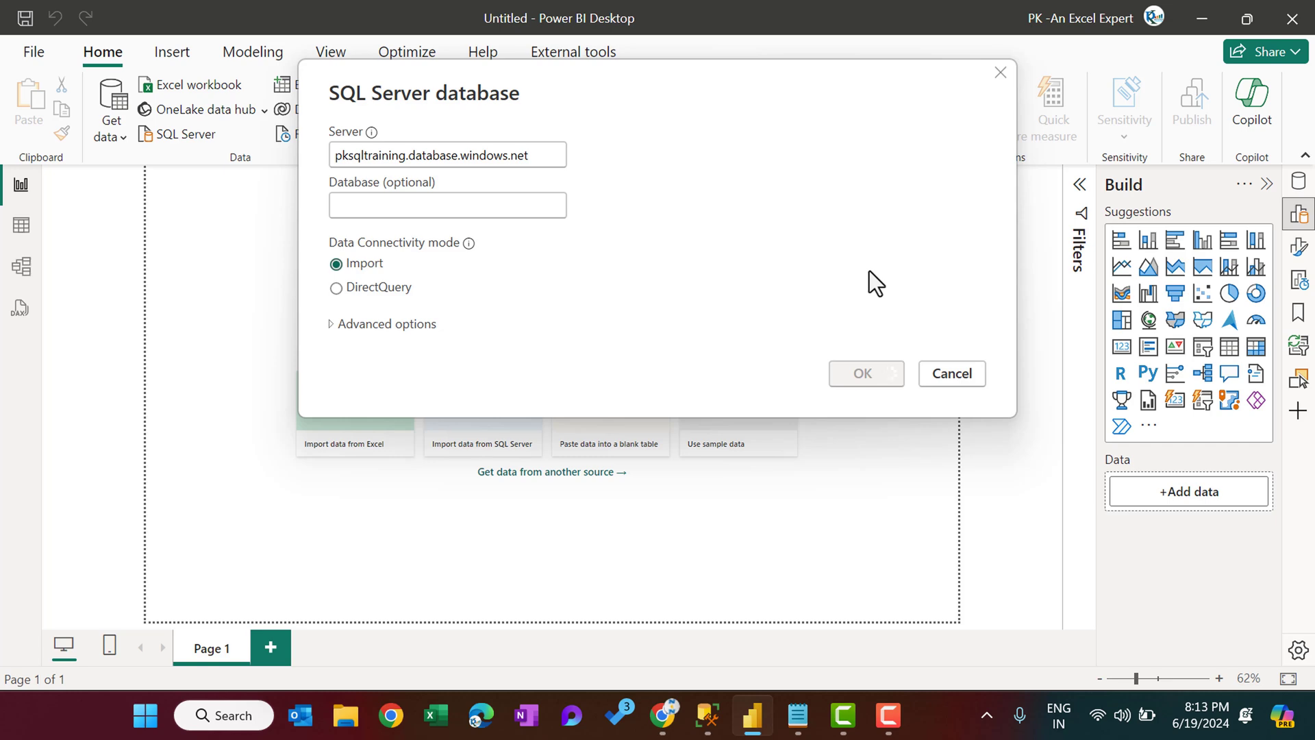
# - Sign in with database user PK and its password, then connect to the server
pyautogui.click(866, 373)
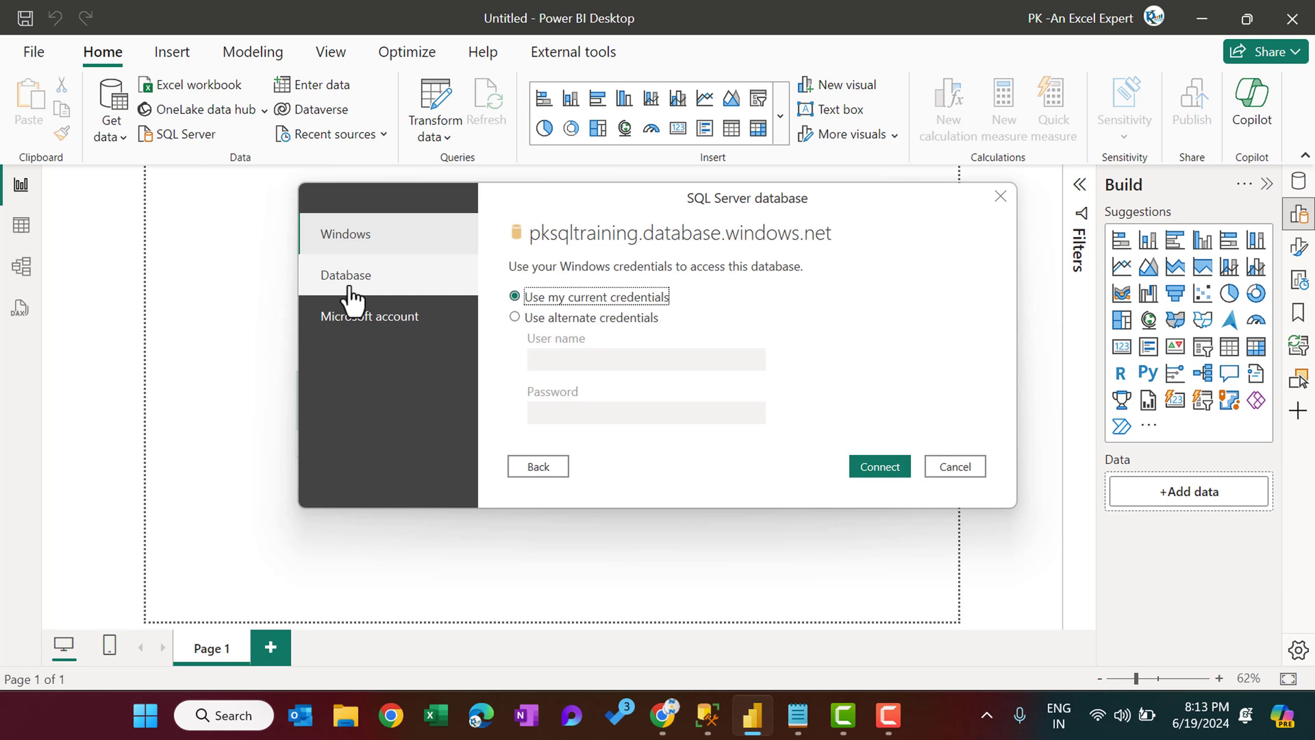
pyautogui.click(345, 275)
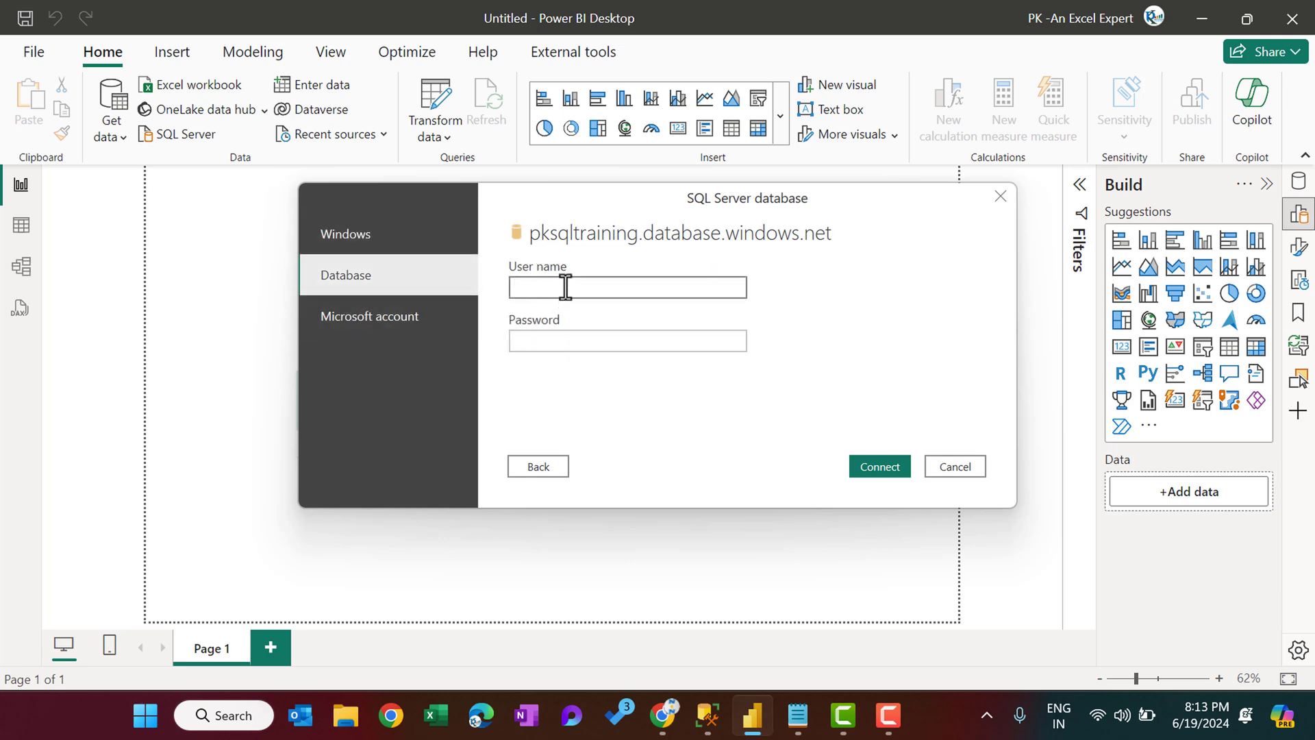
pyautogui.click(627, 287)
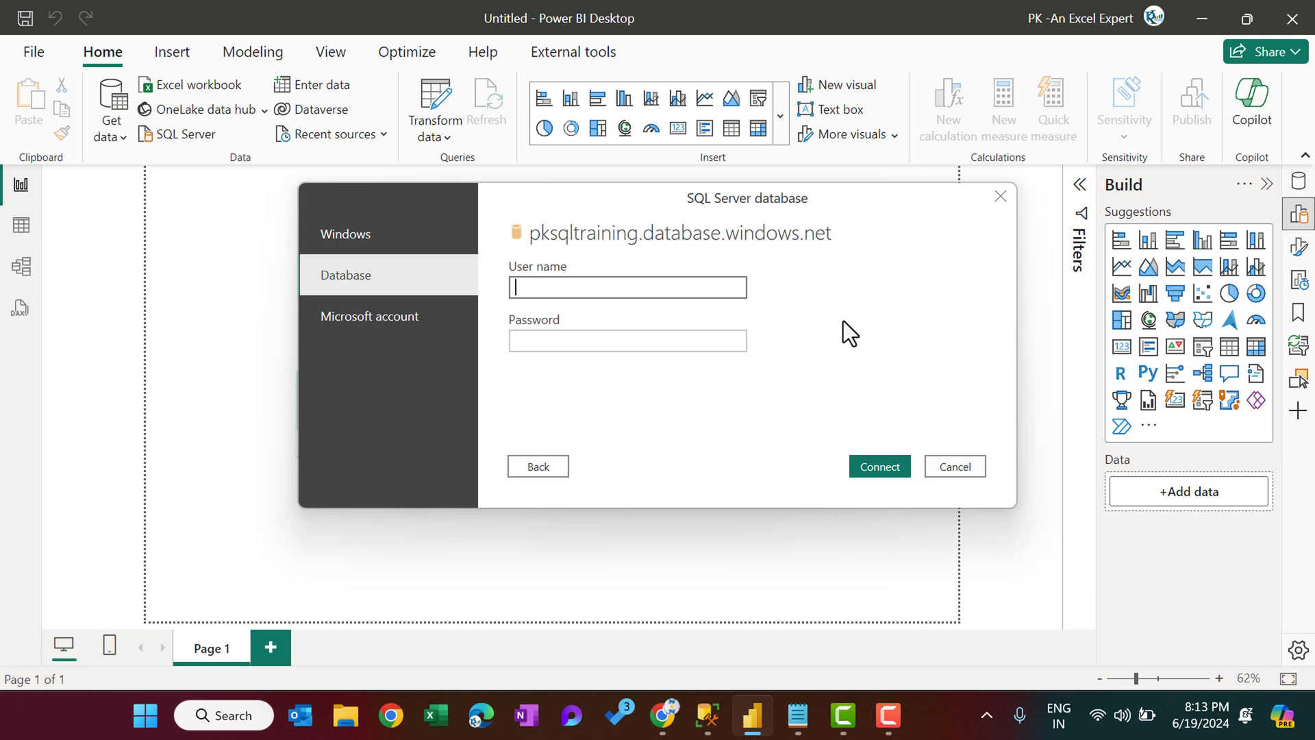
pyautogui.write('PK')
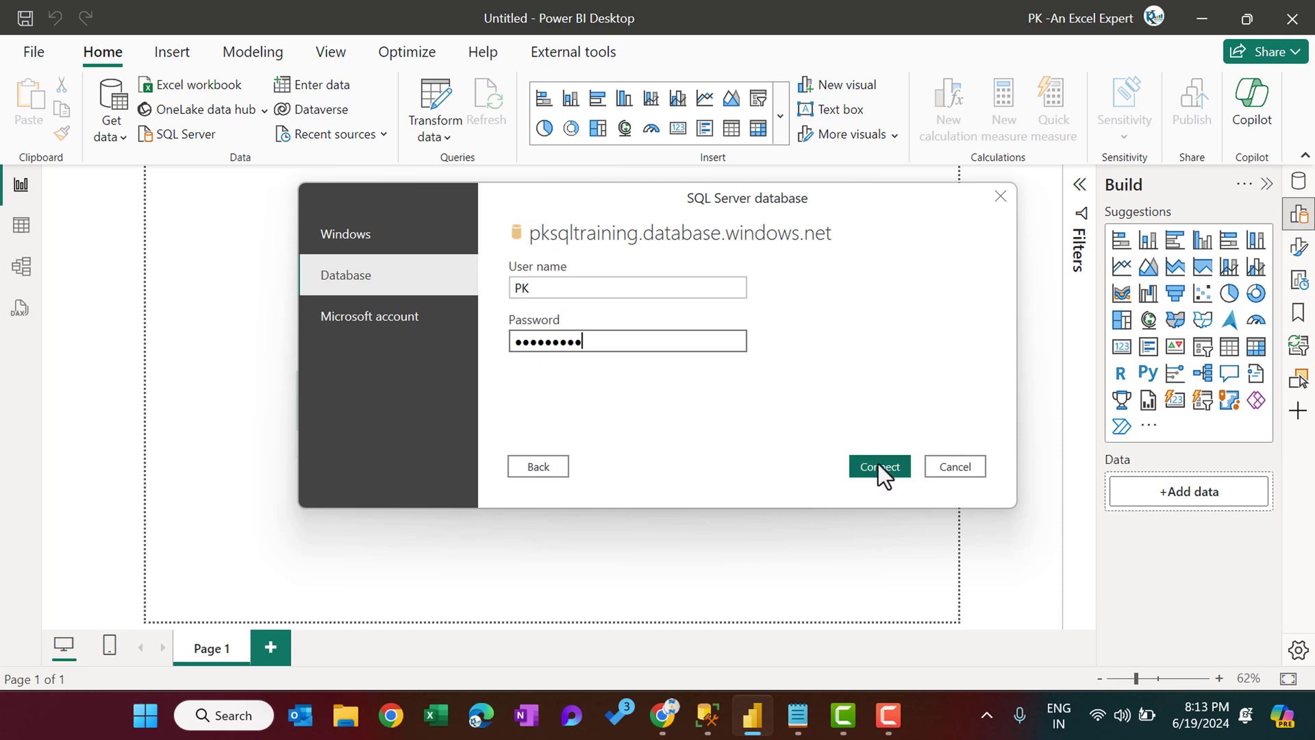
pyautogui.click(879, 467)
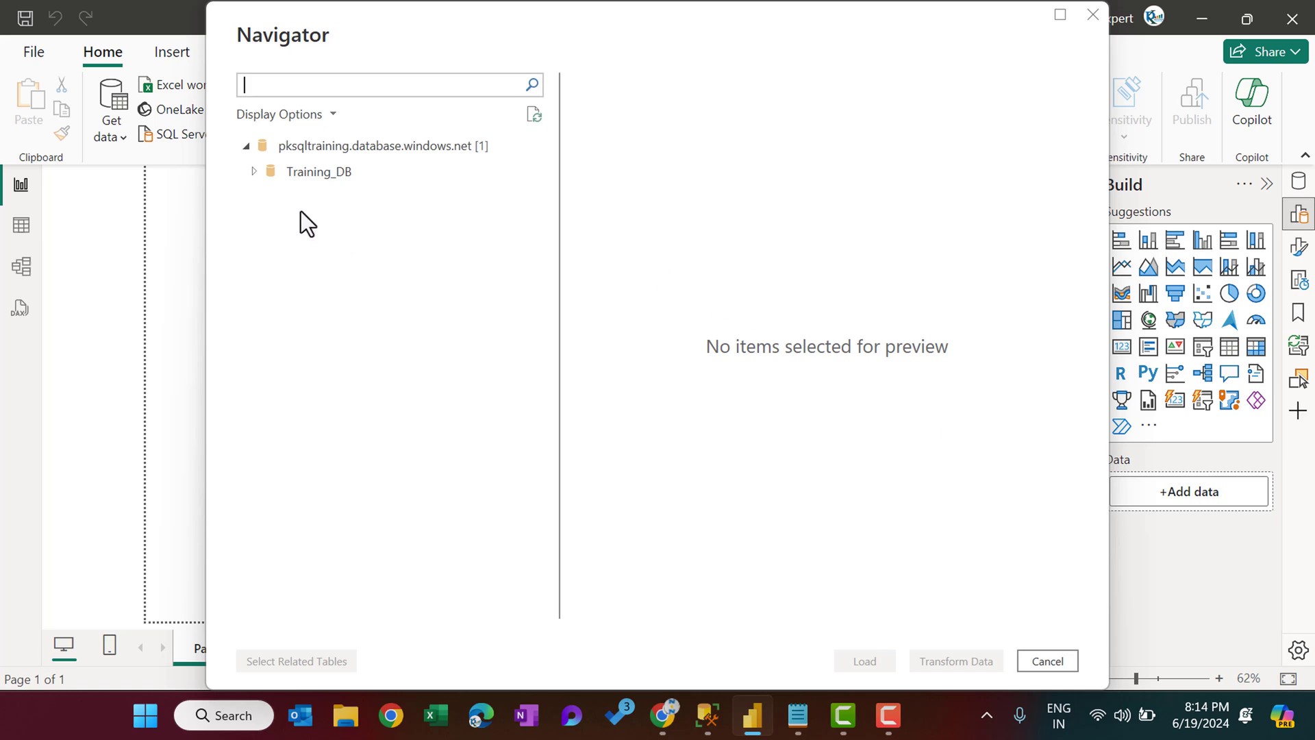
pyautogui.moveTo(358, 178)
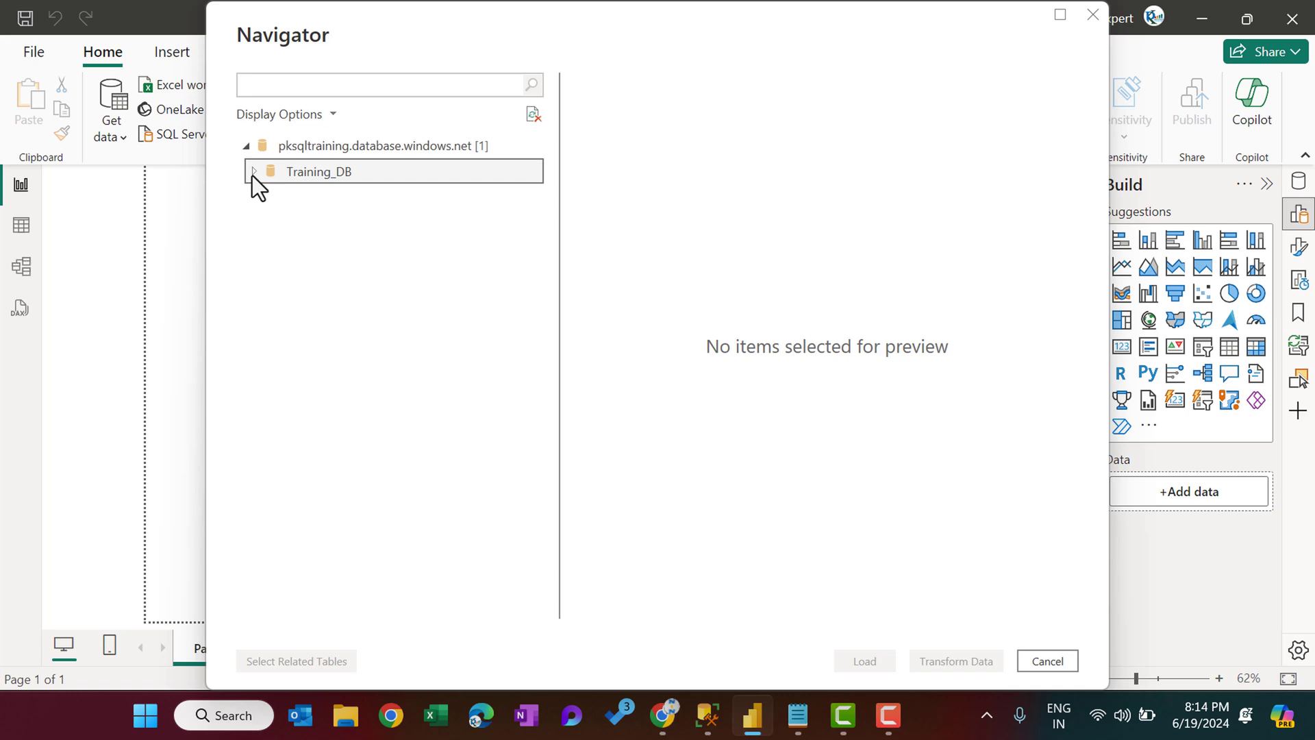
# - Expand Training_DB, tick TBL_Auditors and TBL_Emp_Master, and send them to Power Query Editor
pyautogui.click(251, 171)
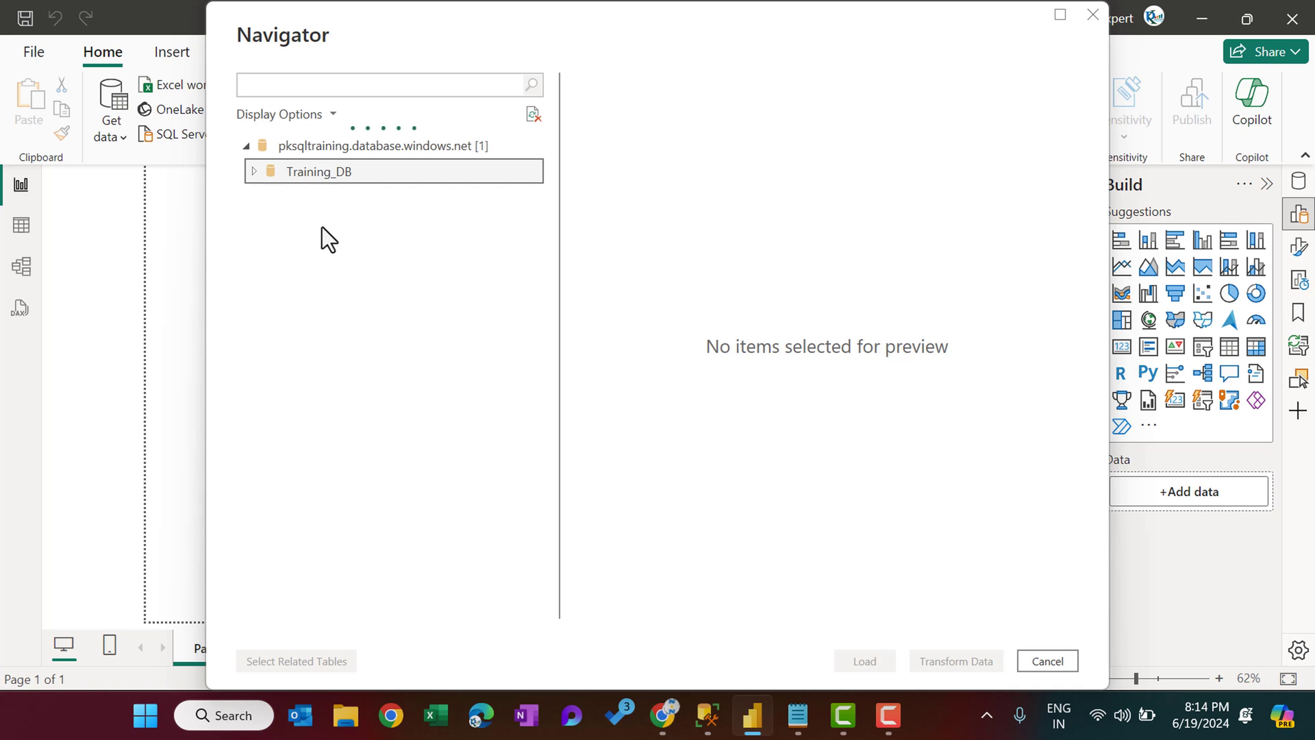
pyautogui.click(253, 171)
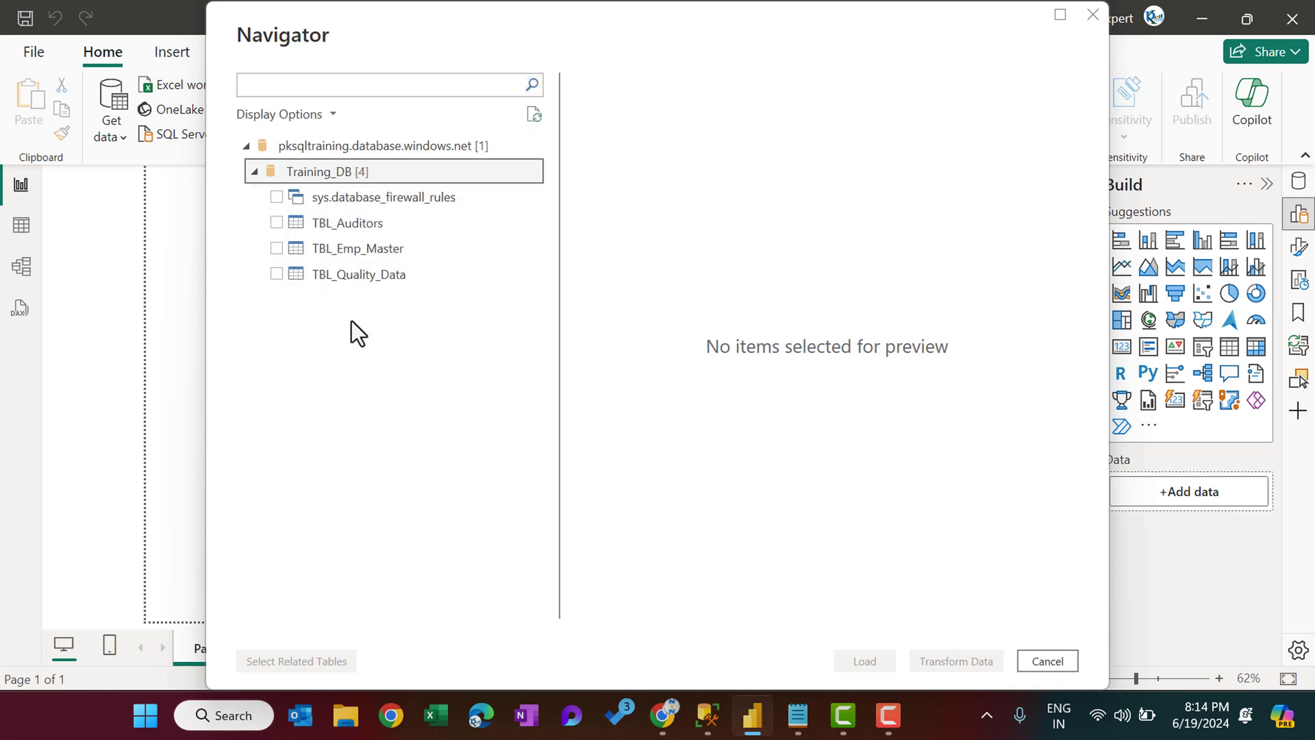
pyautogui.moveTo(333, 342)
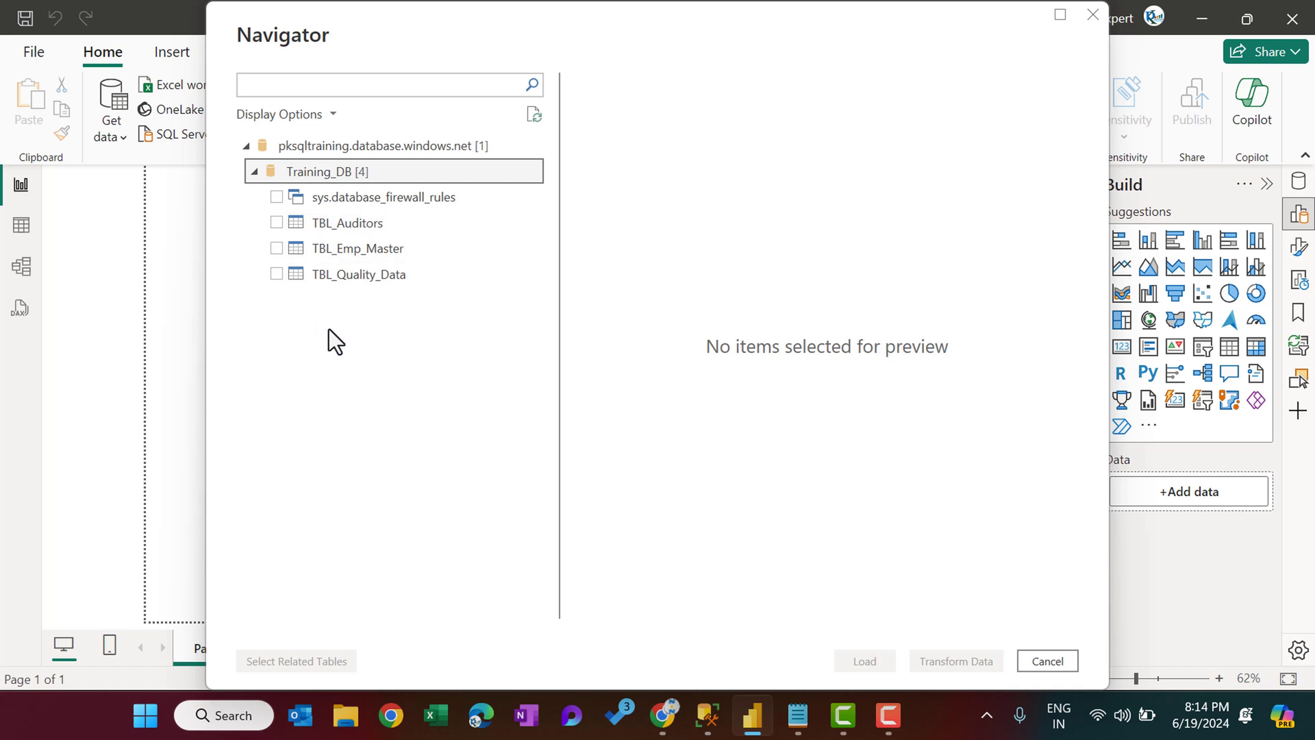
pyautogui.click(276, 222)
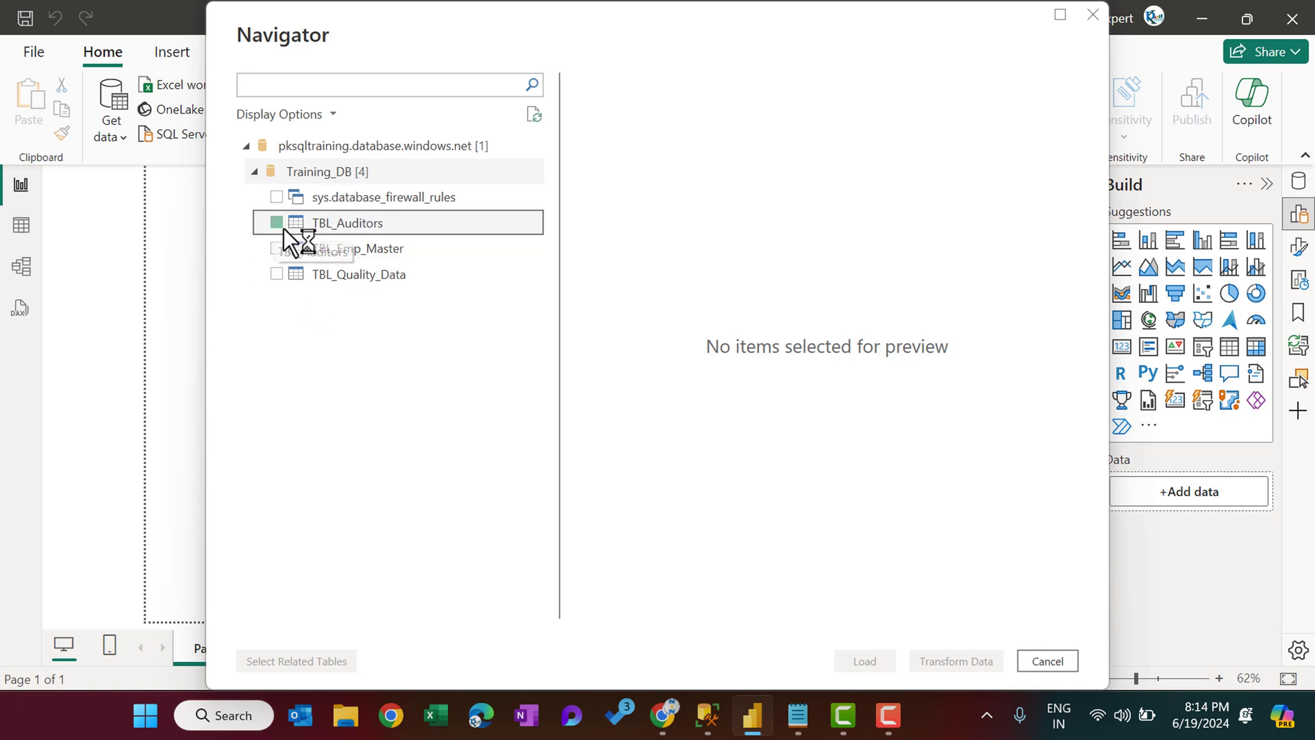
pyautogui.click(277, 223)
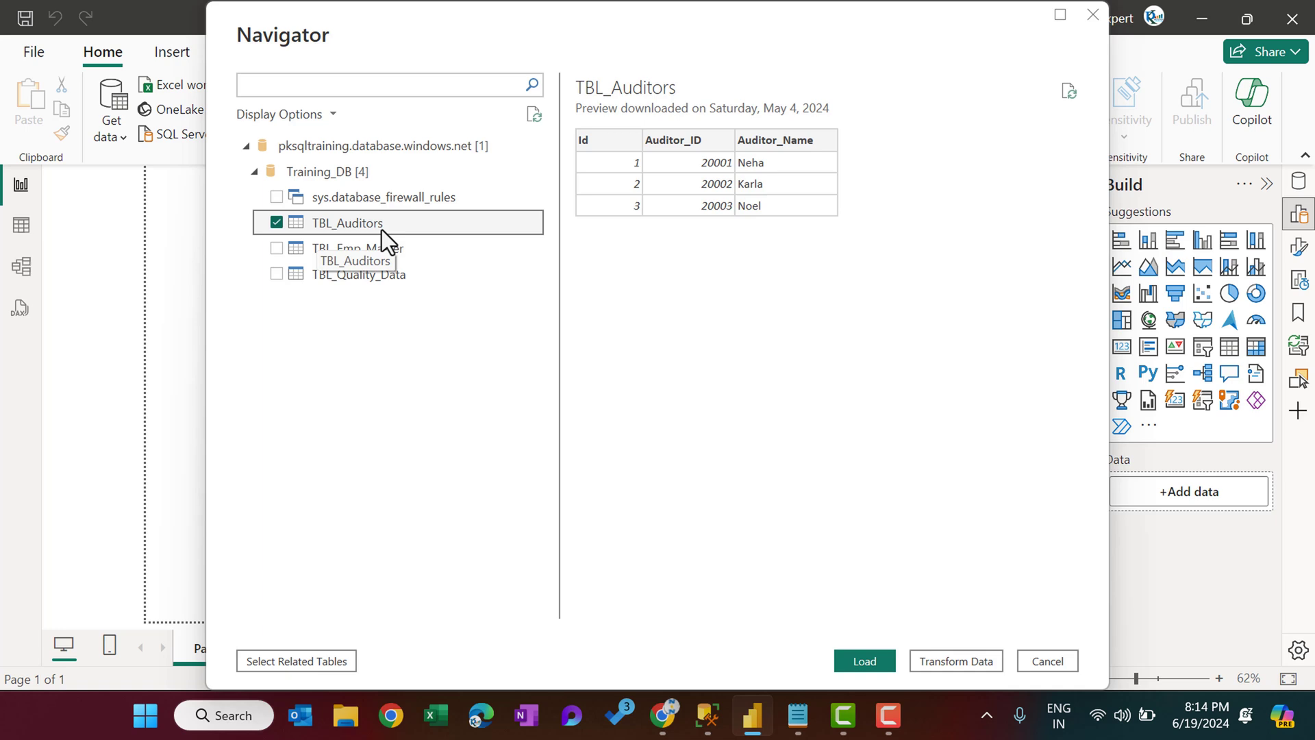
pyautogui.click(276, 248)
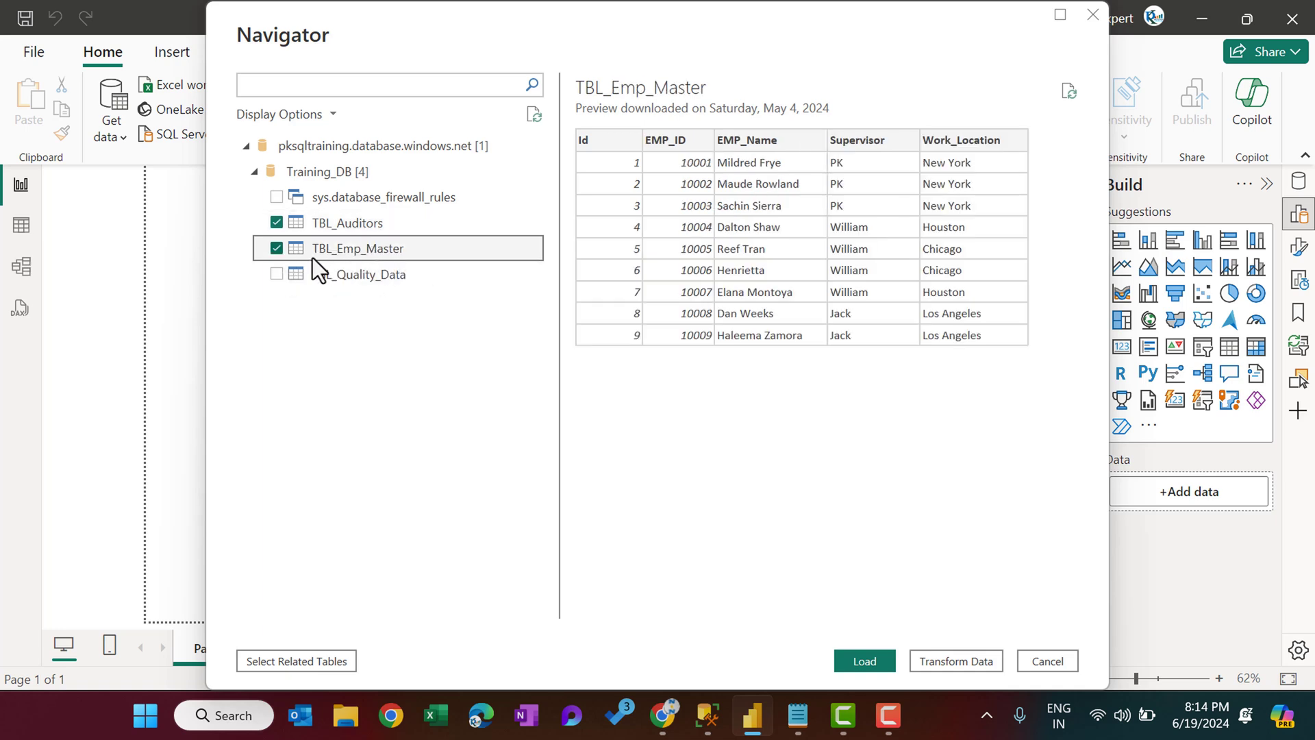
pyautogui.moveTo(973, 629)
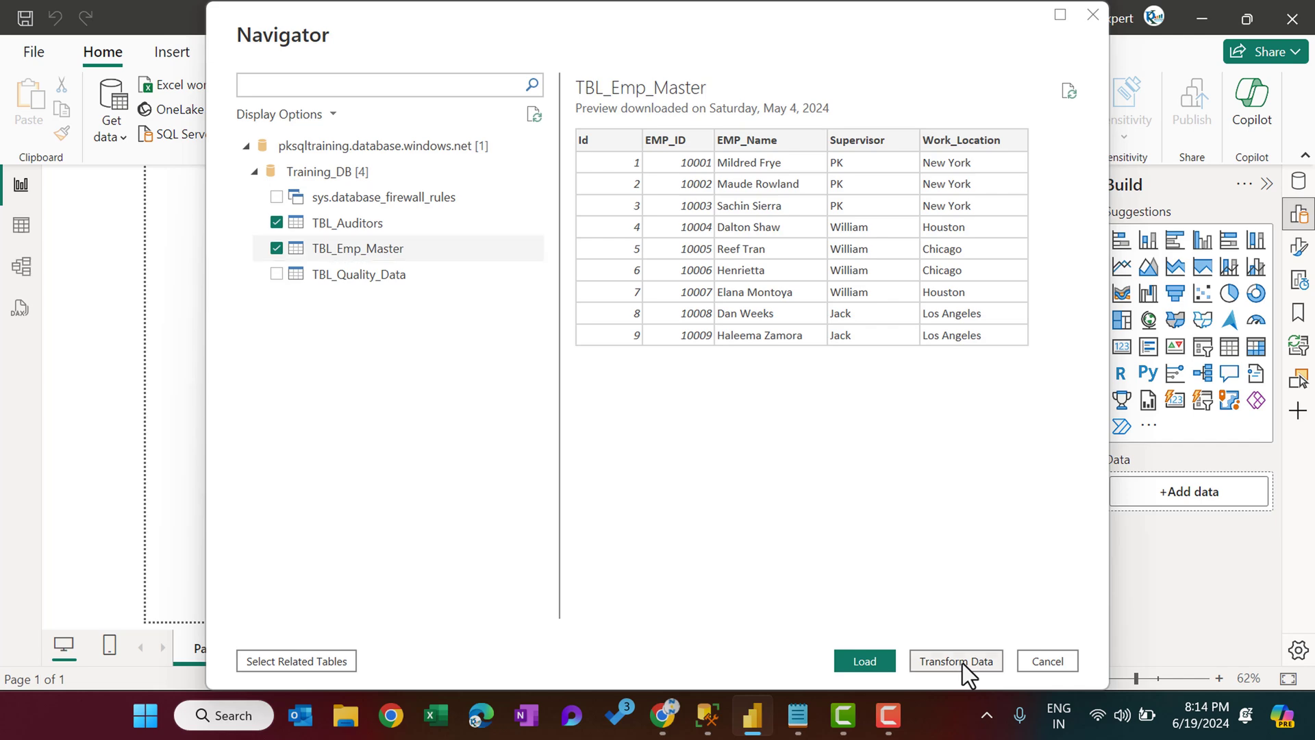
pyautogui.click(955, 661)
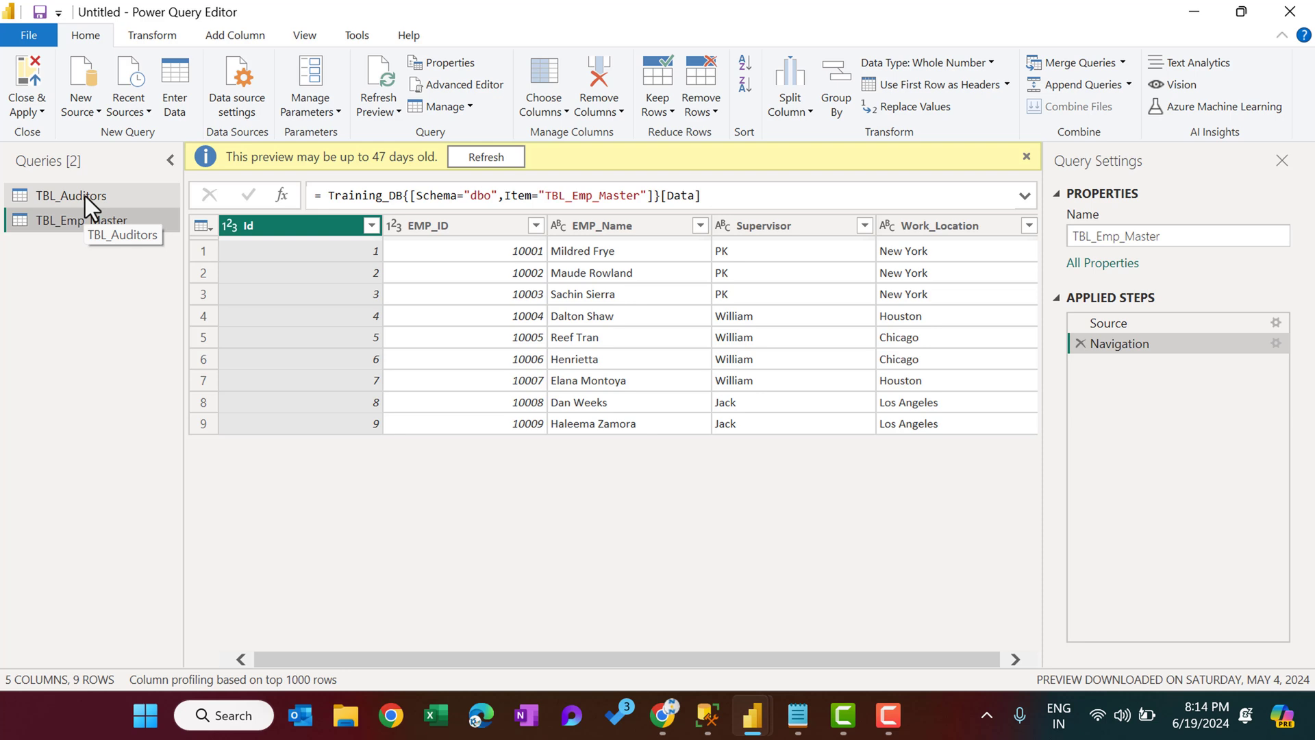
# - Preview the TBL_Auditors and TBL_Emp_Master queries, then Close & Apply to load them
pyautogui.click(64, 196)
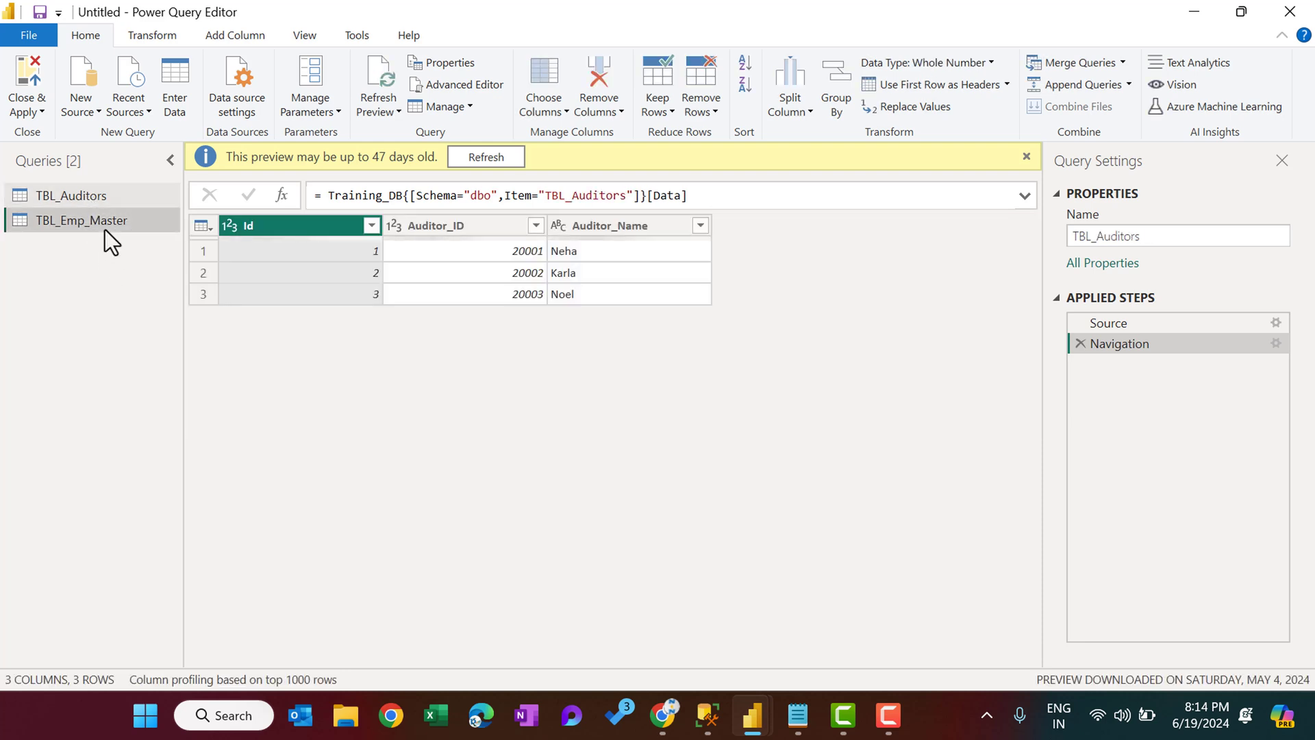
pyautogui.click(82, 220)
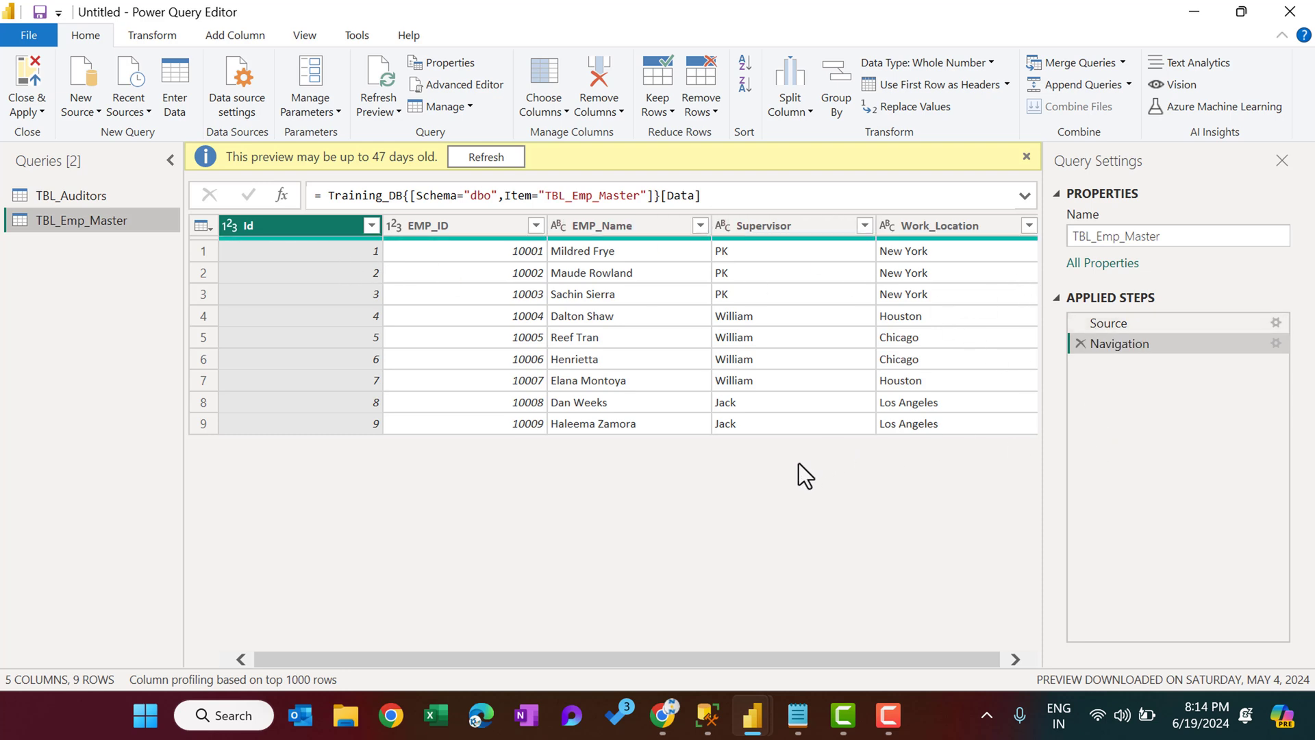
pyautogui.moveTo(656, 417)
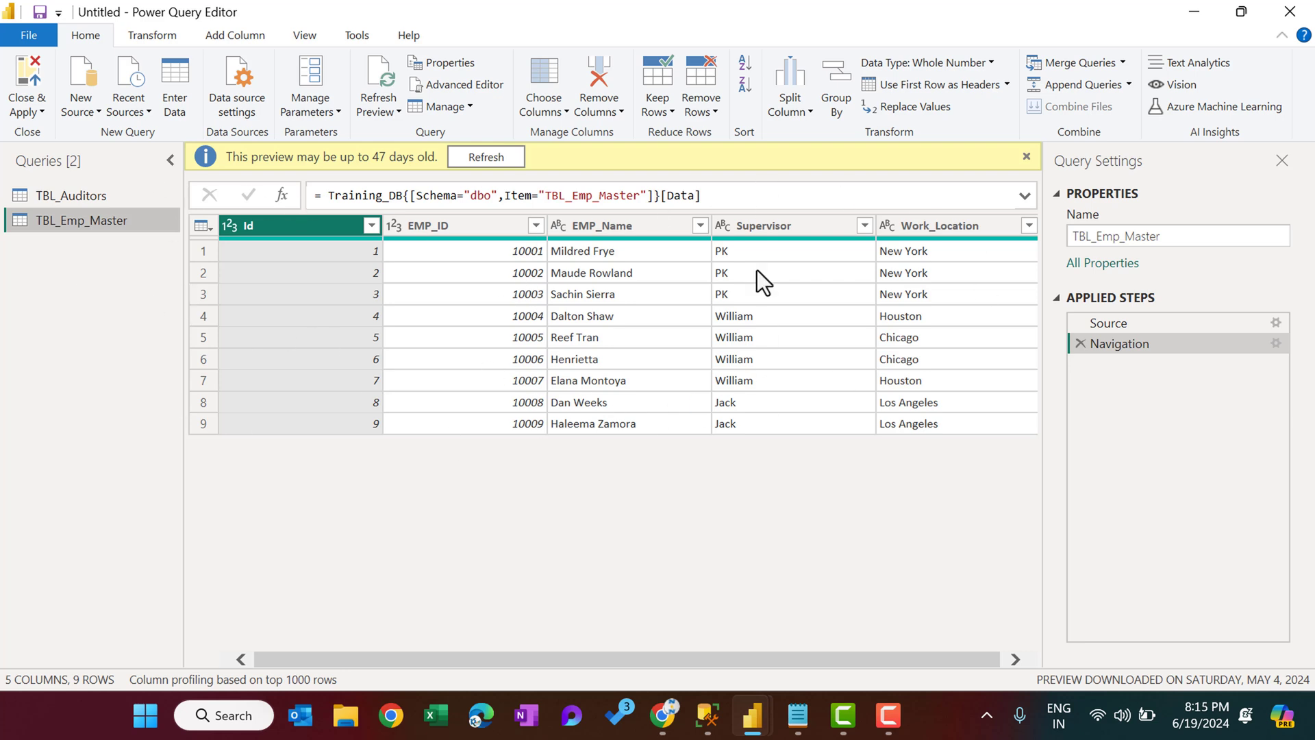
pyautogui.click(26, 111)
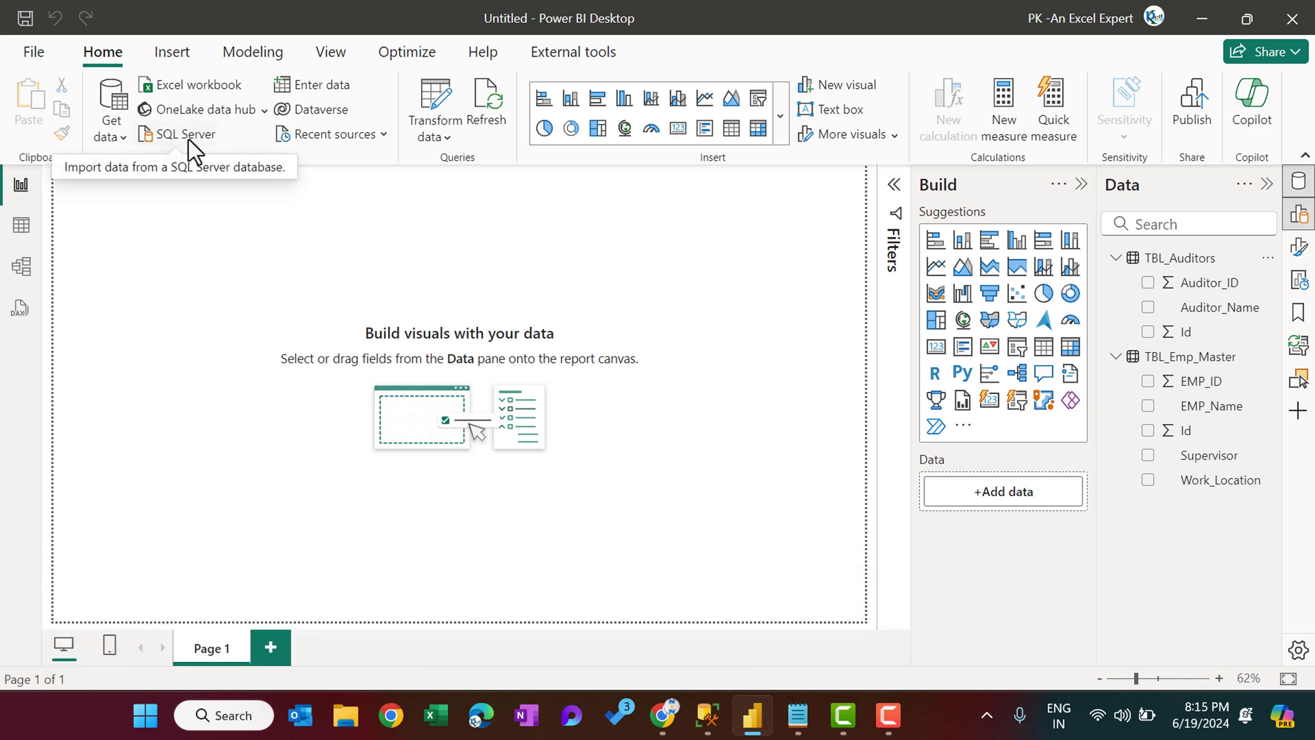
pyautogui.moveTo(596, 311)
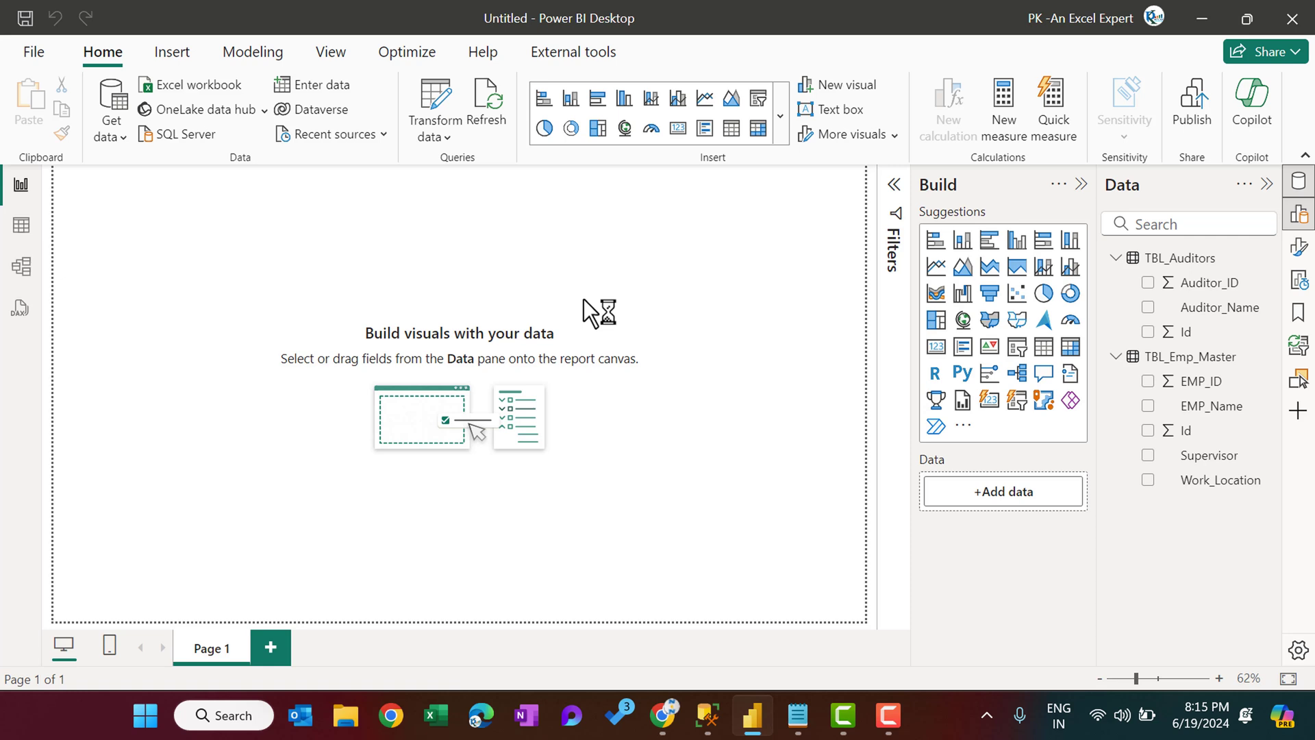
# - Enter server pksqltraining.database.windows.net in a new SQL Server connection and choose DirectQuery
pyautogui.click(186, 134)
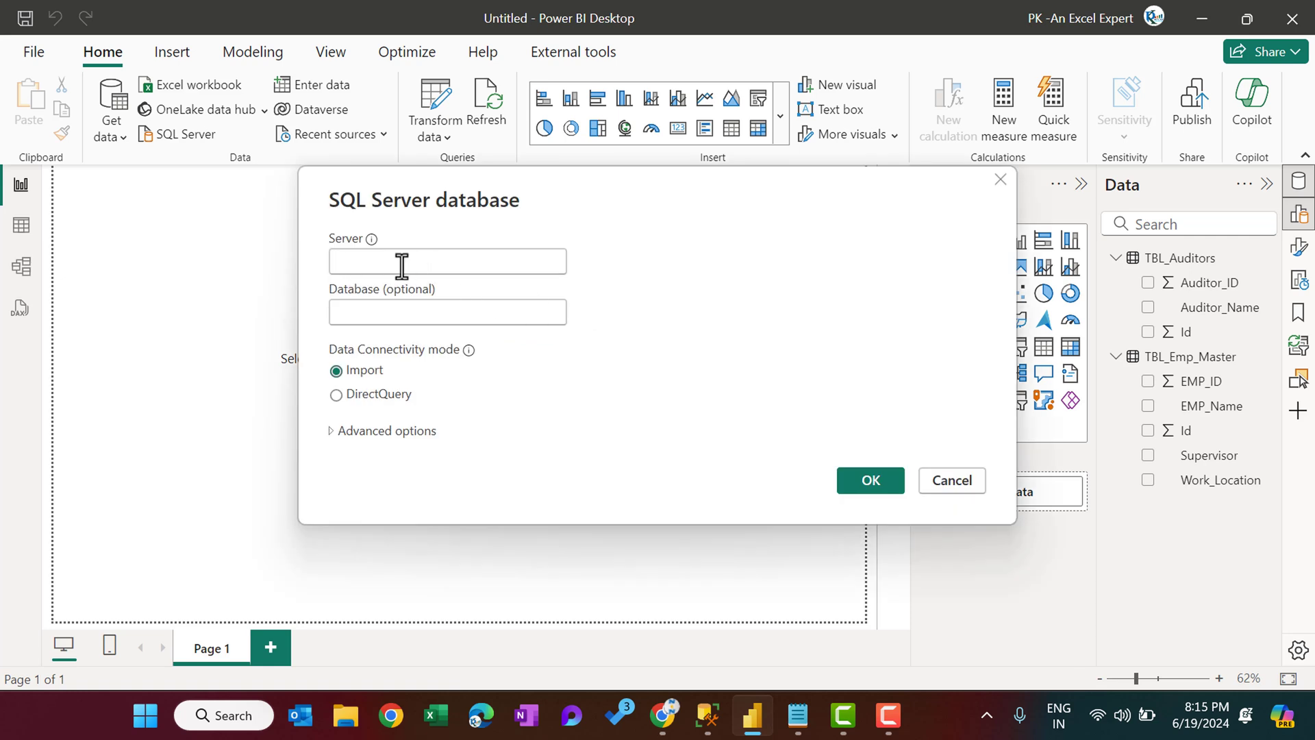
pyautogui.write('pksqltraining.database.windows.net')
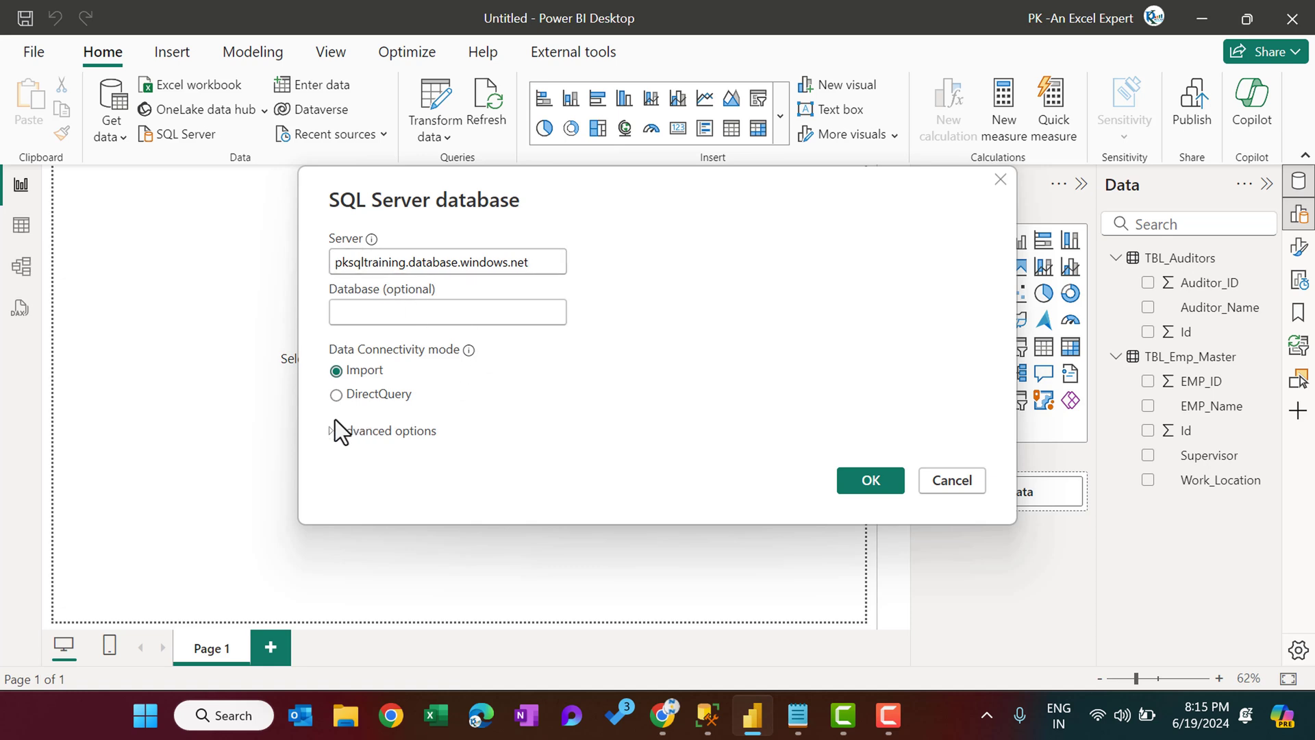
pyautogui.click(336, 394)
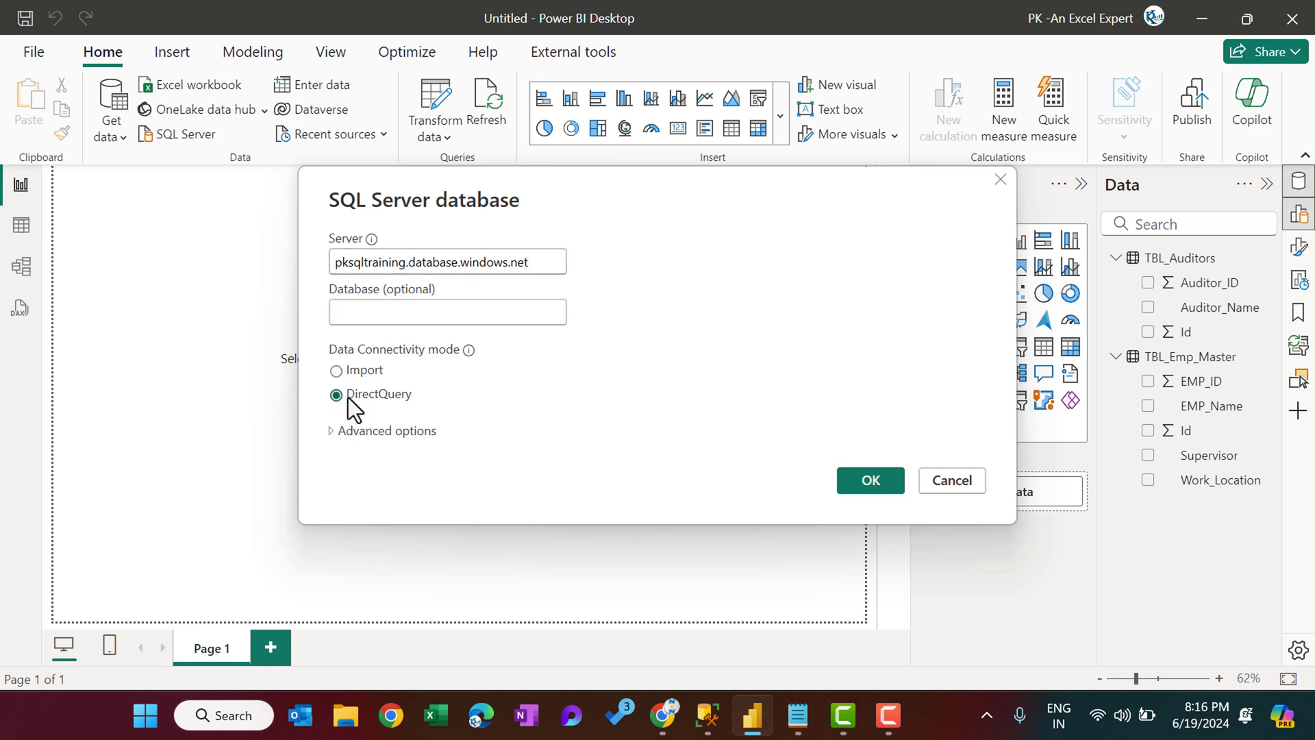
pyautogui.moveTo(665, 394)
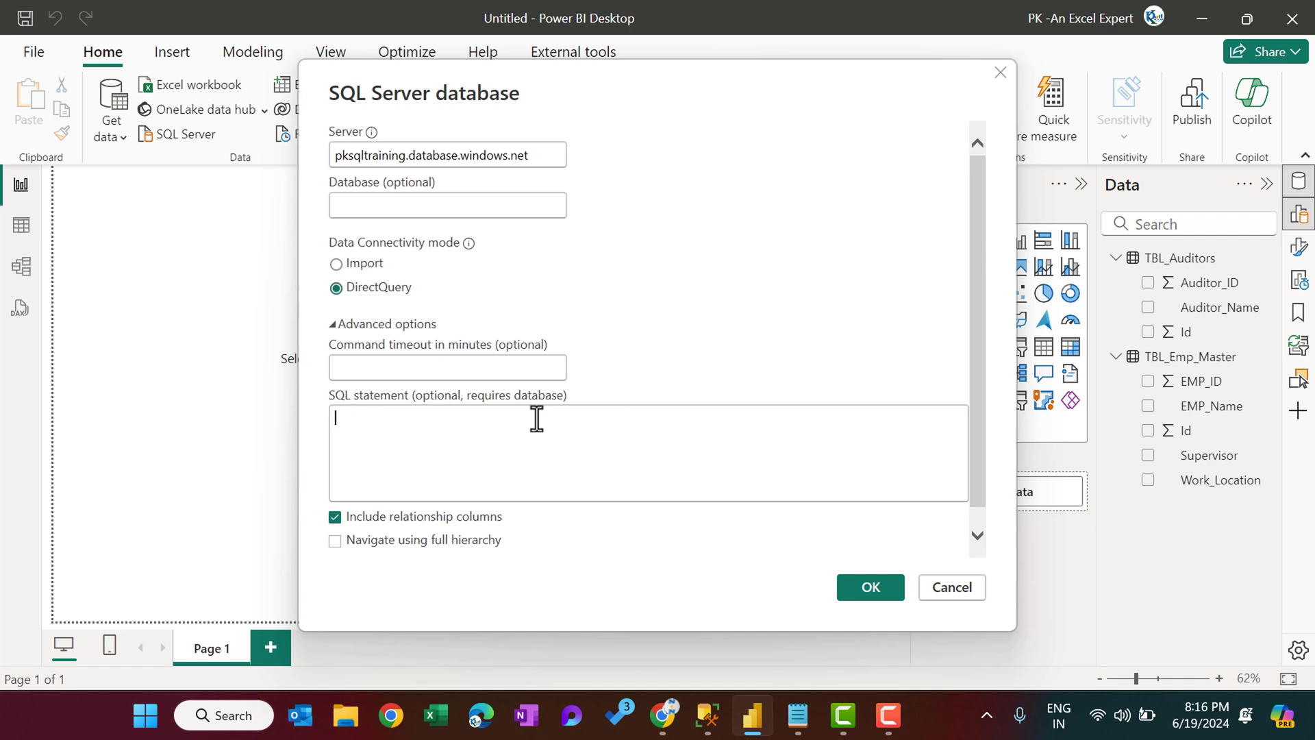
pyautogui.moveTo(933, 645)
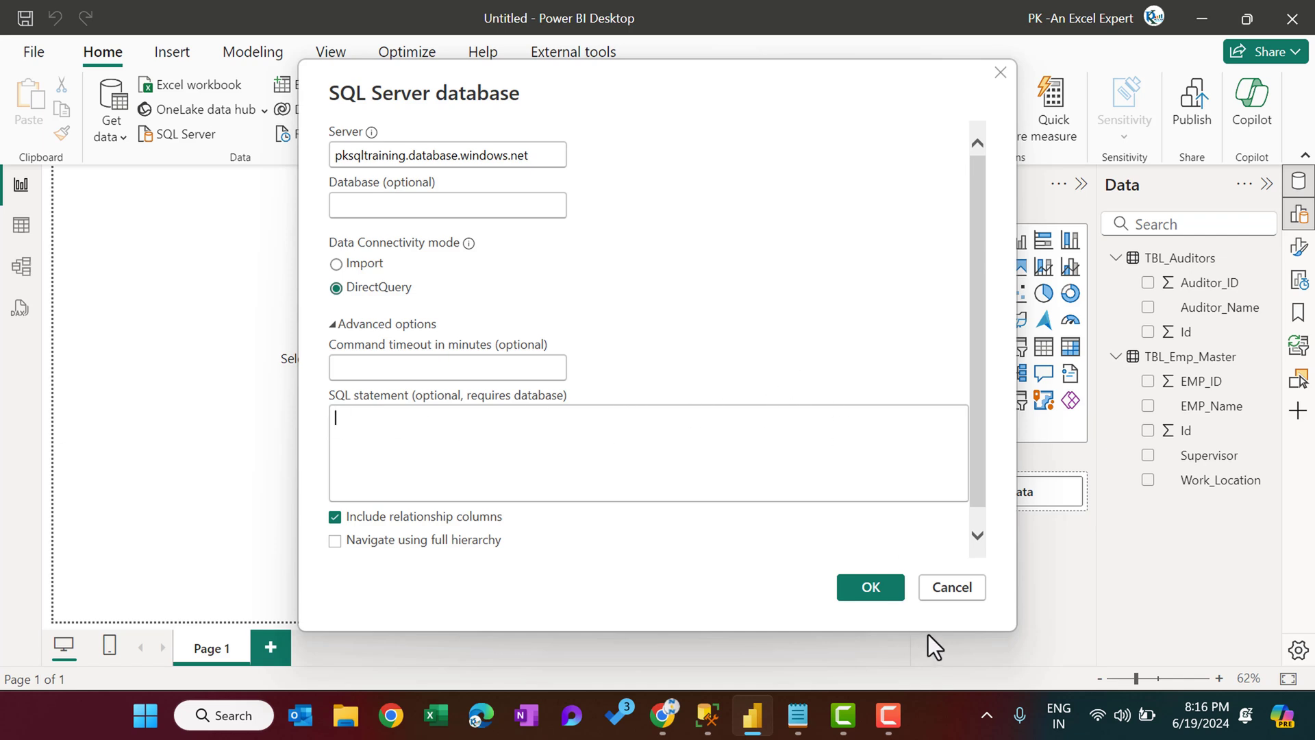
pyautogui.moveTo(802, 641)
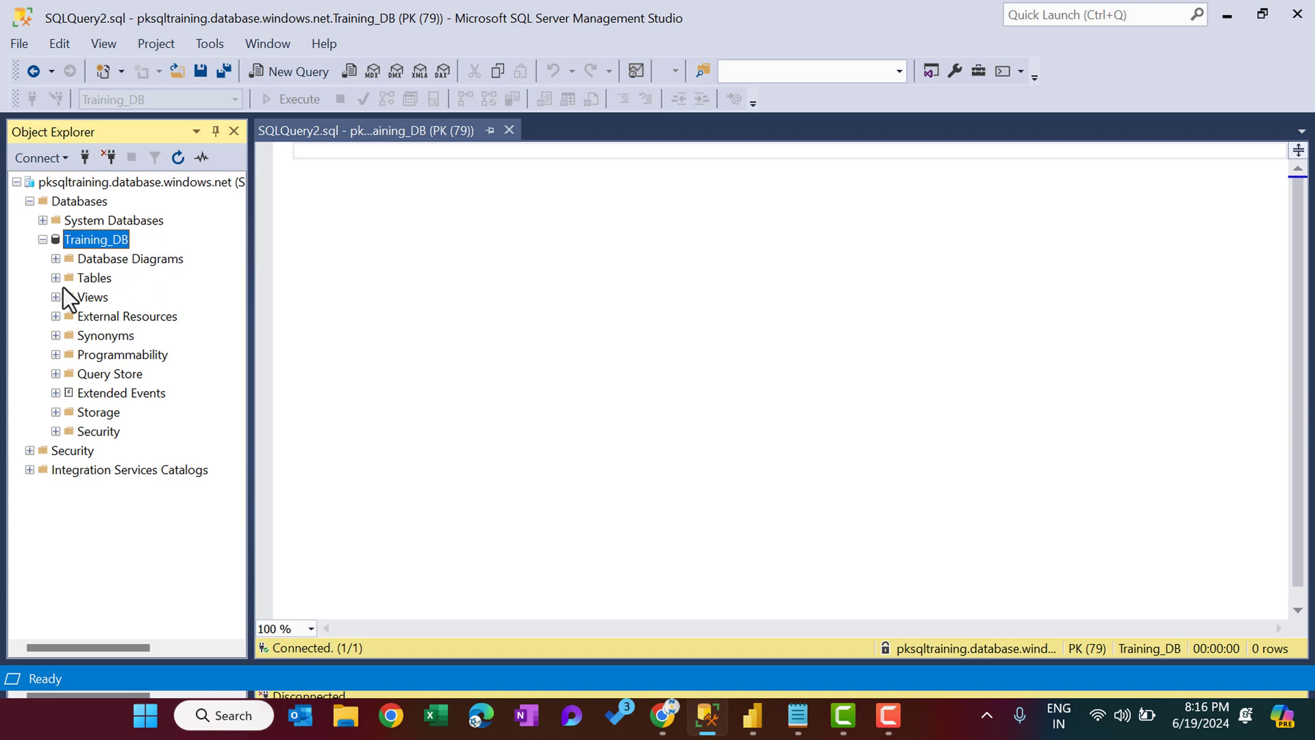
# - Browse Training_DB tables and run SELECT * FROM TBL_Quality_Data in a new query
pyautogui.click(56, 278)
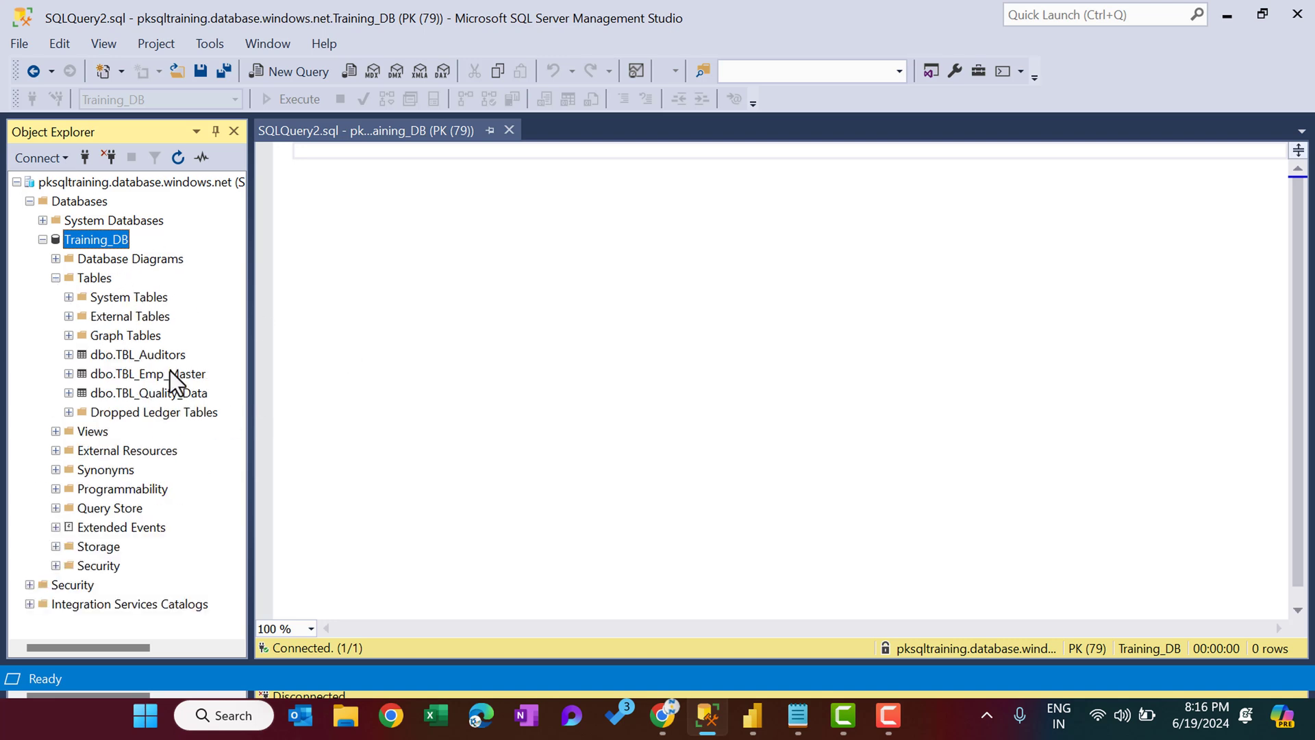
pyautogui.click(137, 354)
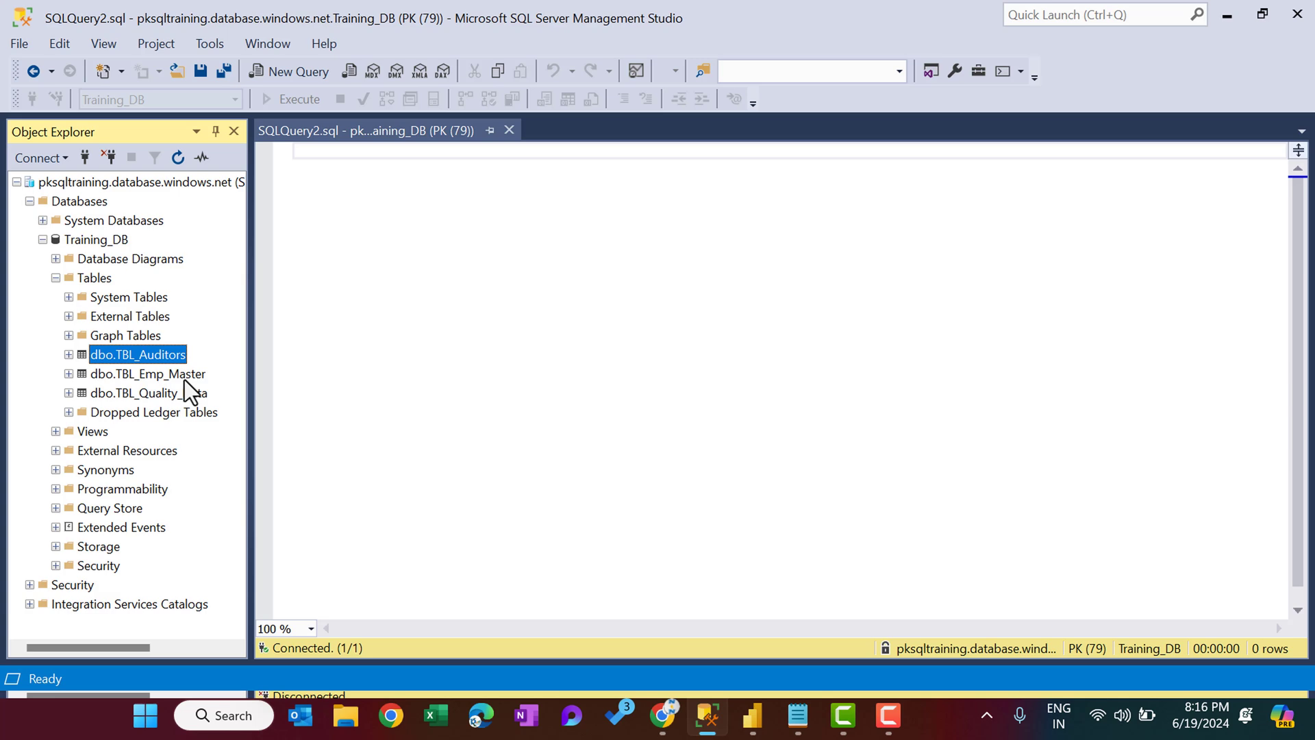
pyautogui.click(147, 392)
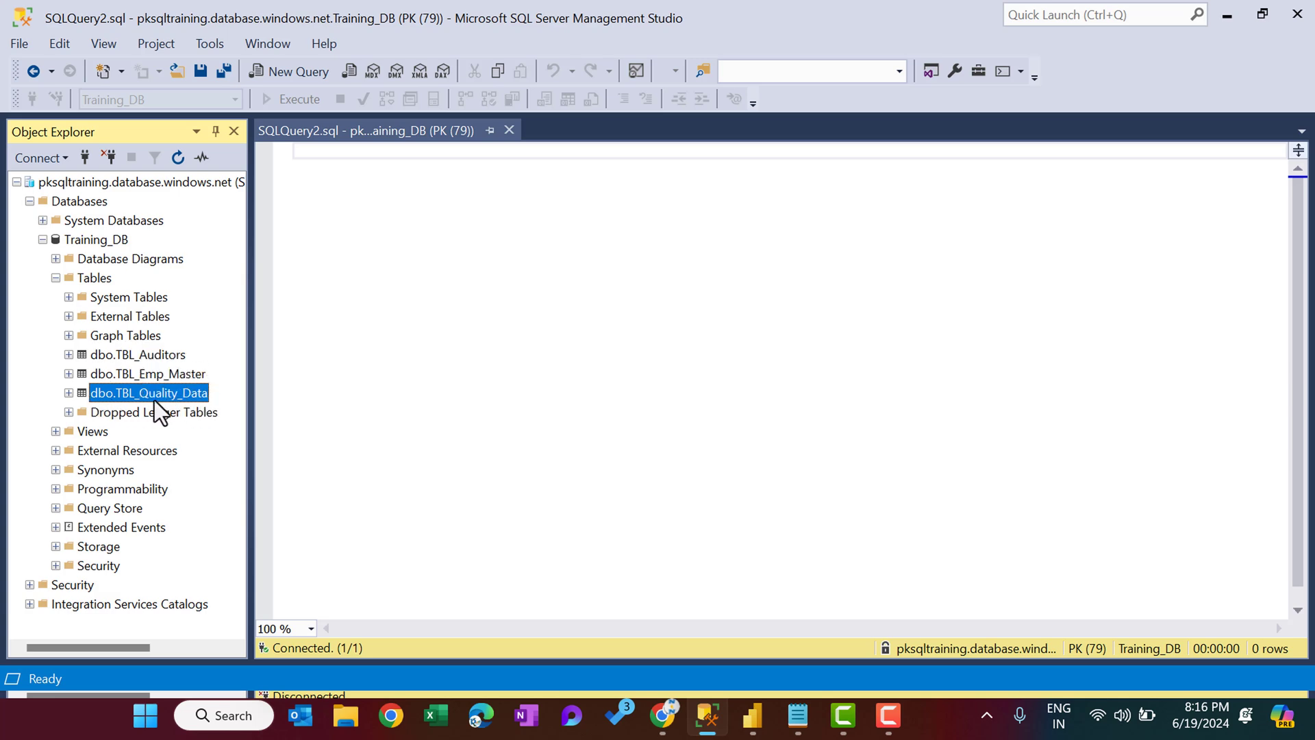
pyautogui.moveTo(325, 192)
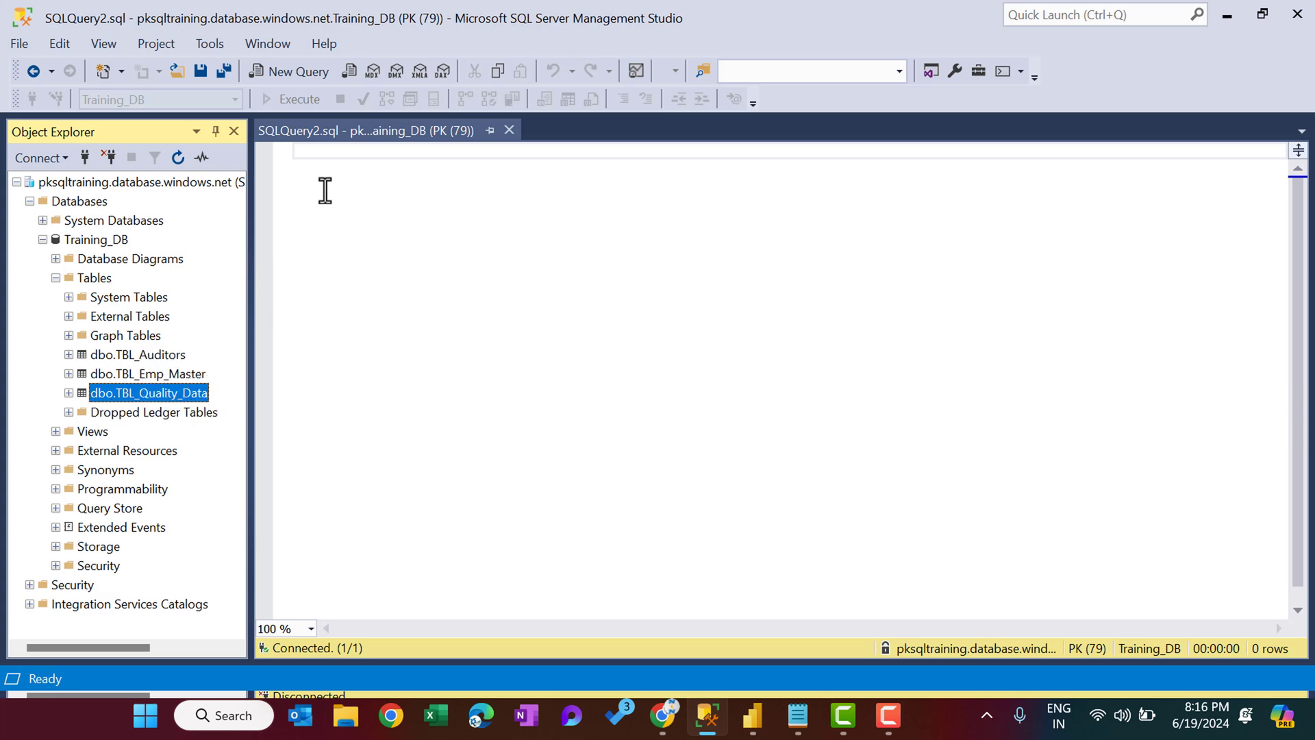
pyautogui.click(376, 194)
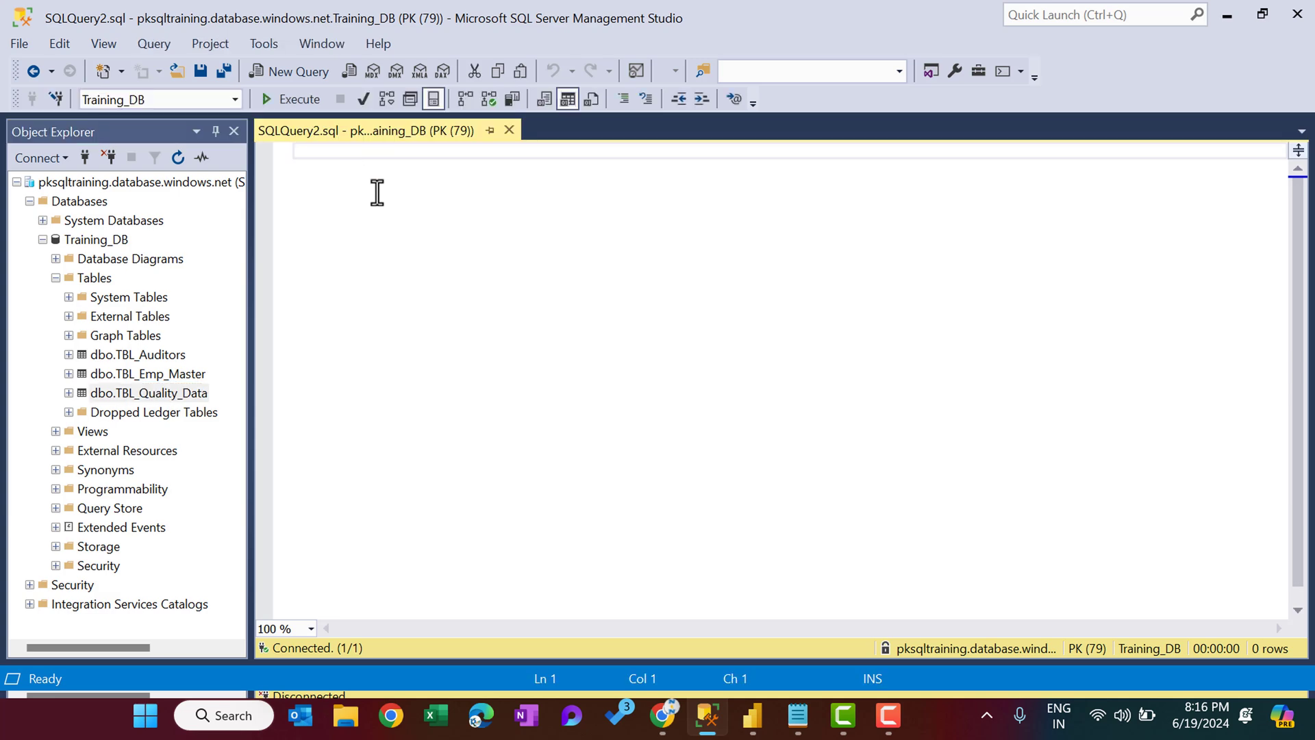
pyautogui.write('Select')
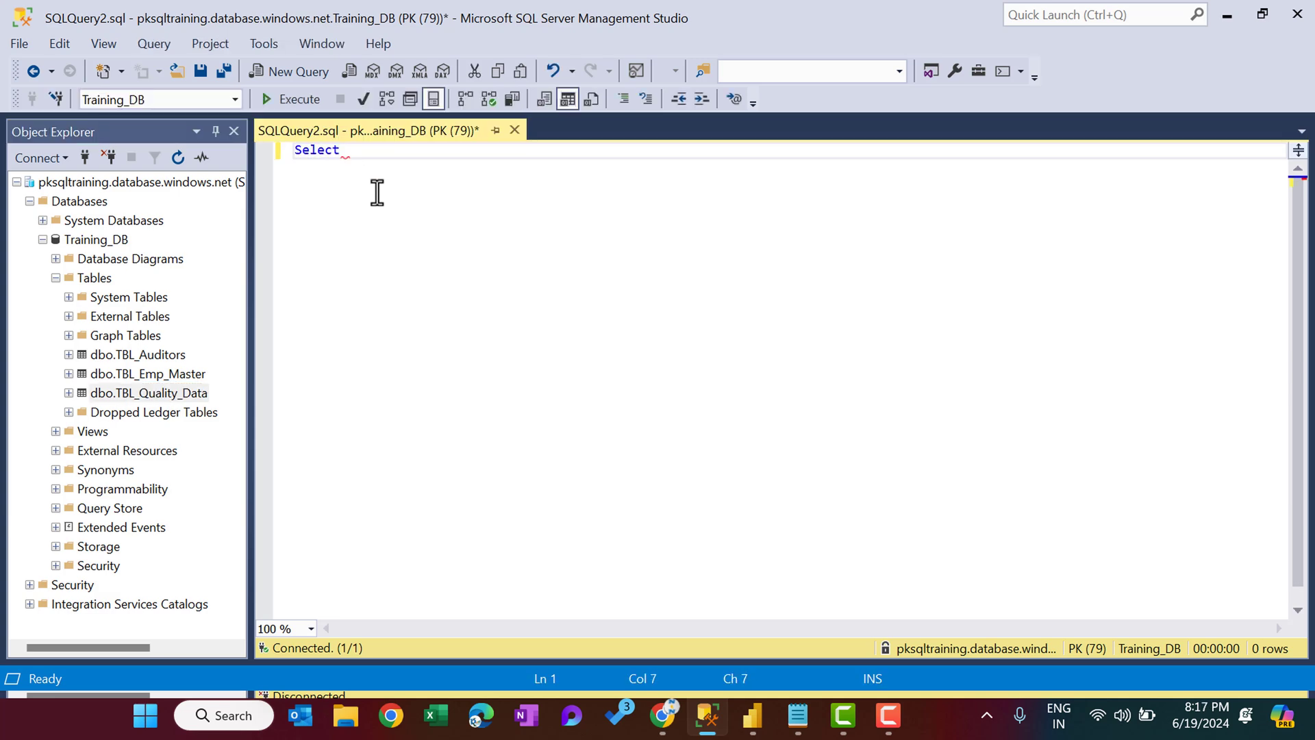
pyautogui.write('* From')
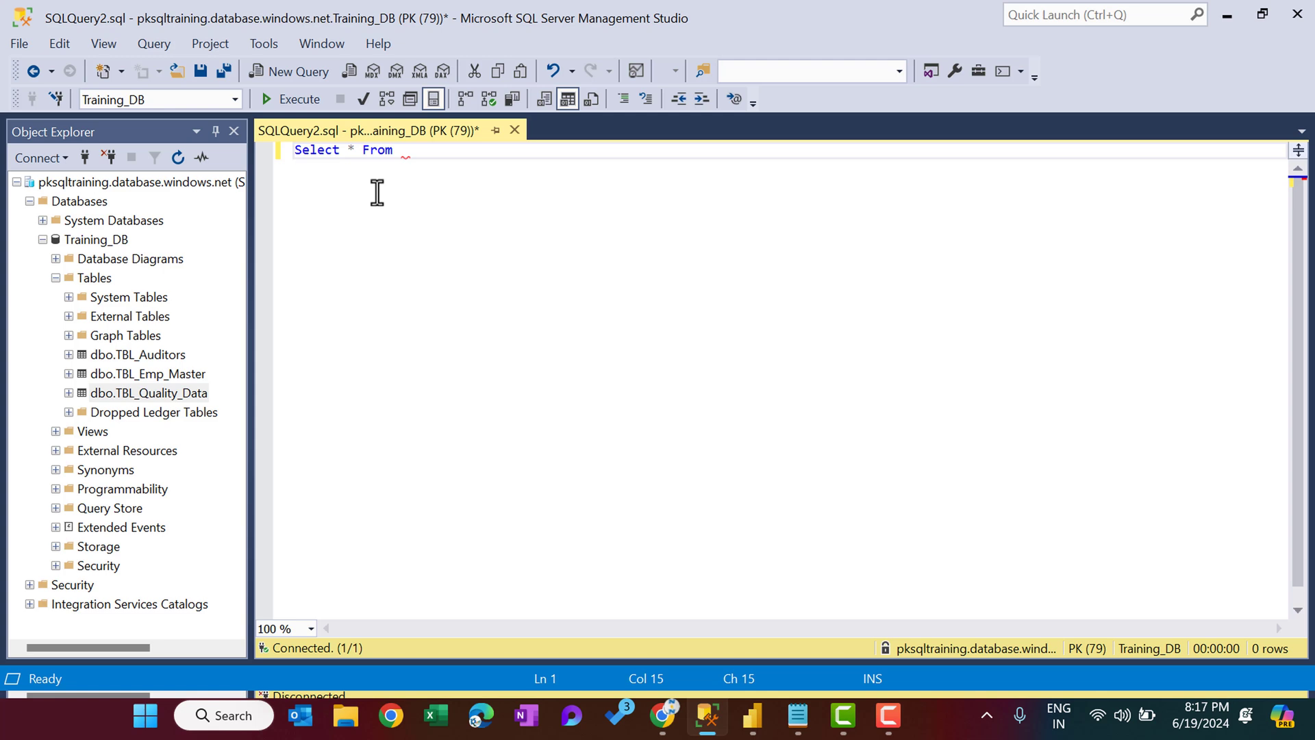
pyautogui.write('TBL')
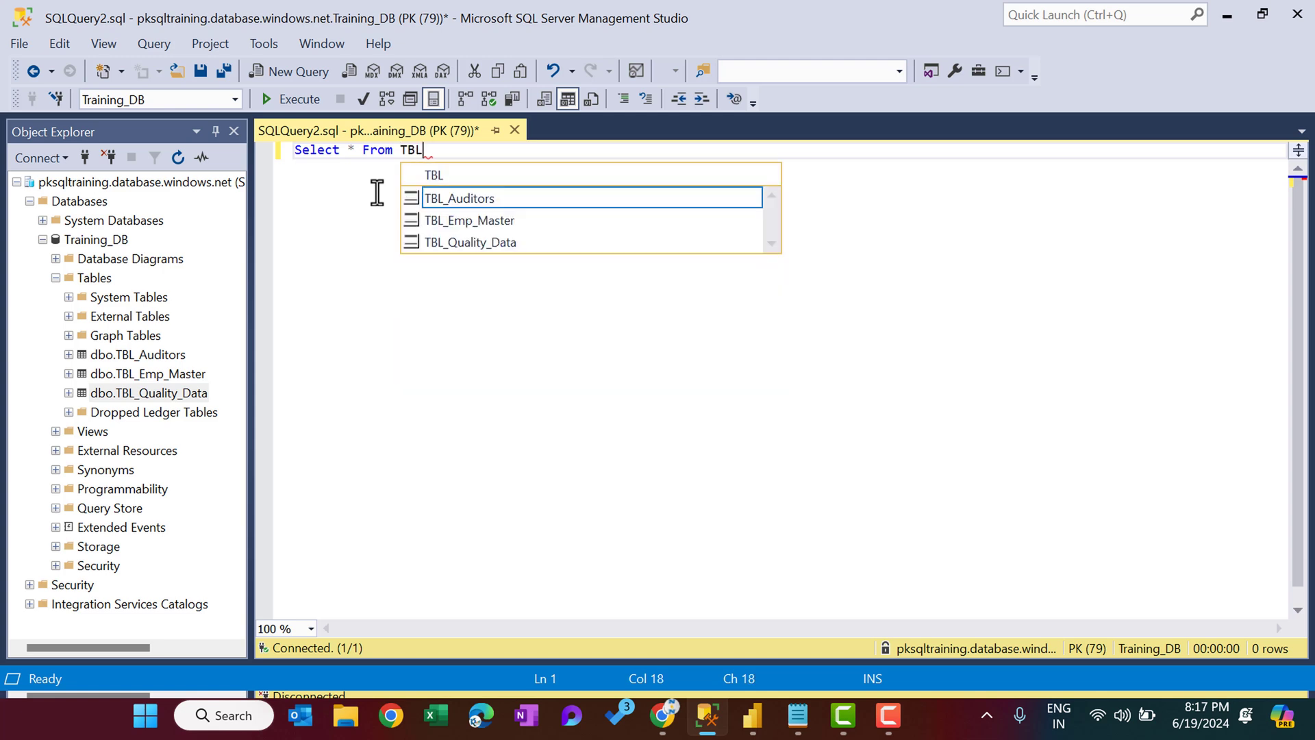
pyautogui.doubleClick(469, 241)
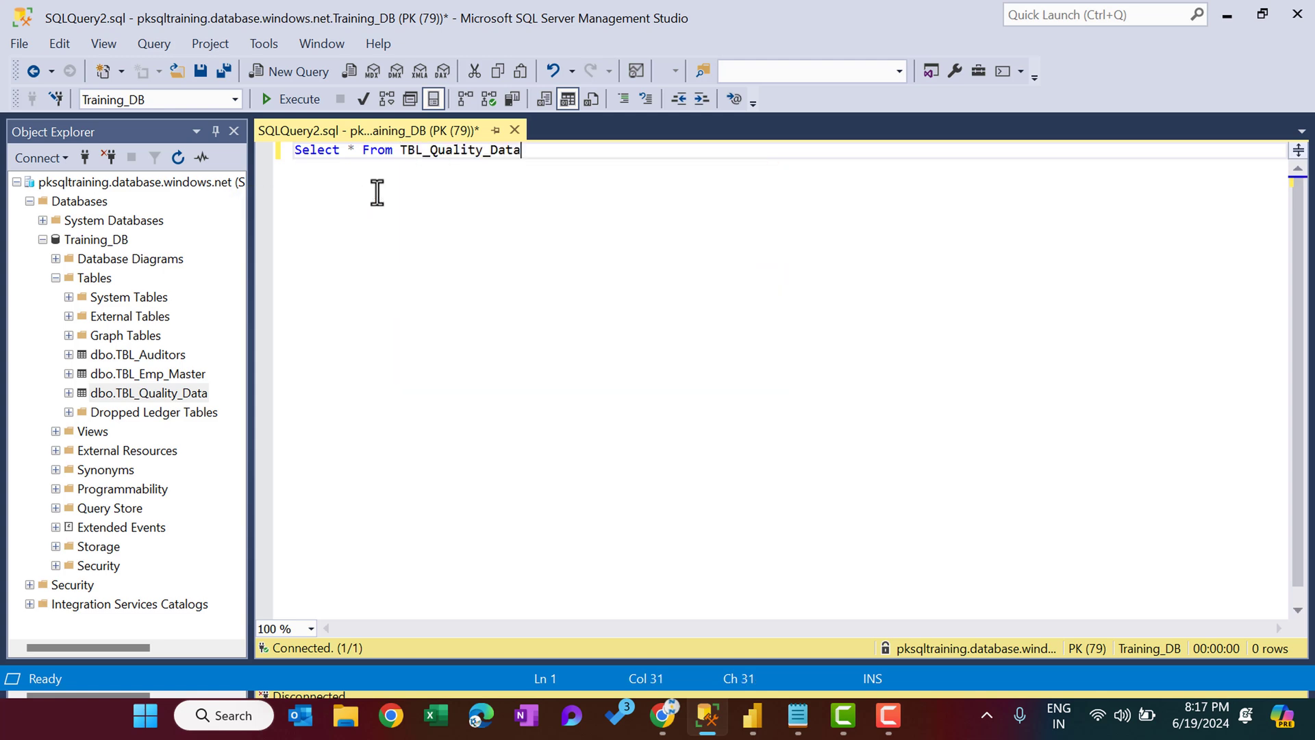
pyautogui.click(298, 99)
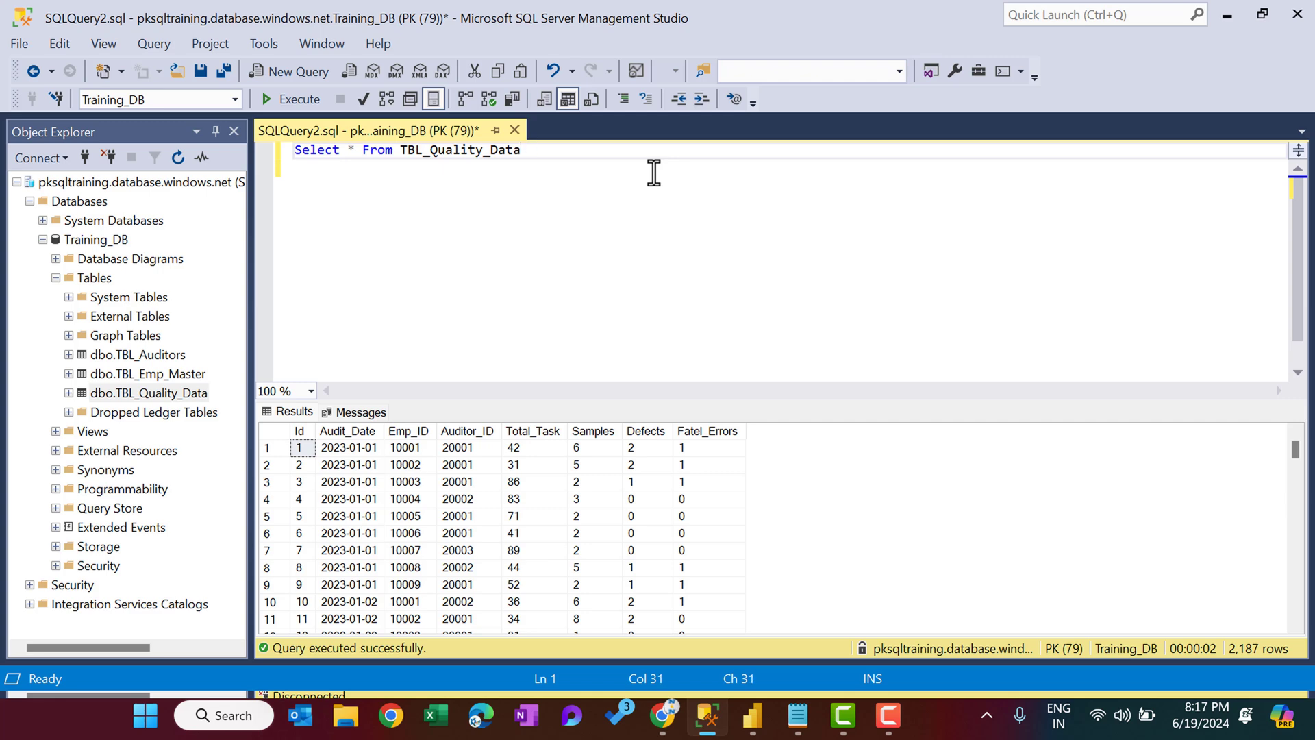
# - Add WHERE Auditor_Id = 20001 to the query and rerun it, reviewing the 723 rows
pyautogui.write('where')
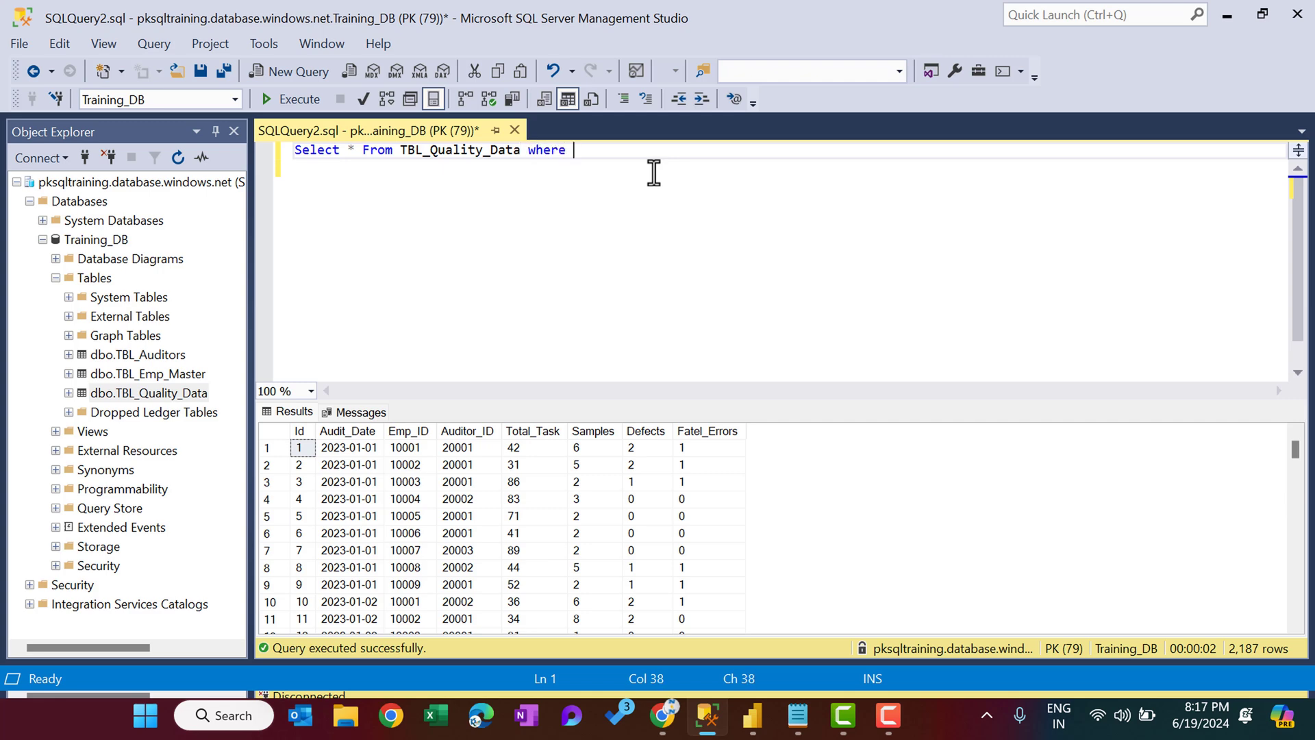
pyautogui.write('Auditor_')
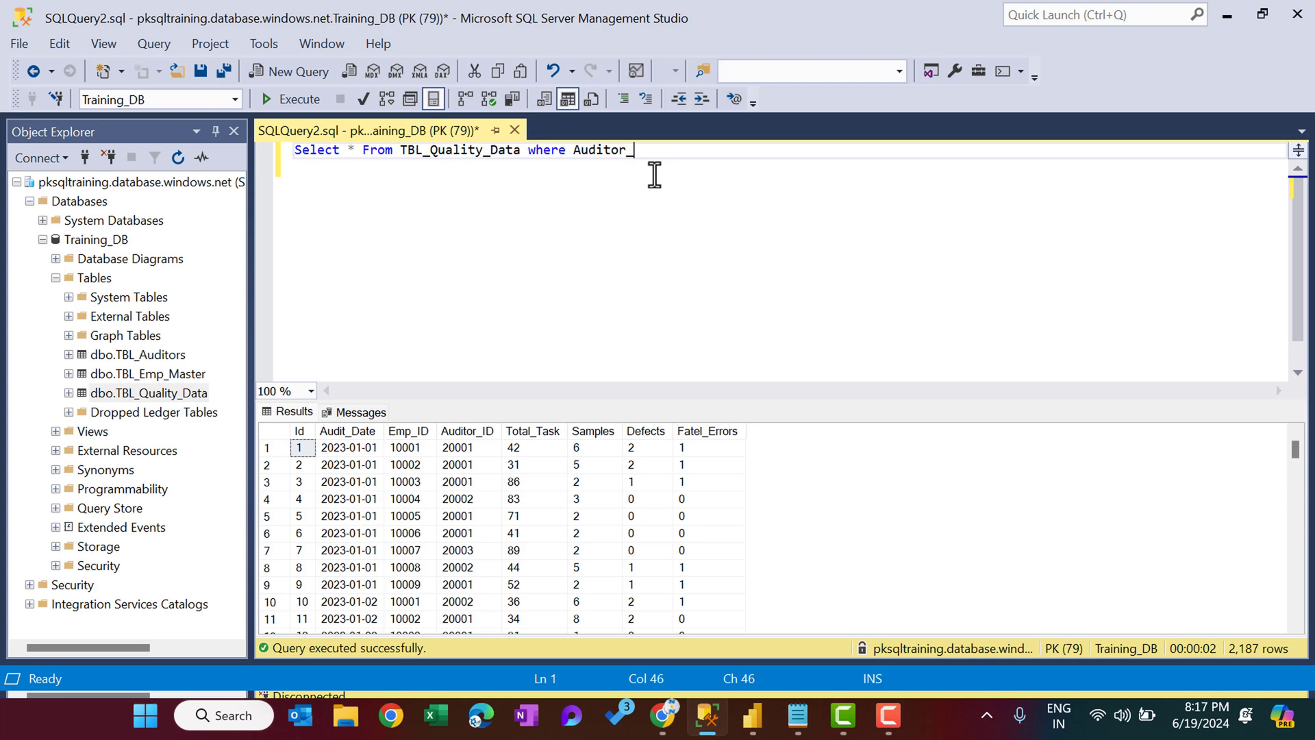
pyautogui.write('Id =')
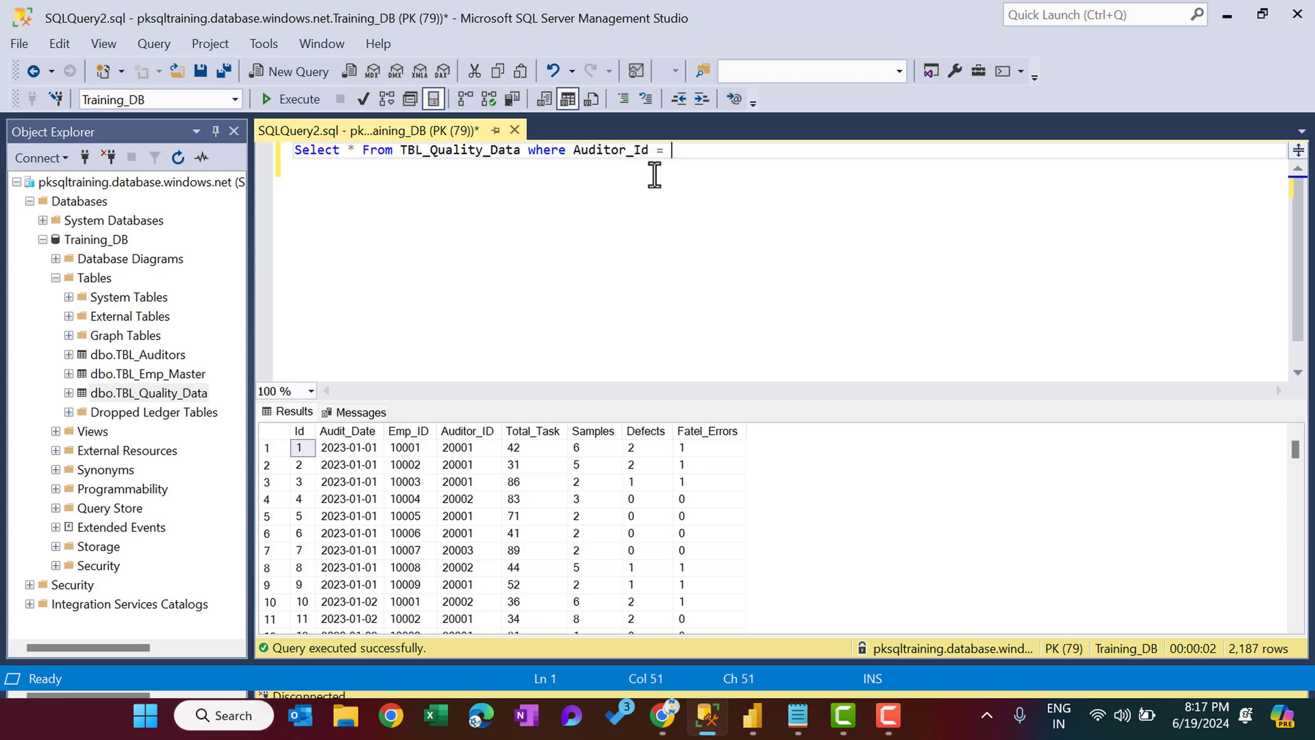
pyautogui.write('20001')
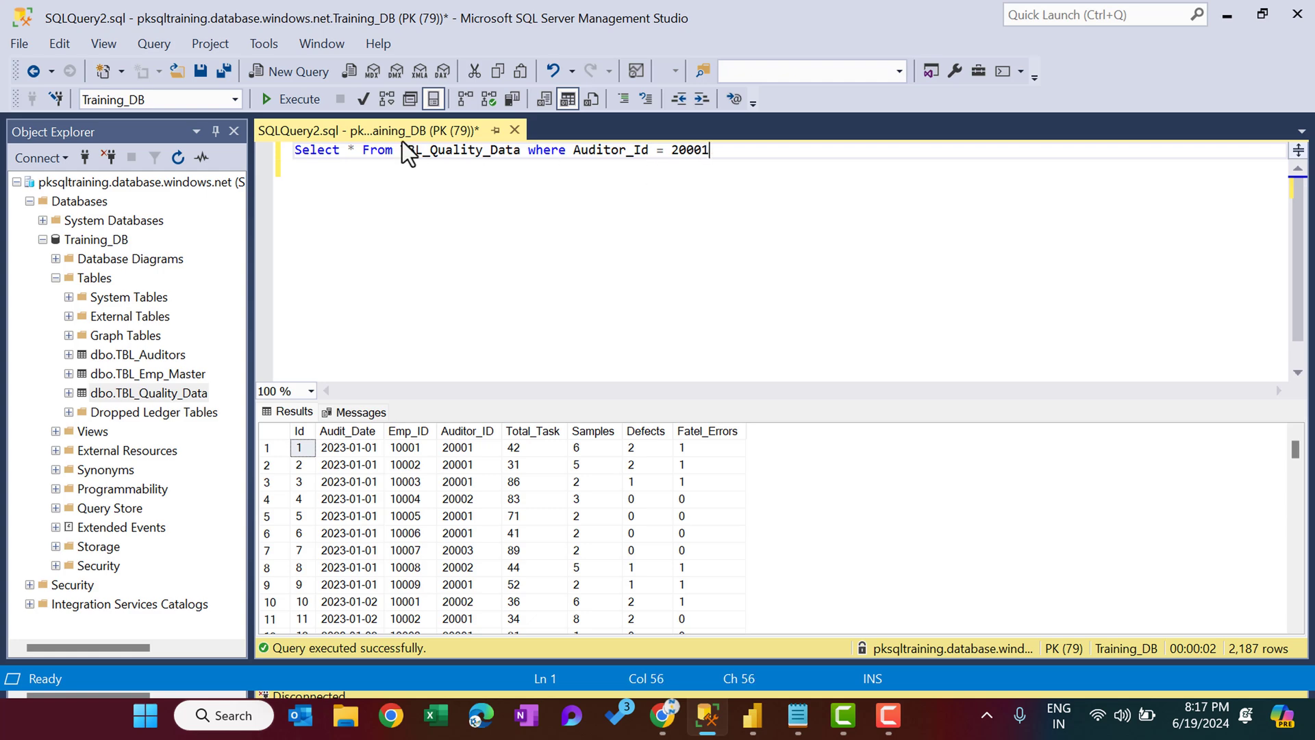
pyautogui.click(265, 99)
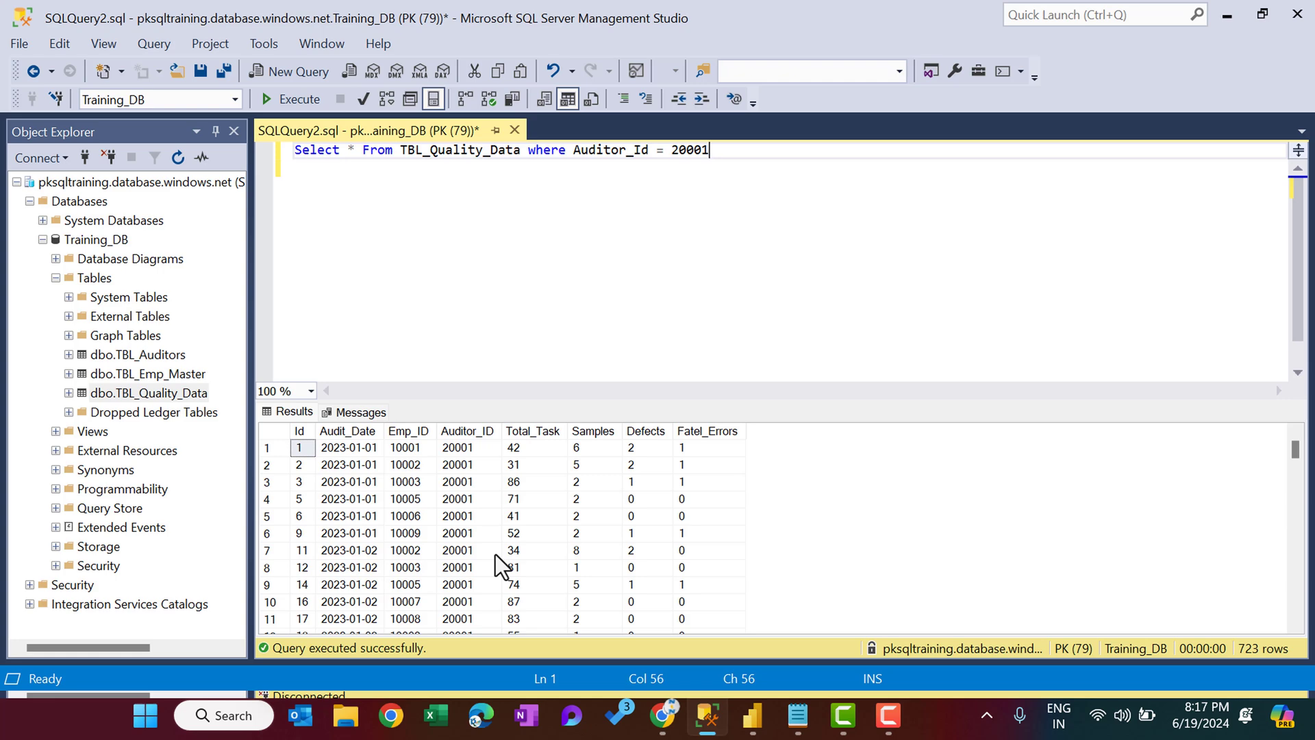
pyautogui.scroll(-3)
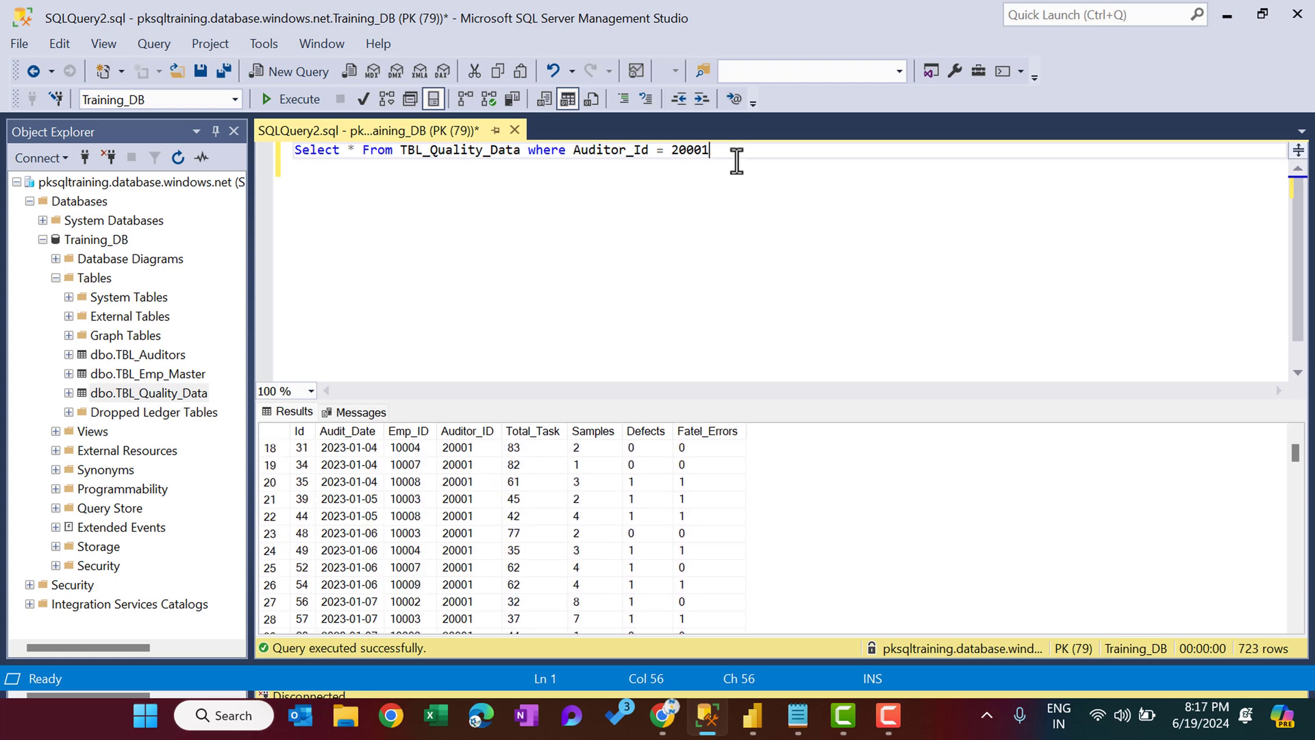
# - Enter the auditor 20001 SQL statement and database Training_DB, loading Query1 via DirectQuery
pyautogui.press('ctrl+a')
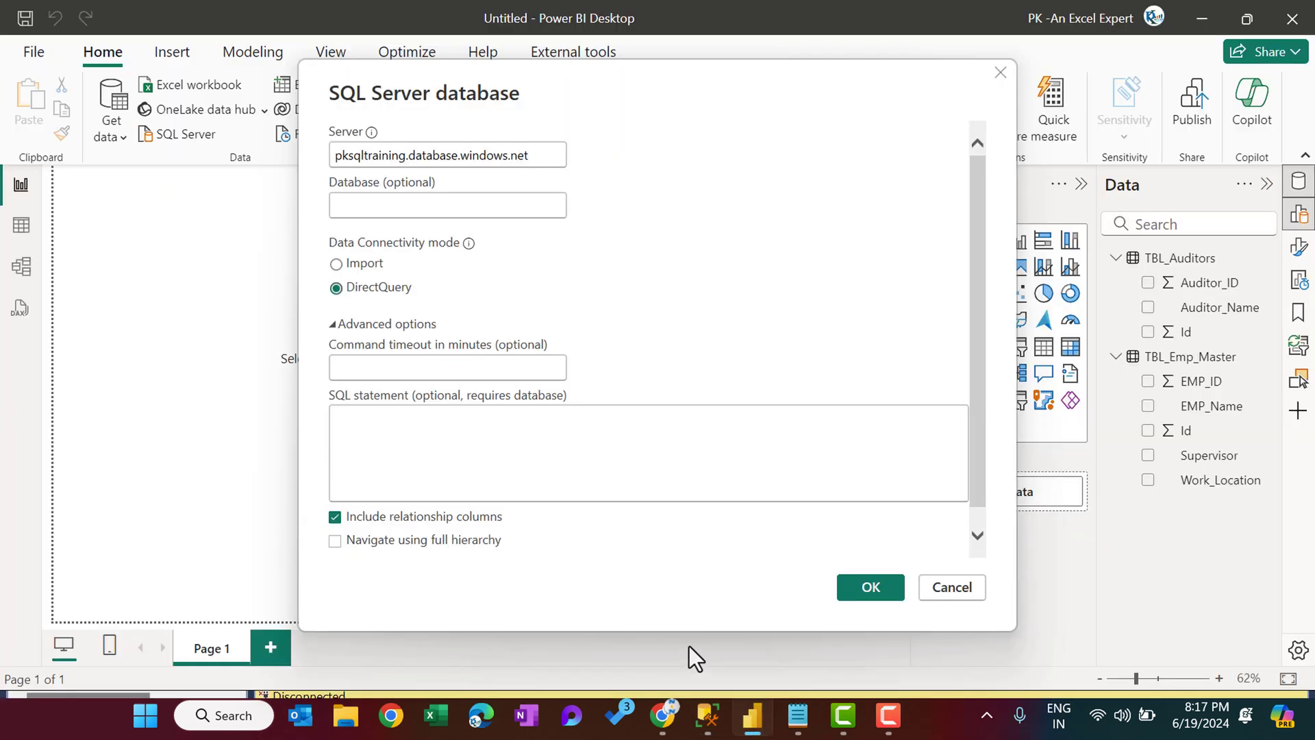
pyautogui.write('Select * From TBL_Quality_Data where Auditor_Id = 20001')
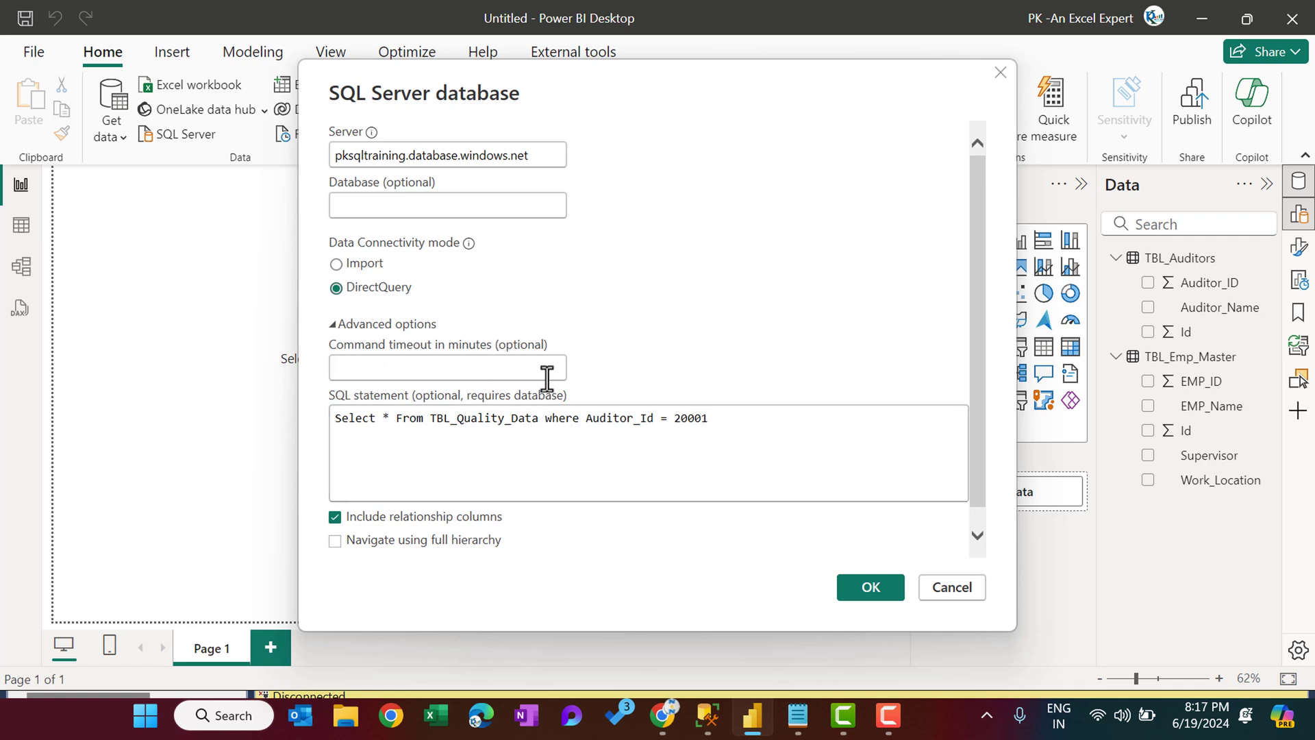
pyautogui.click(448, 367)
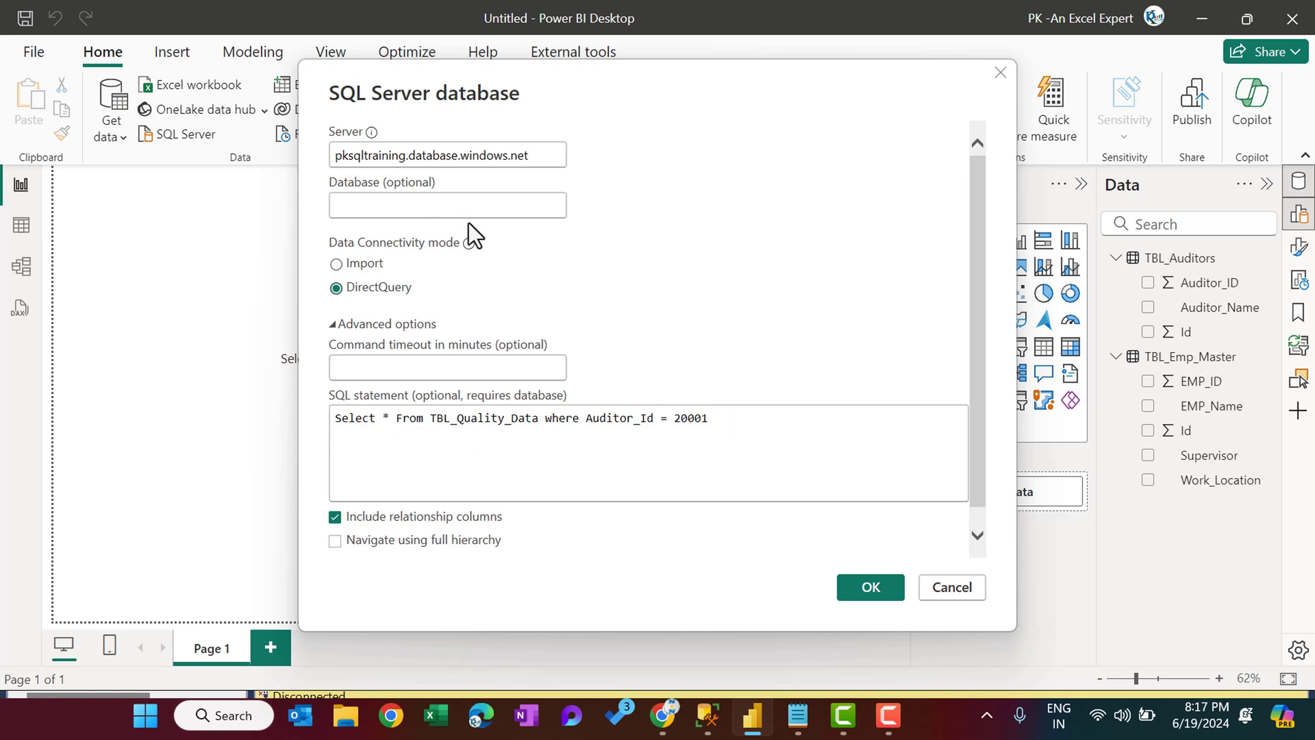
pyautogui.moveTo(687, 107)
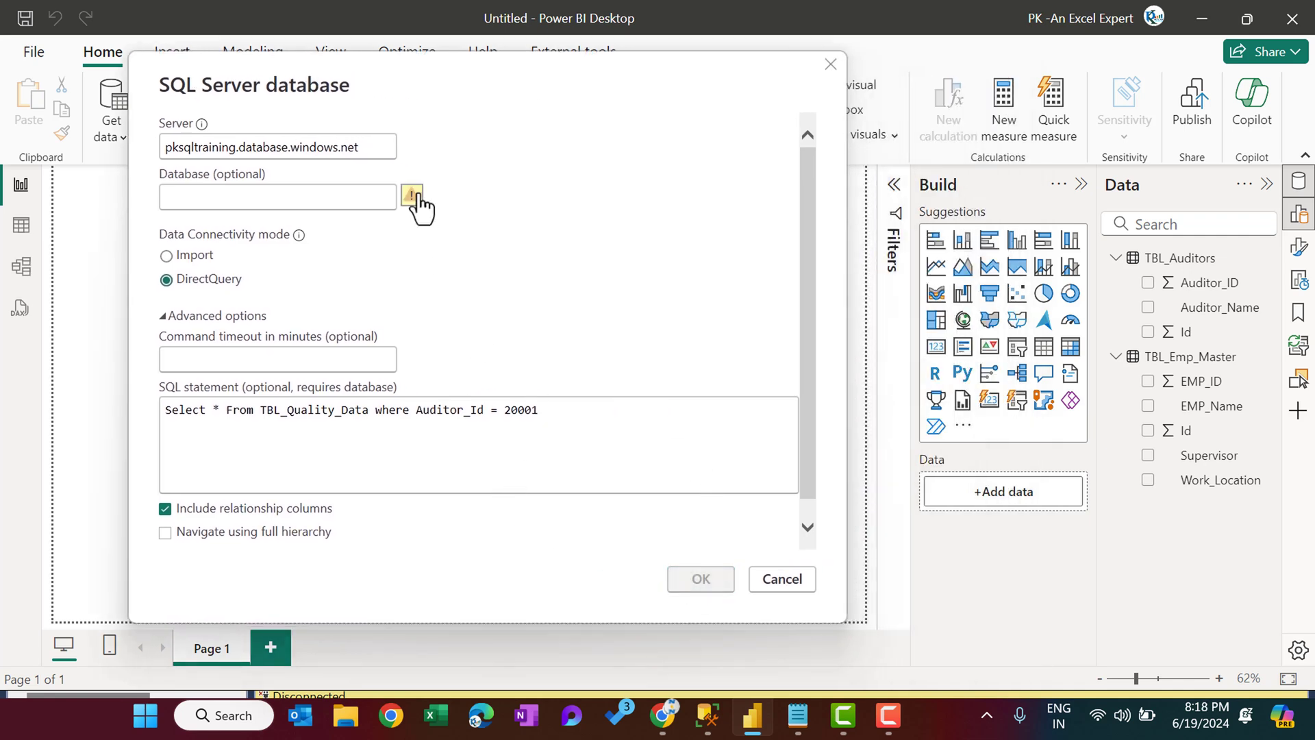
pyautogui.moveTo(412, 195)
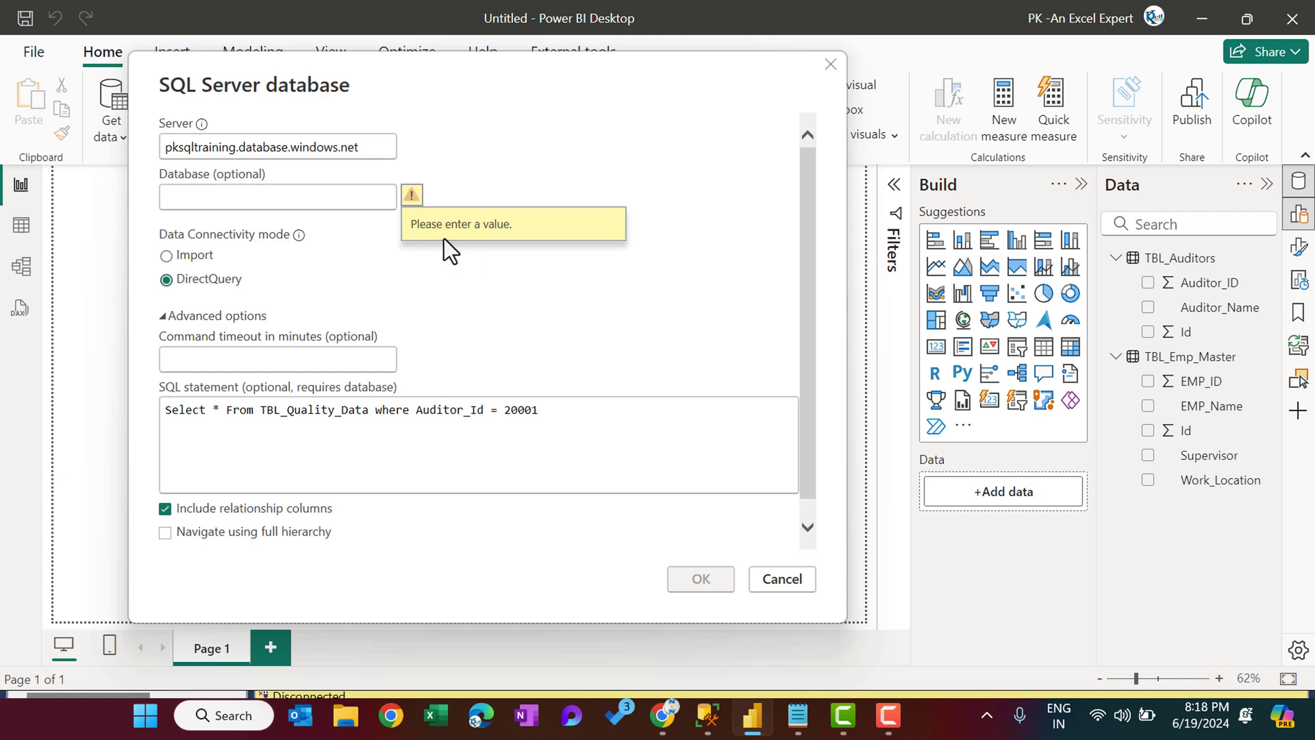
pyautogui.click(277, 198)
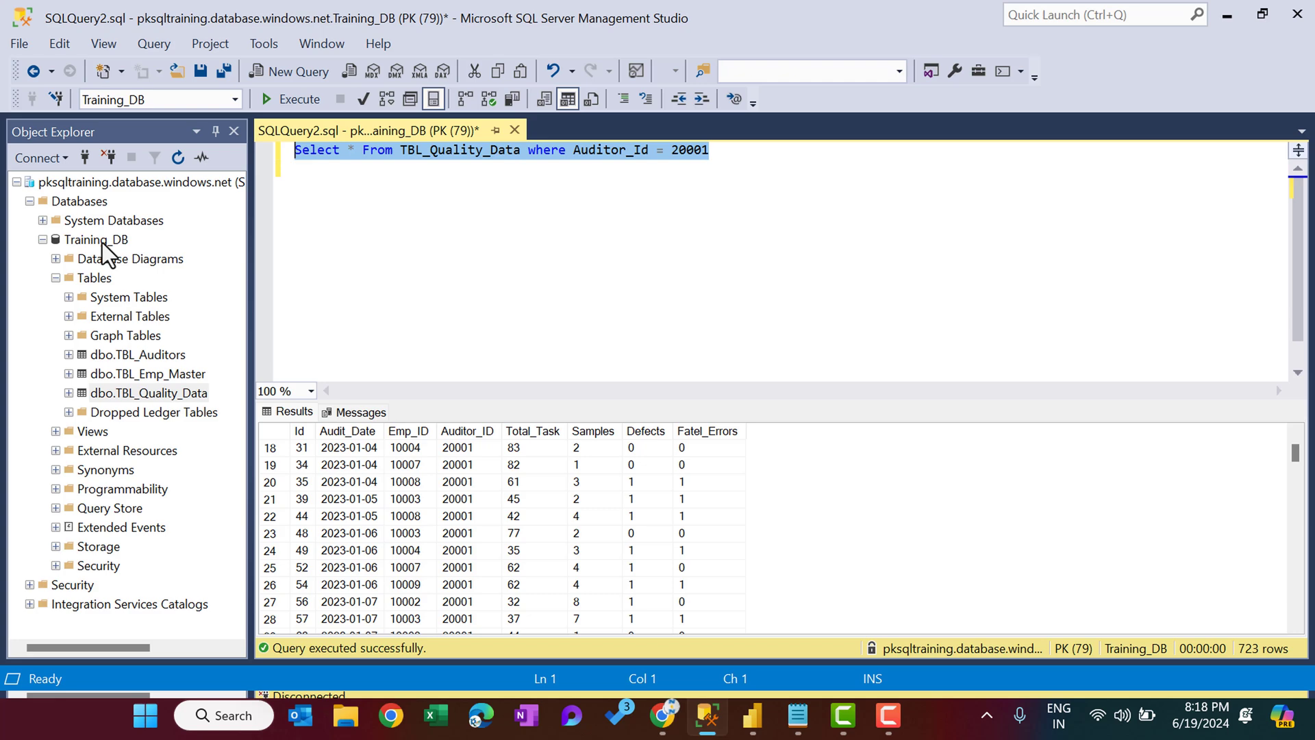
pyautogui.moveTo(717, 134)
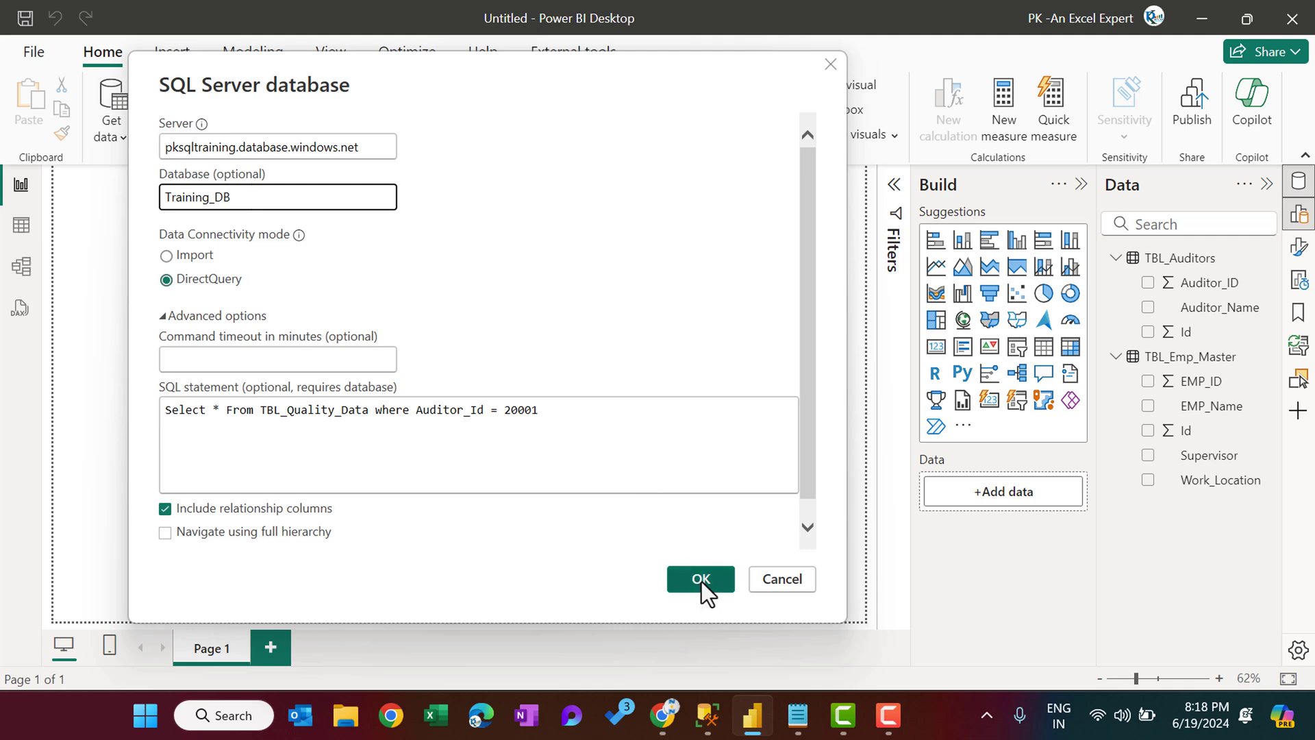
pyautogui.click(701, 579)
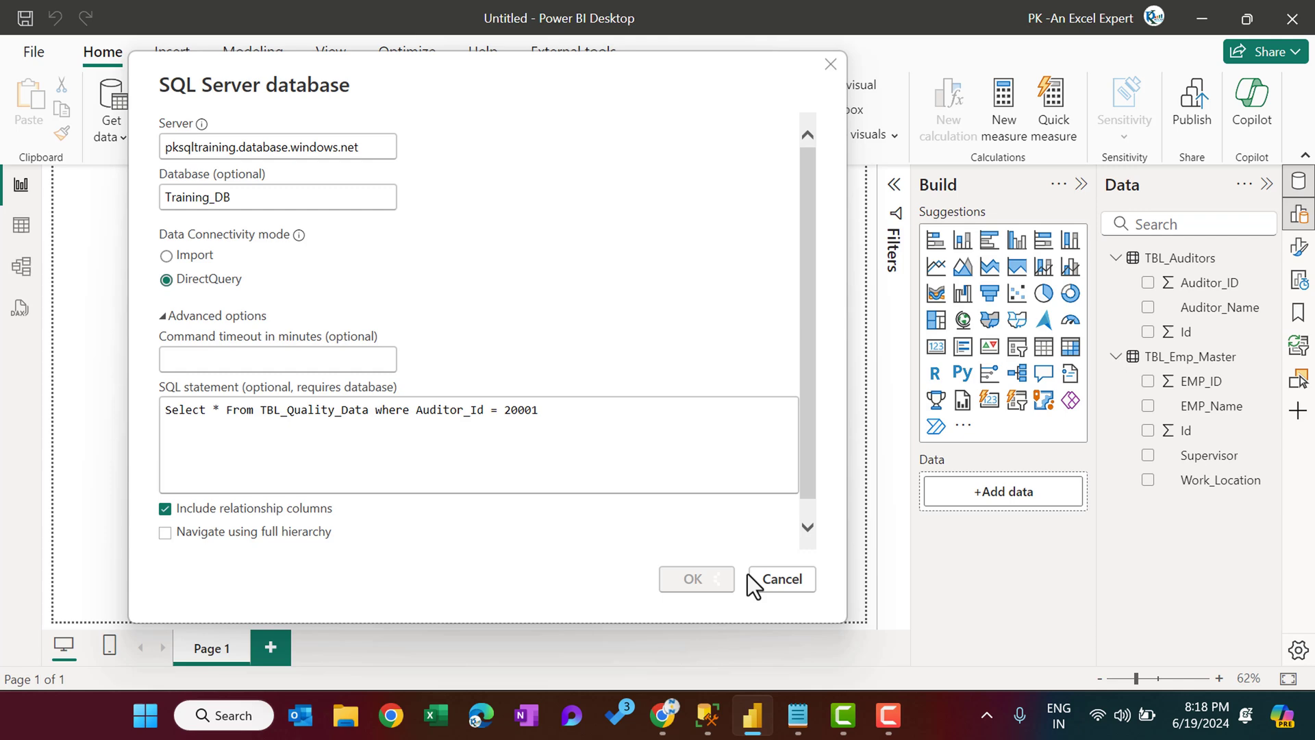
pyautogui.click(782, 578)
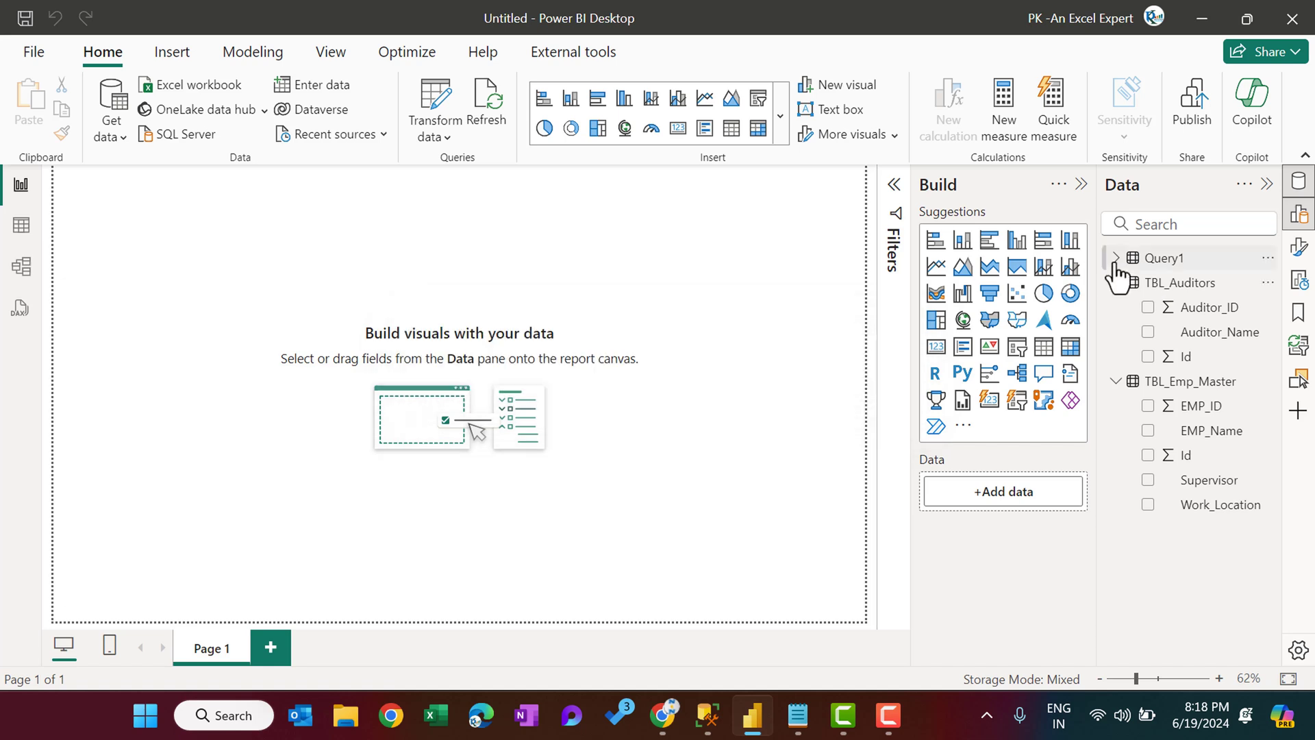
# - Expand Query1 in the Data pane and rename it to 'Quality Data'
pyautogui.click(1116, 258)
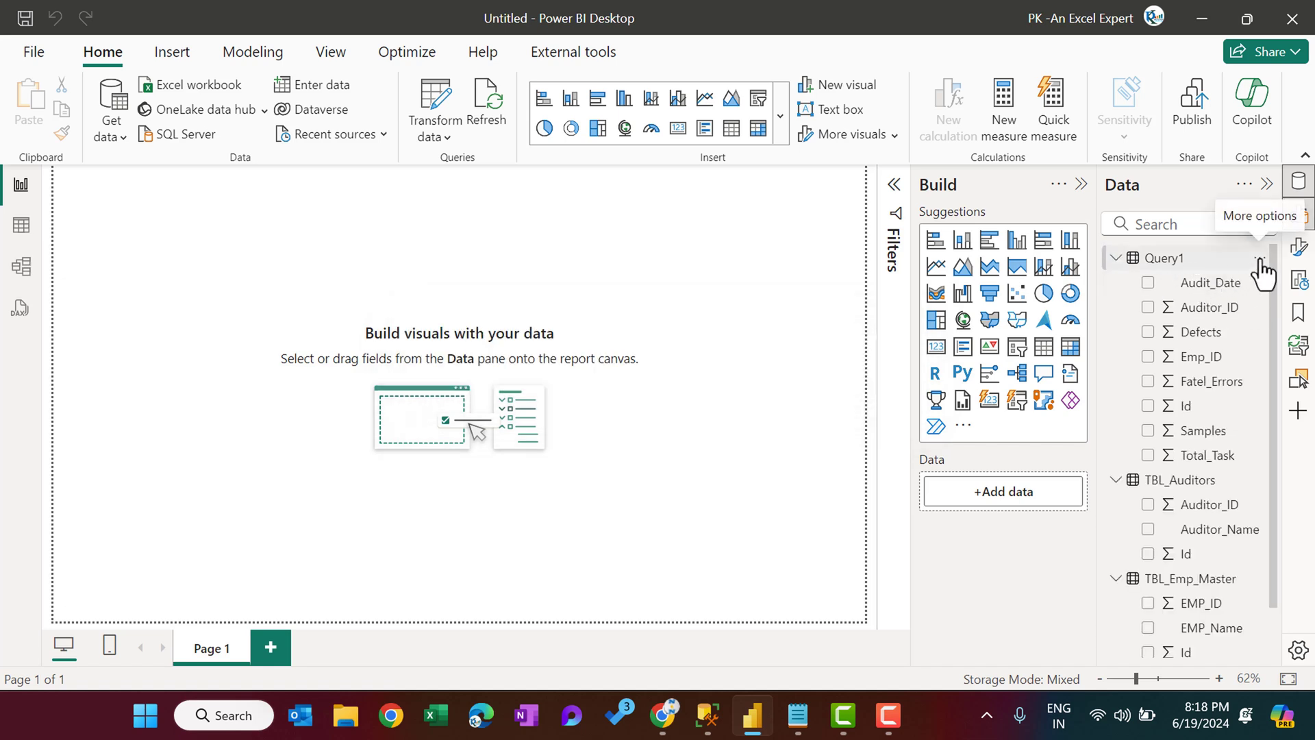
pyautogui.click(1258, 258)
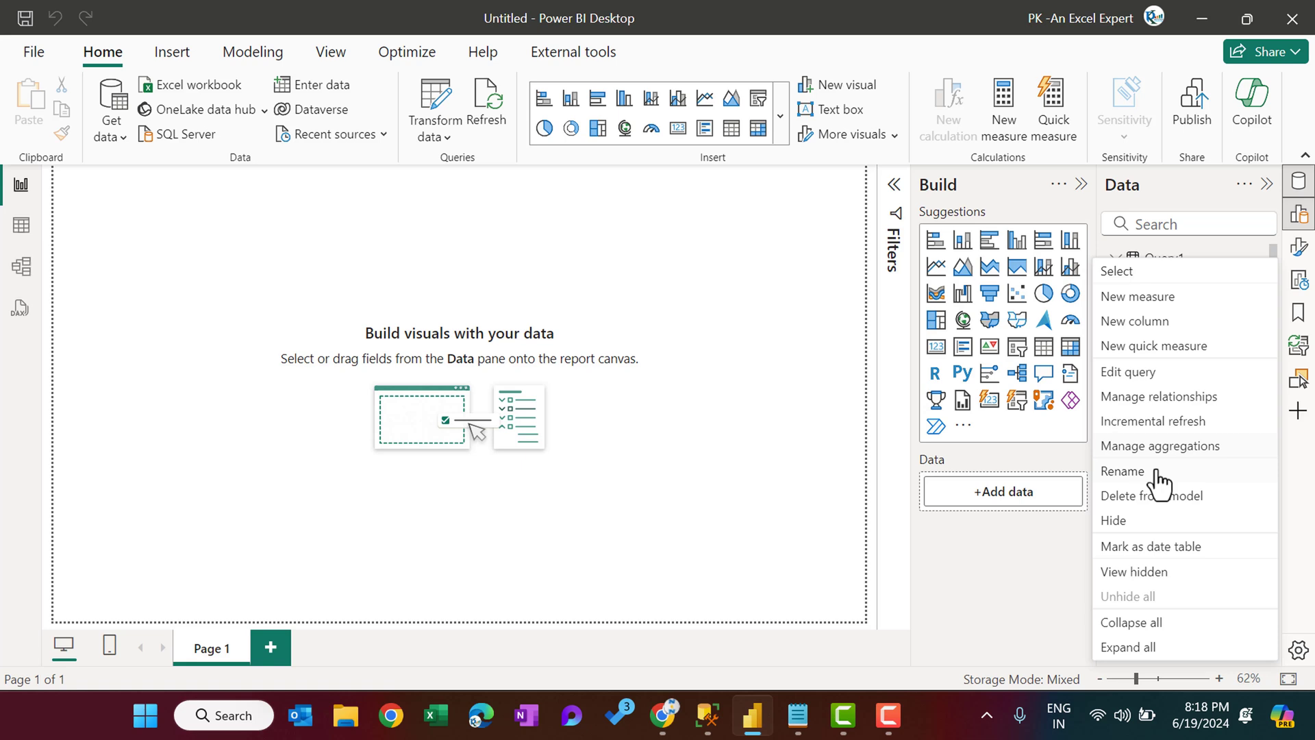
pyautogui.click(1123, 471)
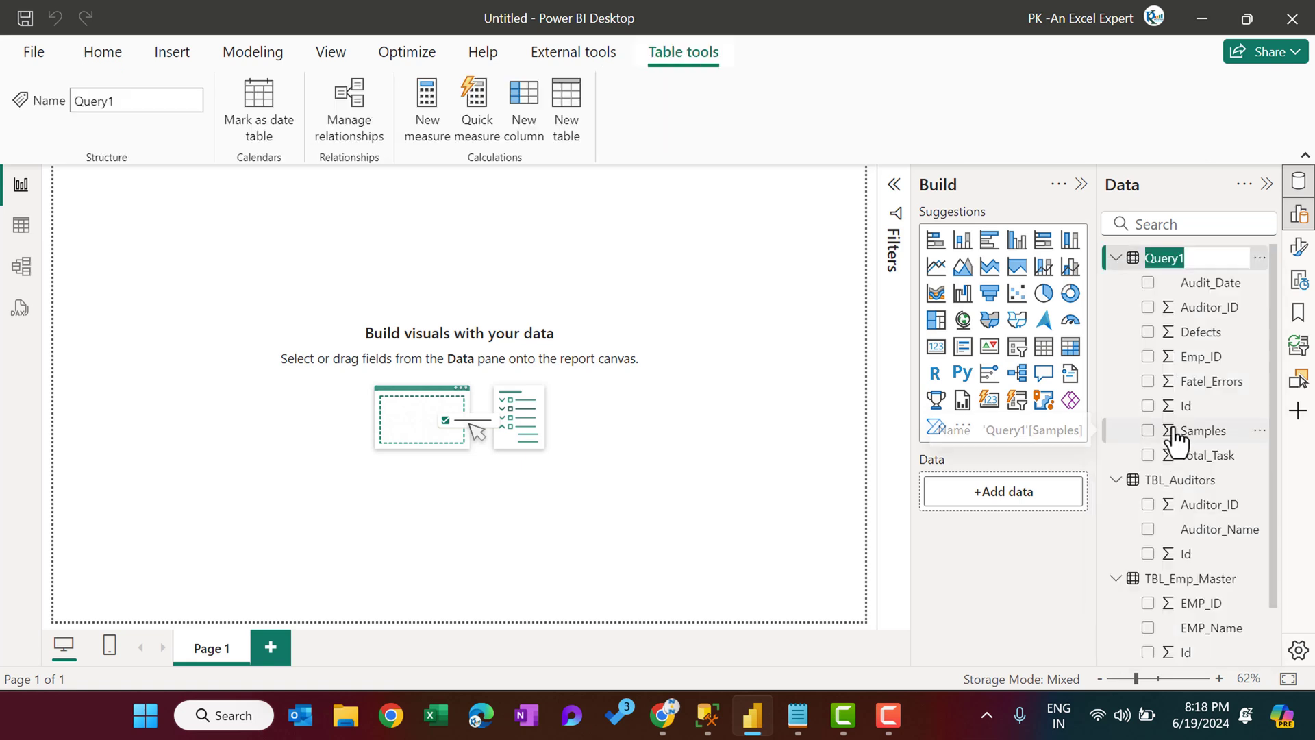
pyautogui.write('Quality Data')
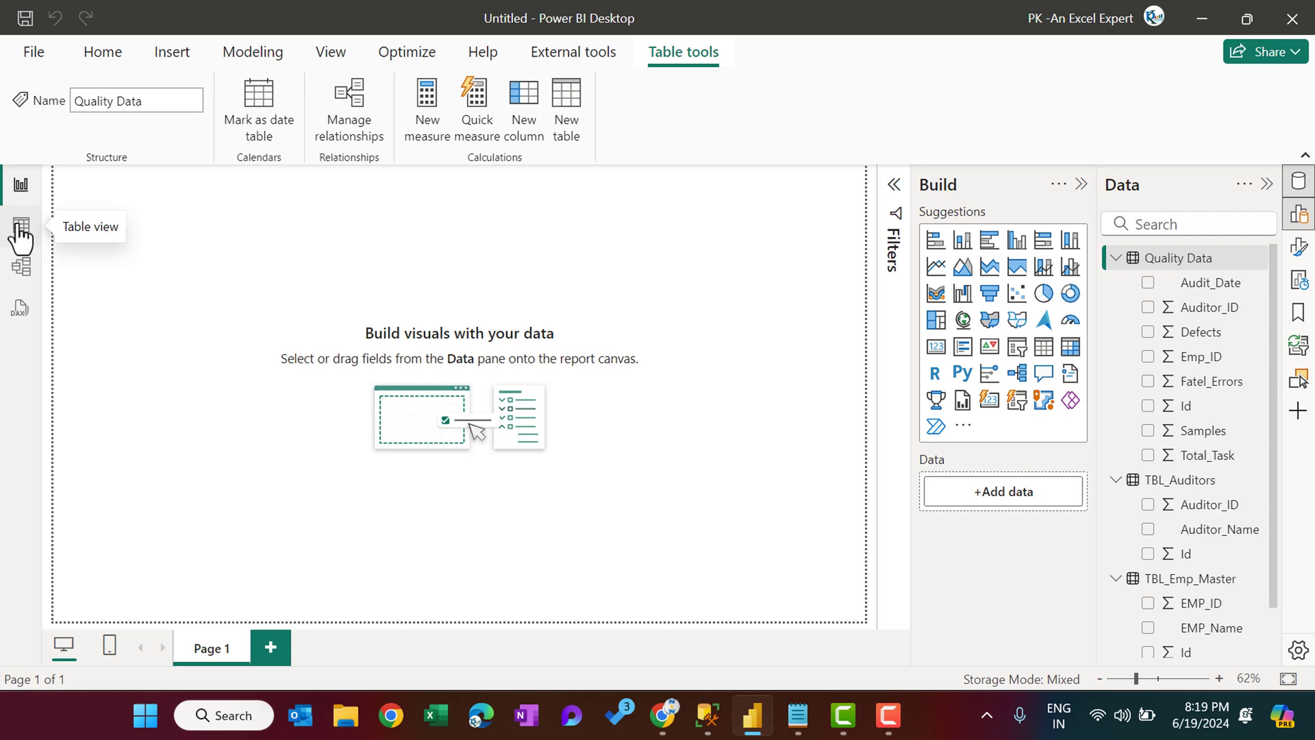
# - In Table view, browse TBL_Emp_Master (9 rows), TBL_Auditors (3 rows), then attempt Quality Data
pyautogui.click(20, 225)
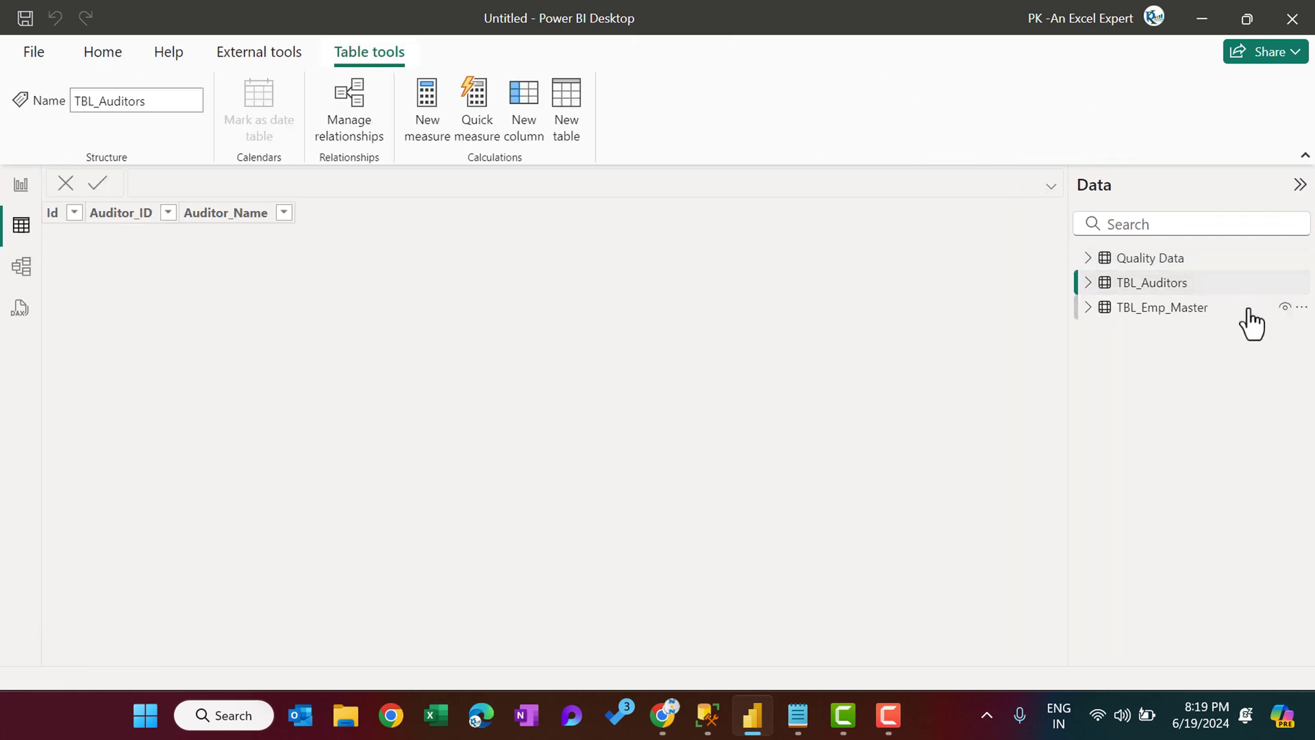
pyautogui.click(1163, 307)
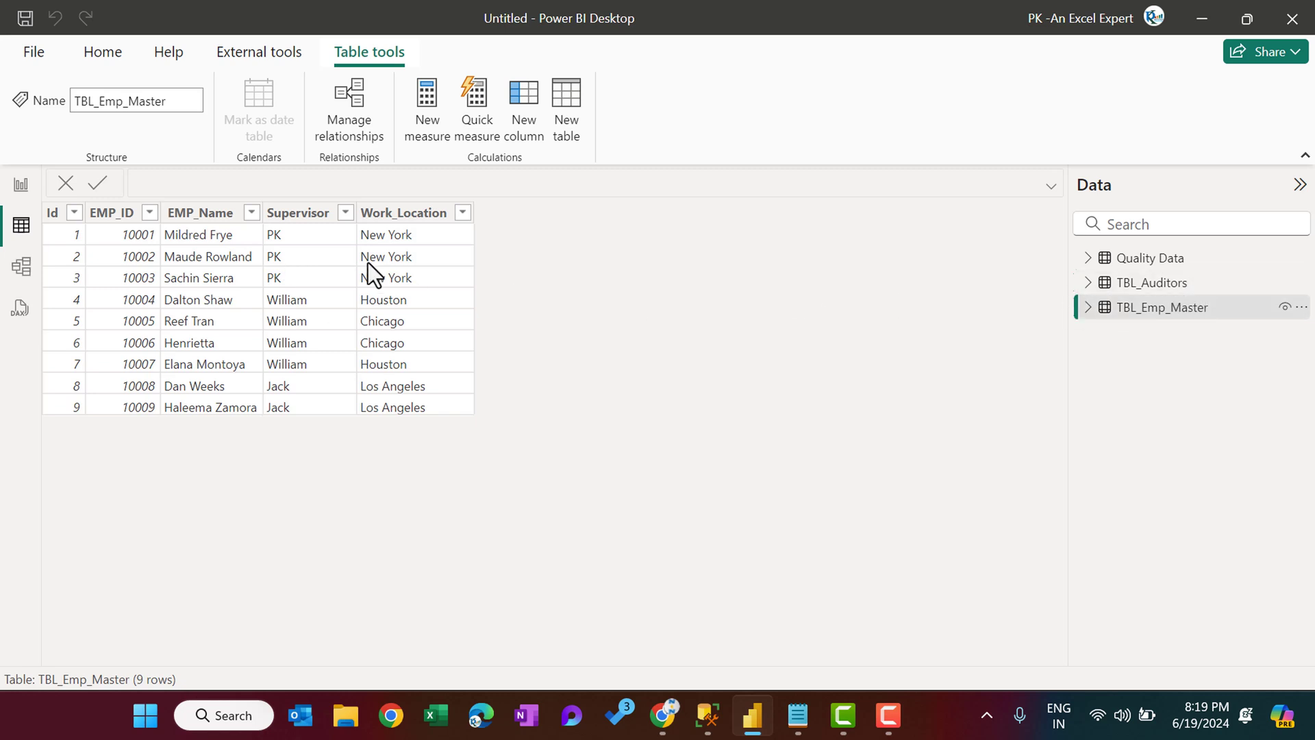
pyautogui.click(1152, 283)
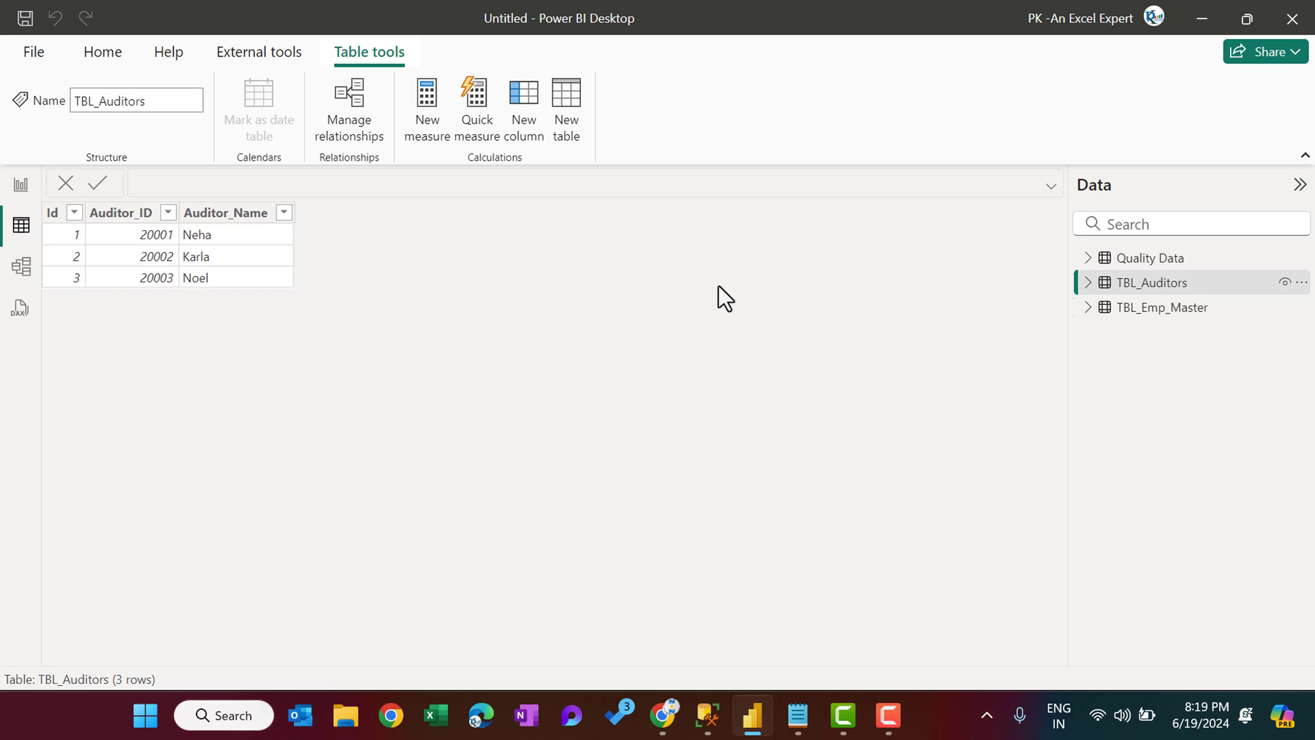
pyautogui.click(1150, 258)
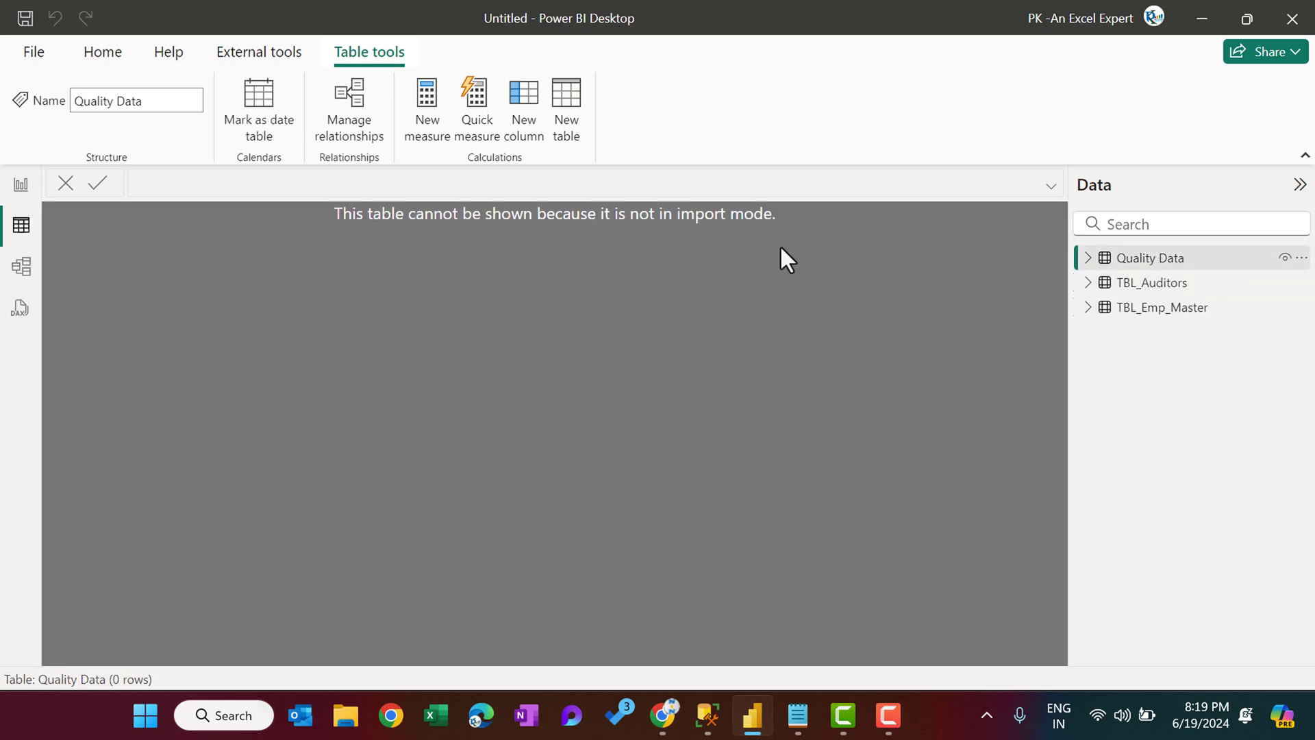
pyautogui.moveTo(861, 602)
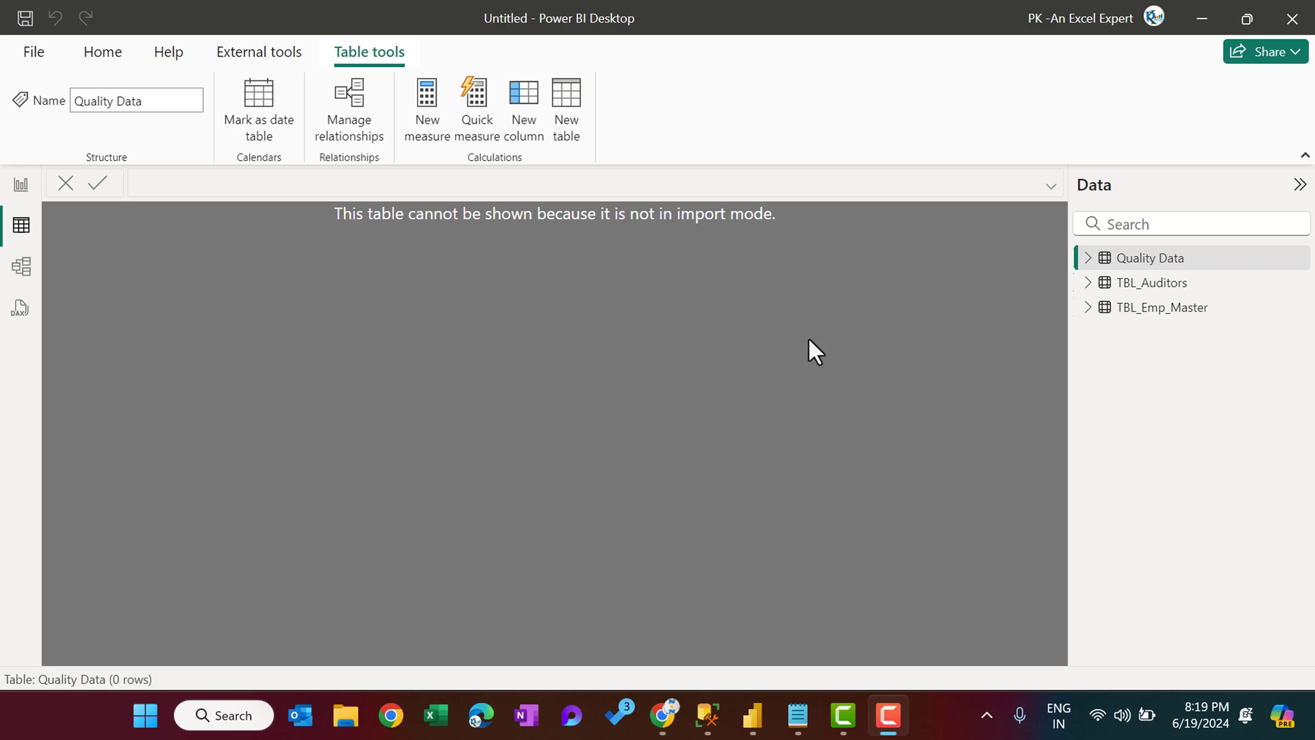
pyautogui.moveTo(1176, 286)
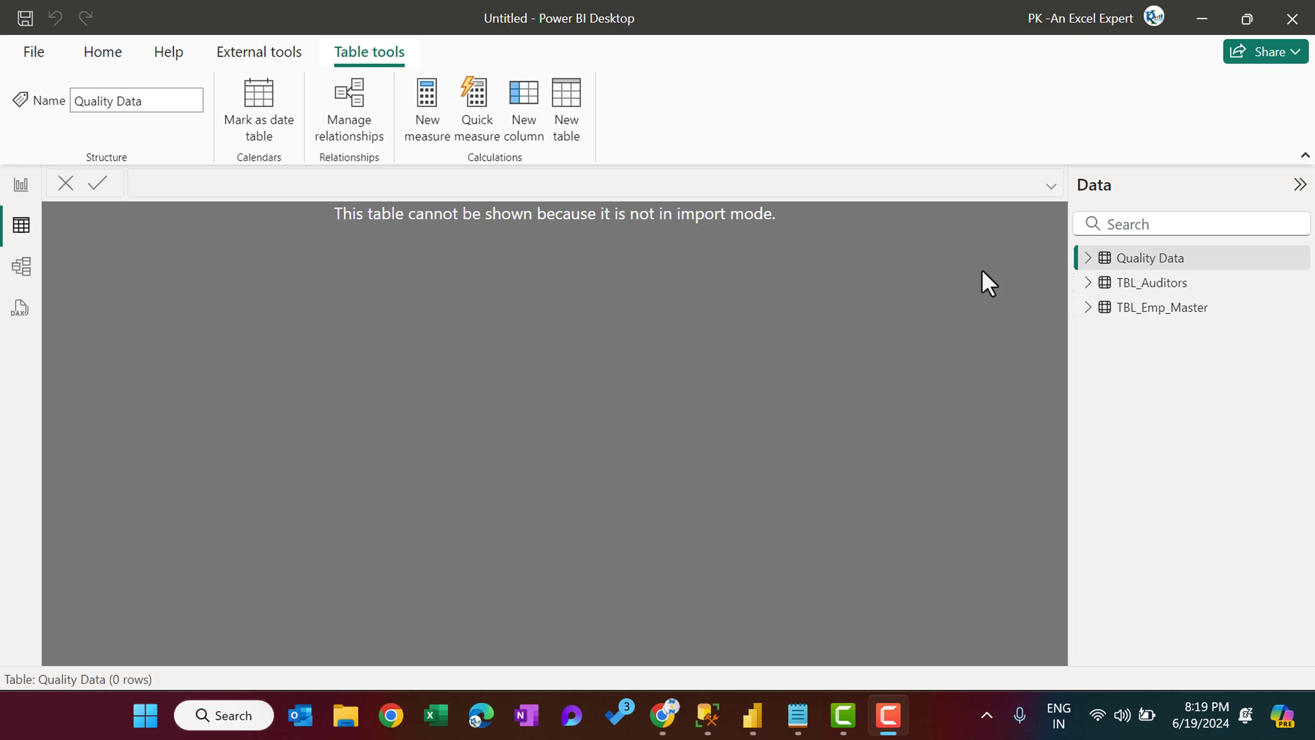
pyautogui.moveTo(21, 266)
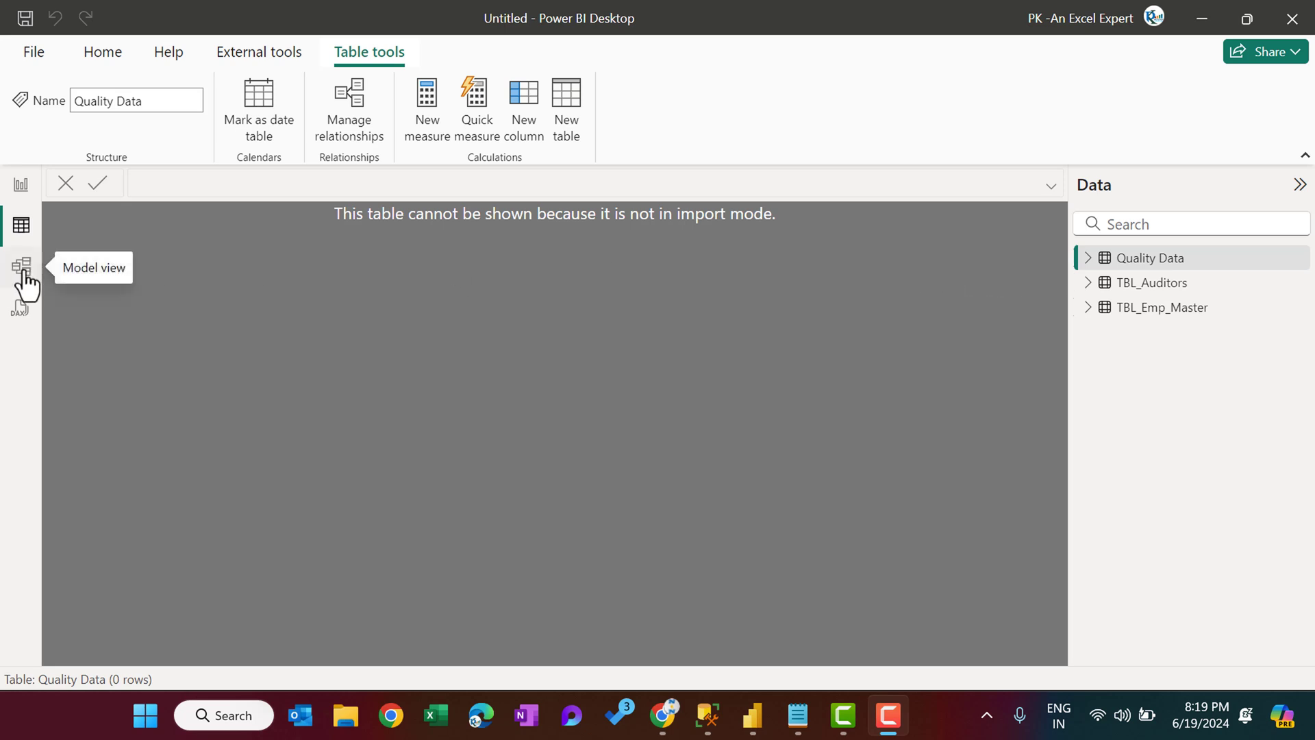
# - Check Import versus DirectQuery storage modes in Model view, then return to Report view showing Mixed
pyautogui.click(22, 266)
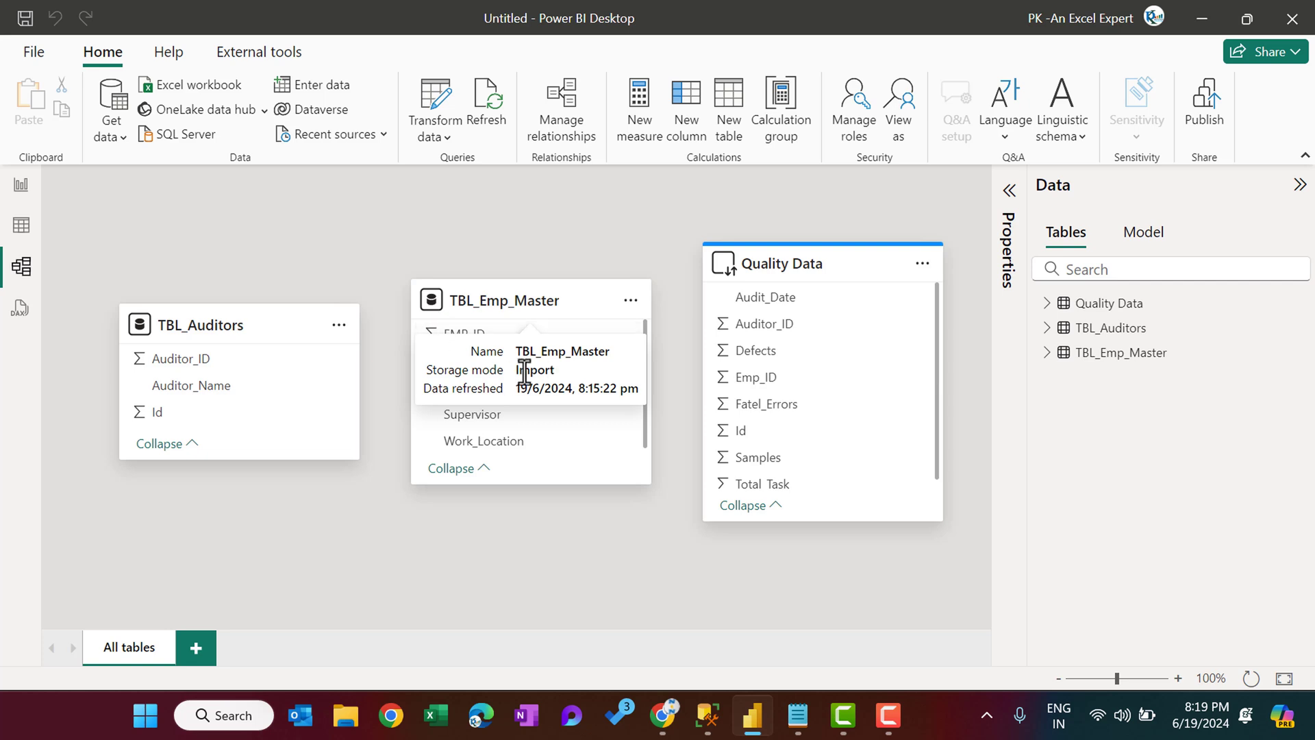
pyautogui.moveTo(678, 277)
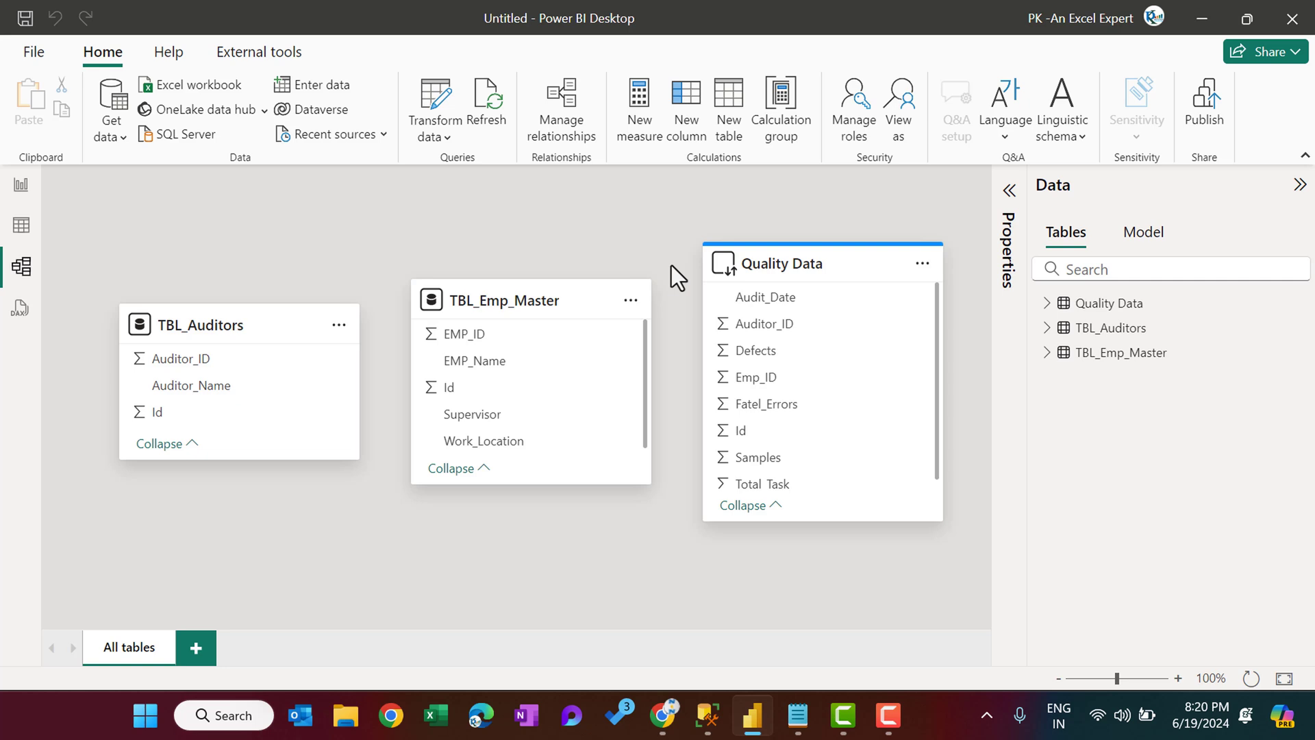
pyautogui.moveTo(725, 267)
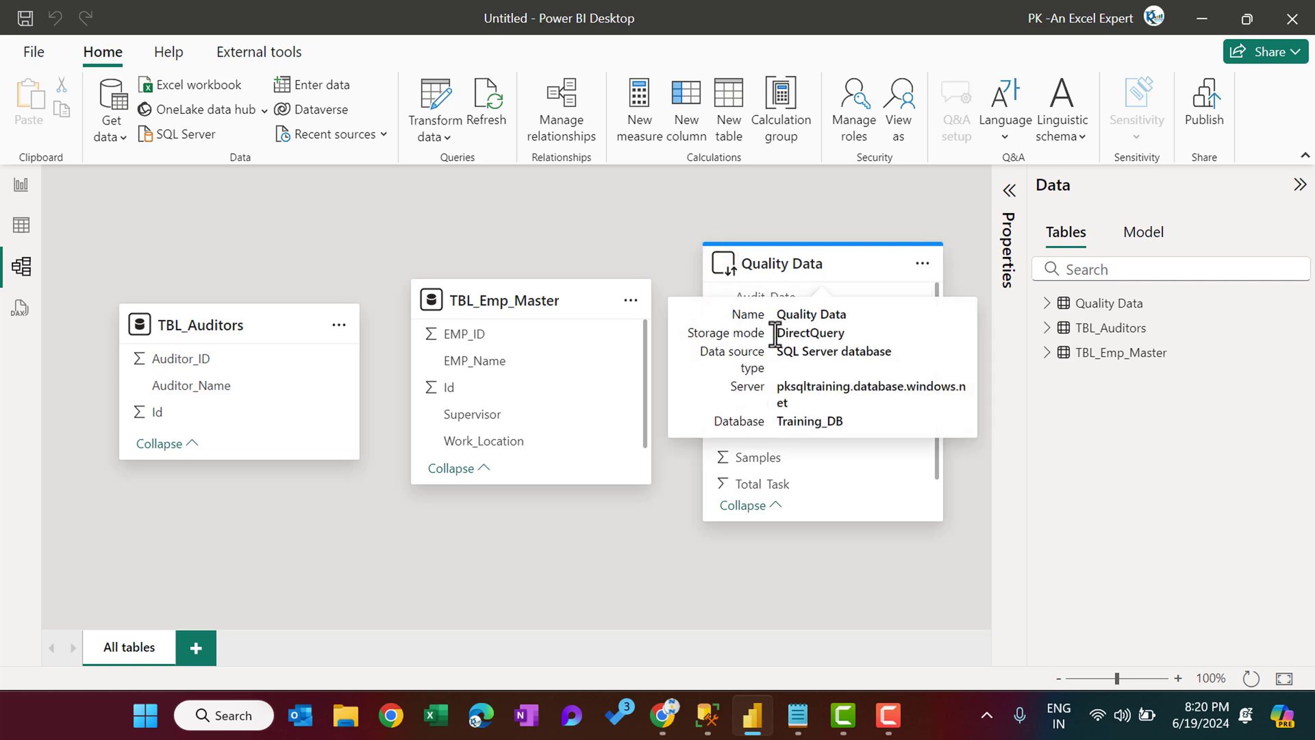
pyautogui.doubleClick(810, 333)
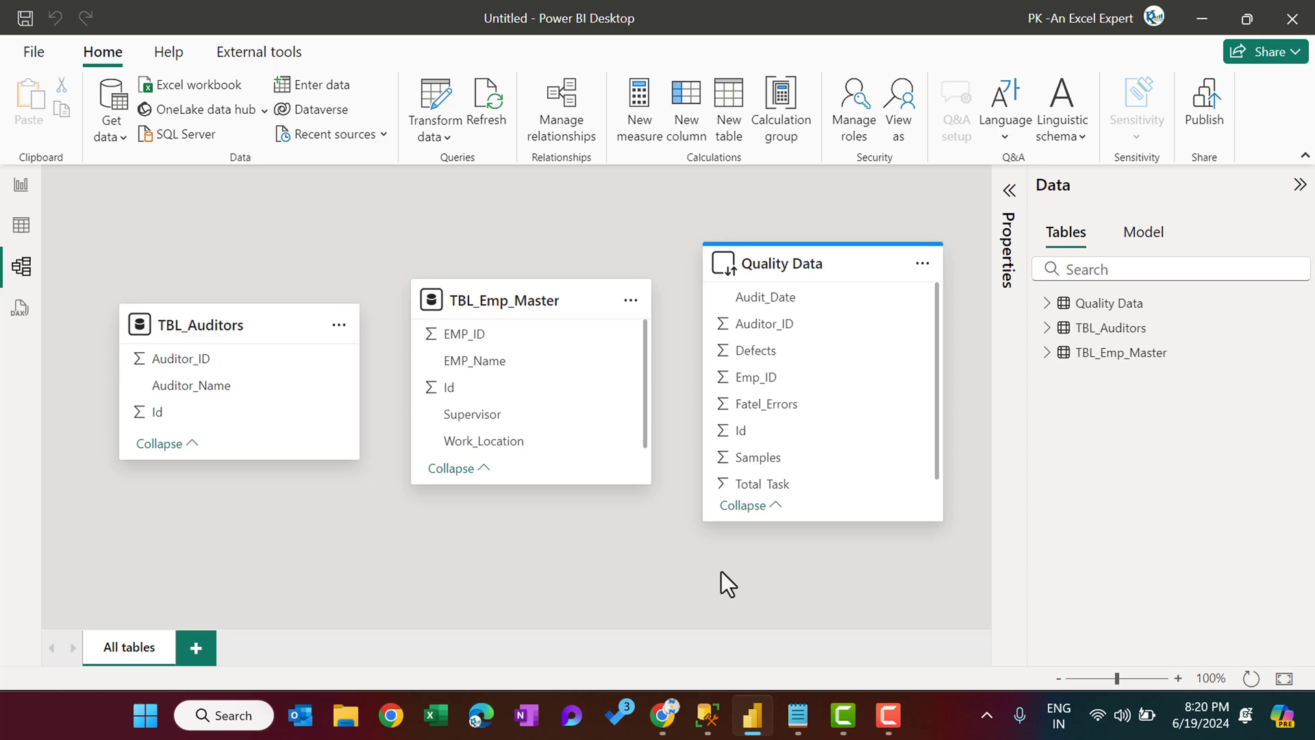
pyautogui.click(22, 185)
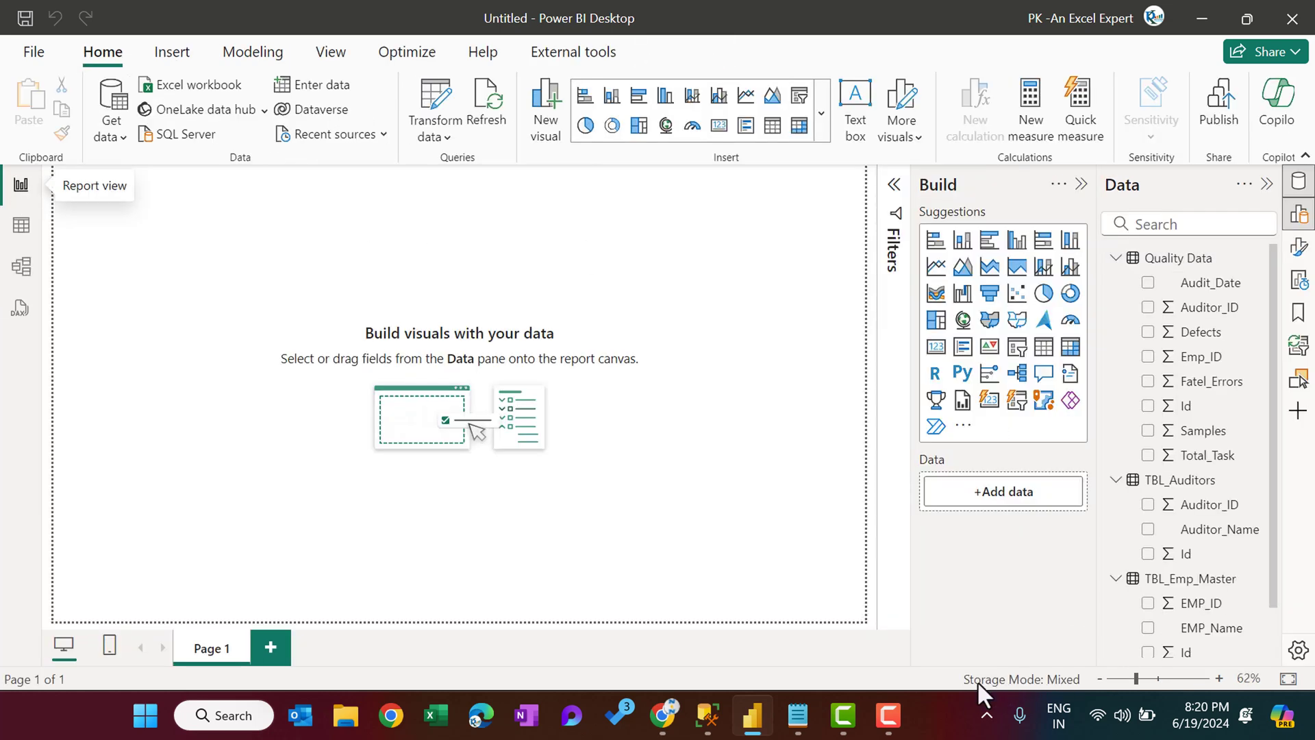
pyautogui.moveTo(1070, 702)
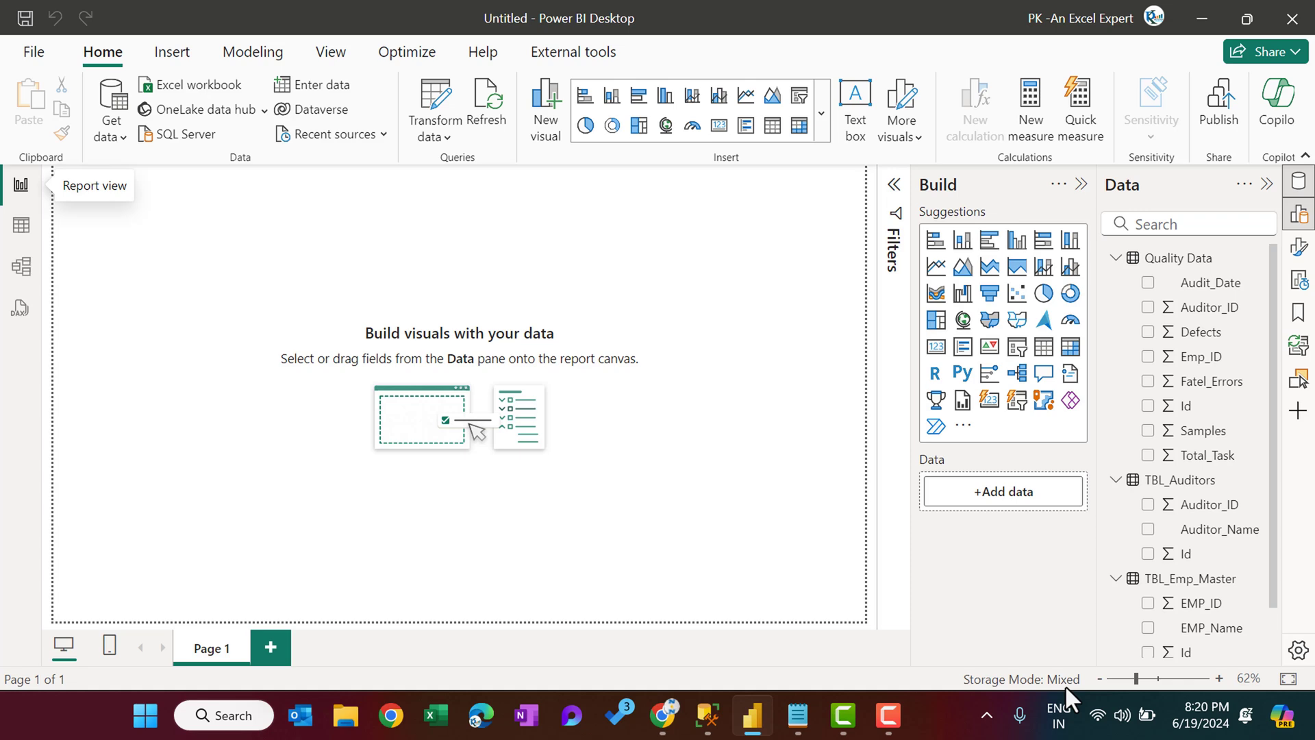
# - In Model view, save relationships TBL_Auditors.Auditor_ID and TBL_Emp_Master.EMP_ID to Quality Data
pyautogui.click(21, 267)
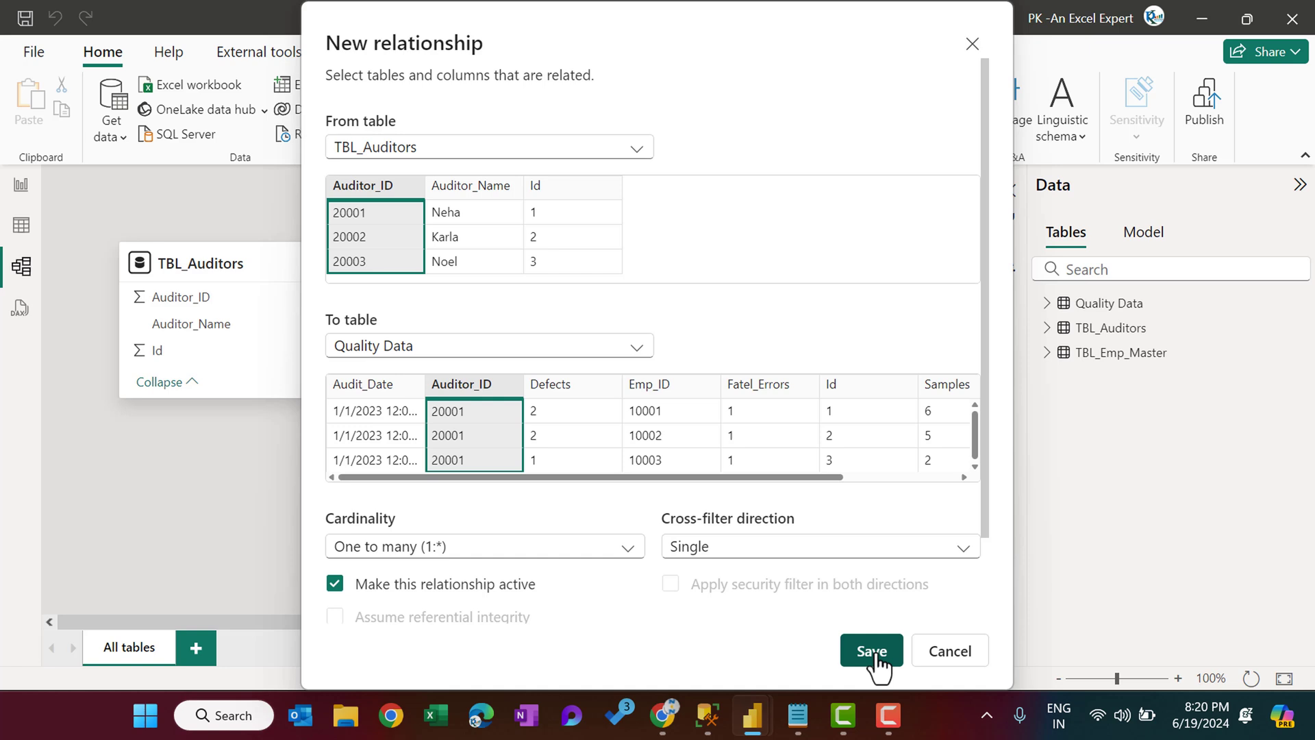
pyautogui.click(871, 651)
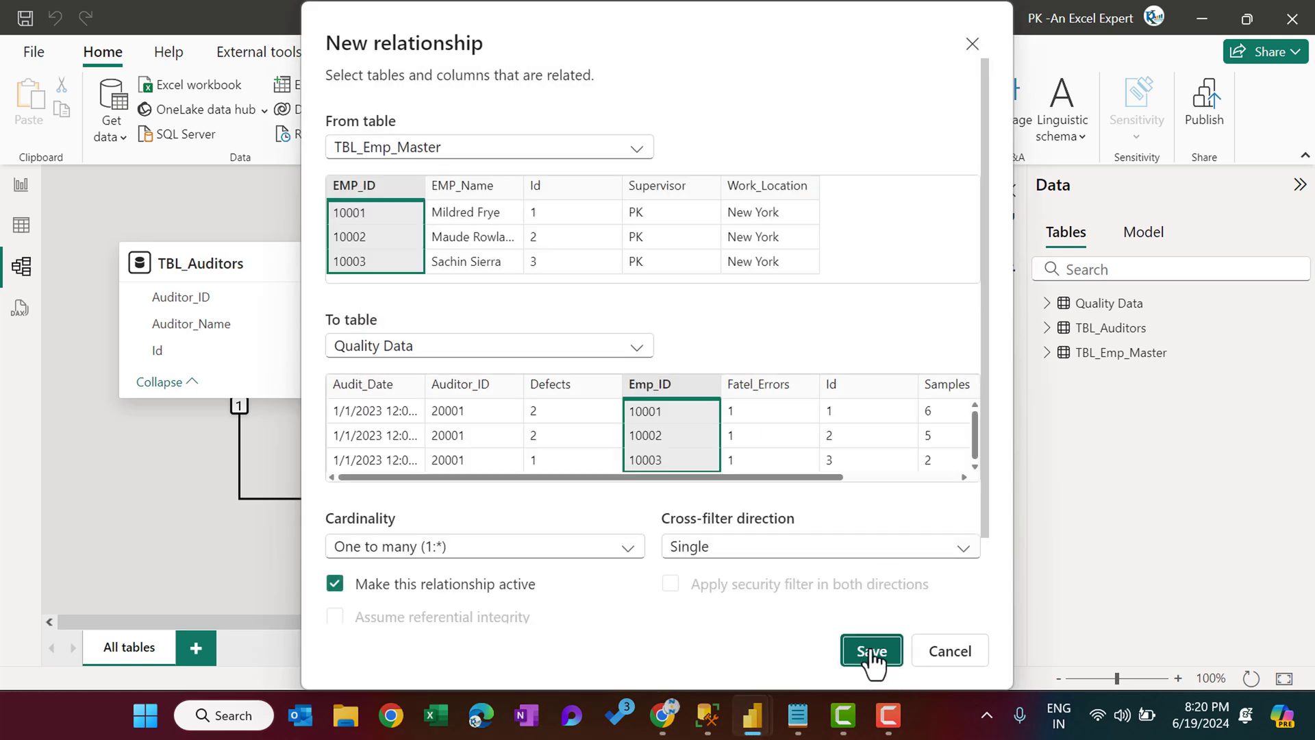
pyautogui.click(871, 650)
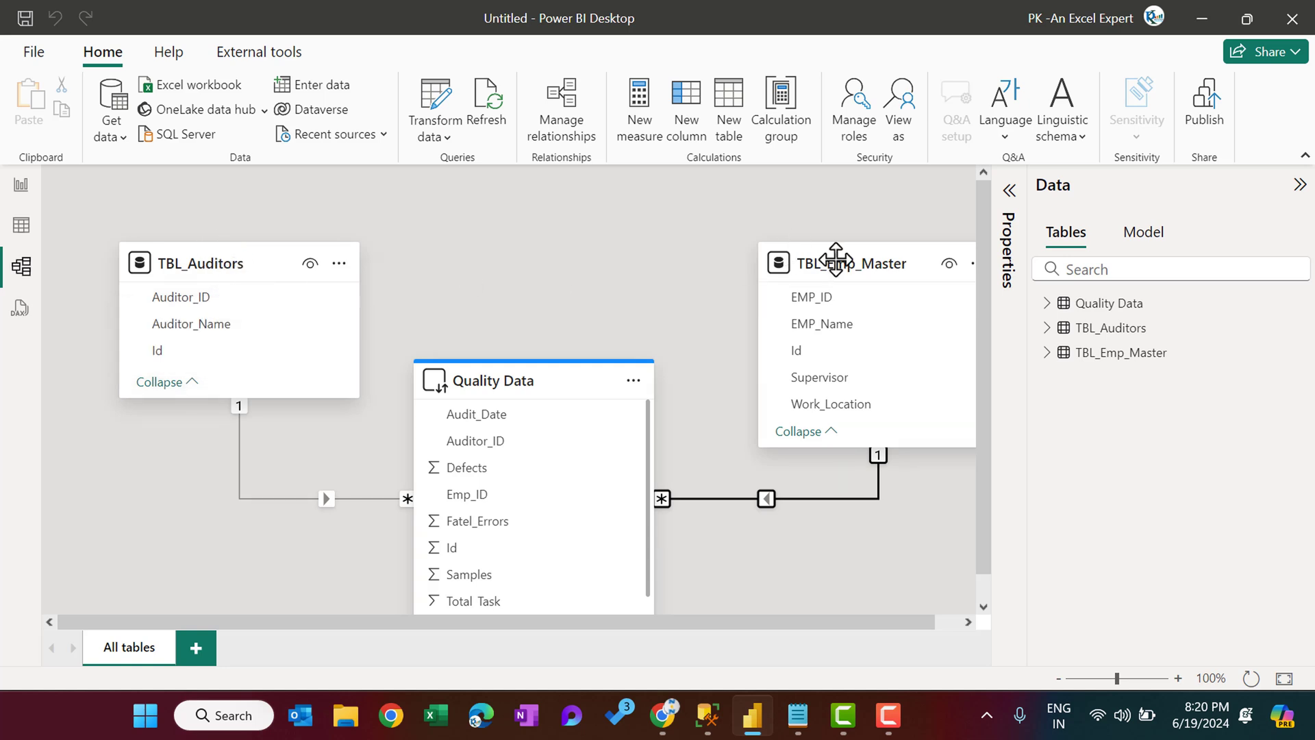
pyautogui.moveTo(871, 269)
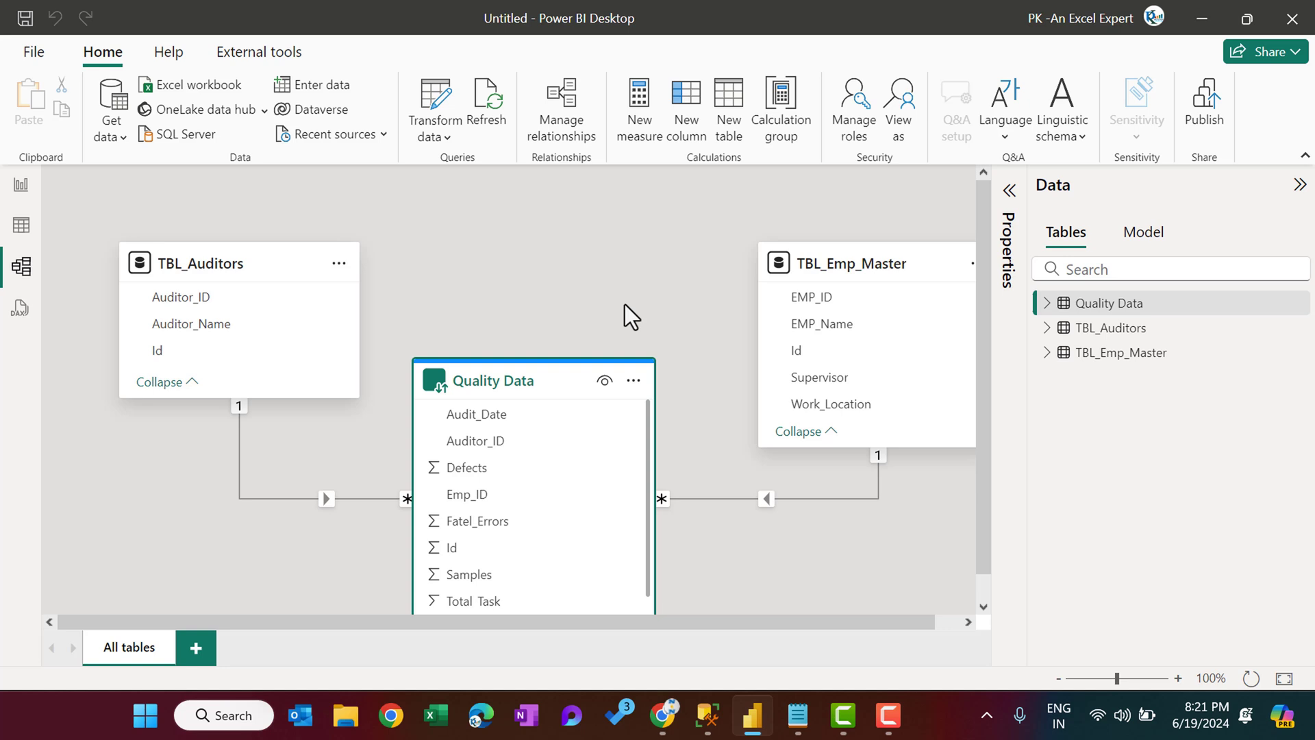
pyautogui.moveTo(516, 266)
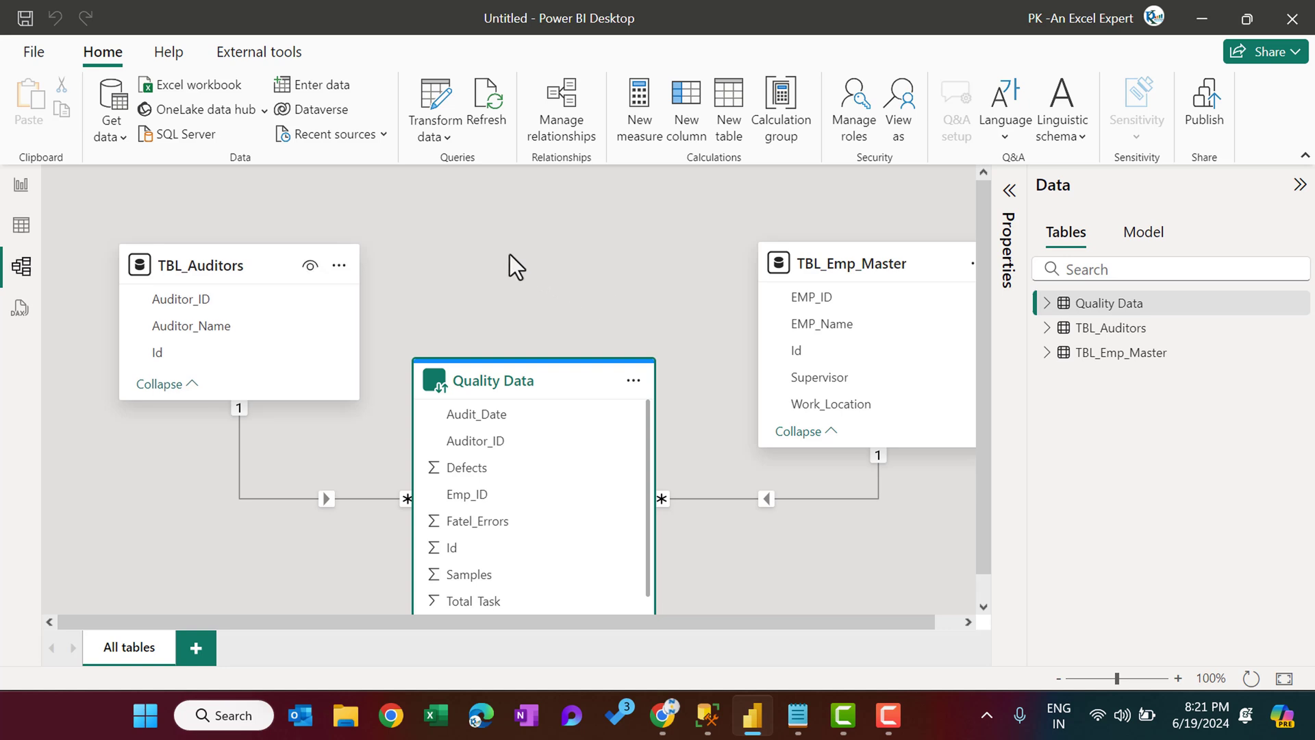
pyautogui.moveTo(539, 264)
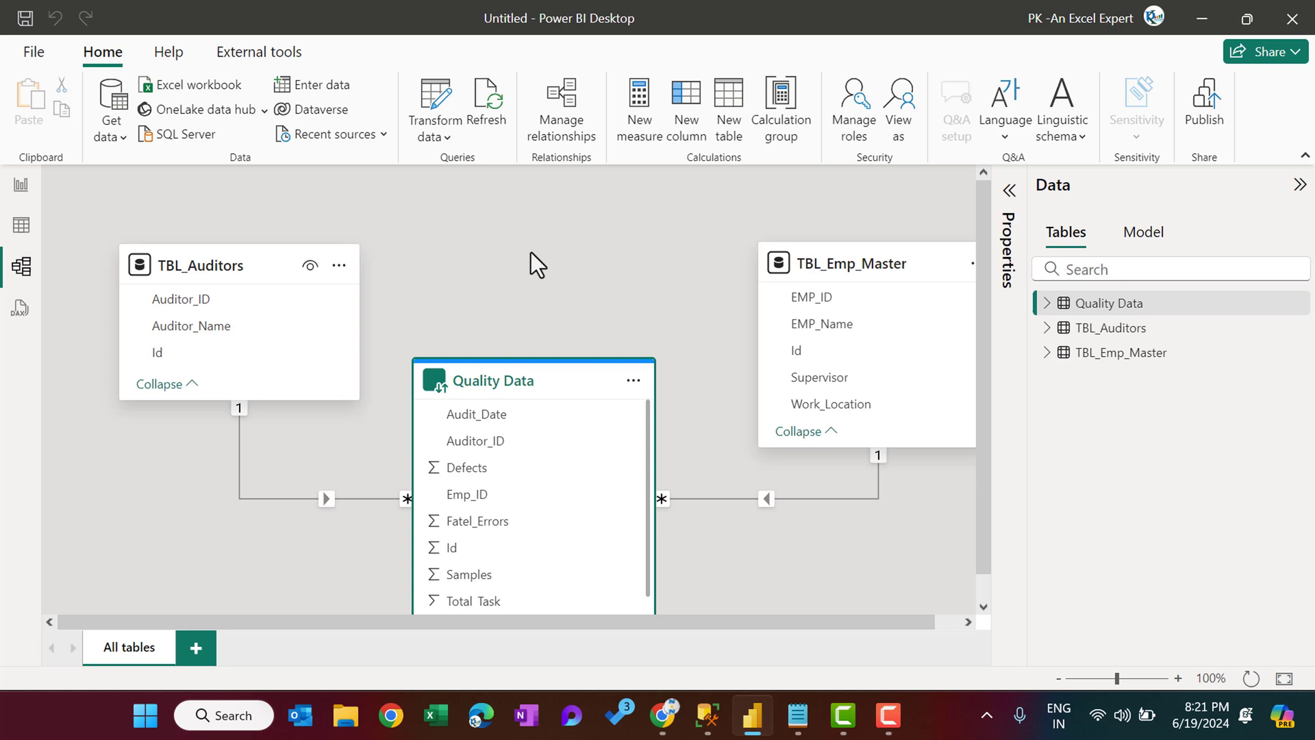
pyautogui.moveTo(668, 257)
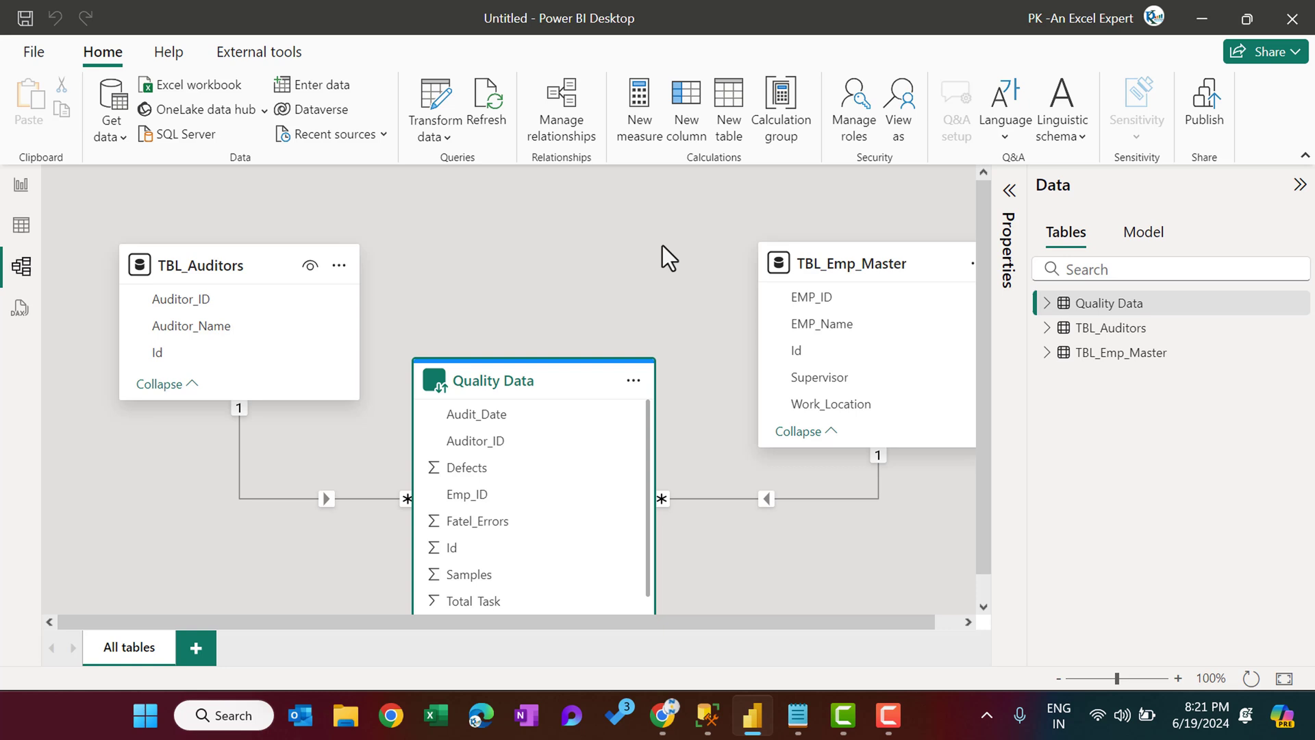